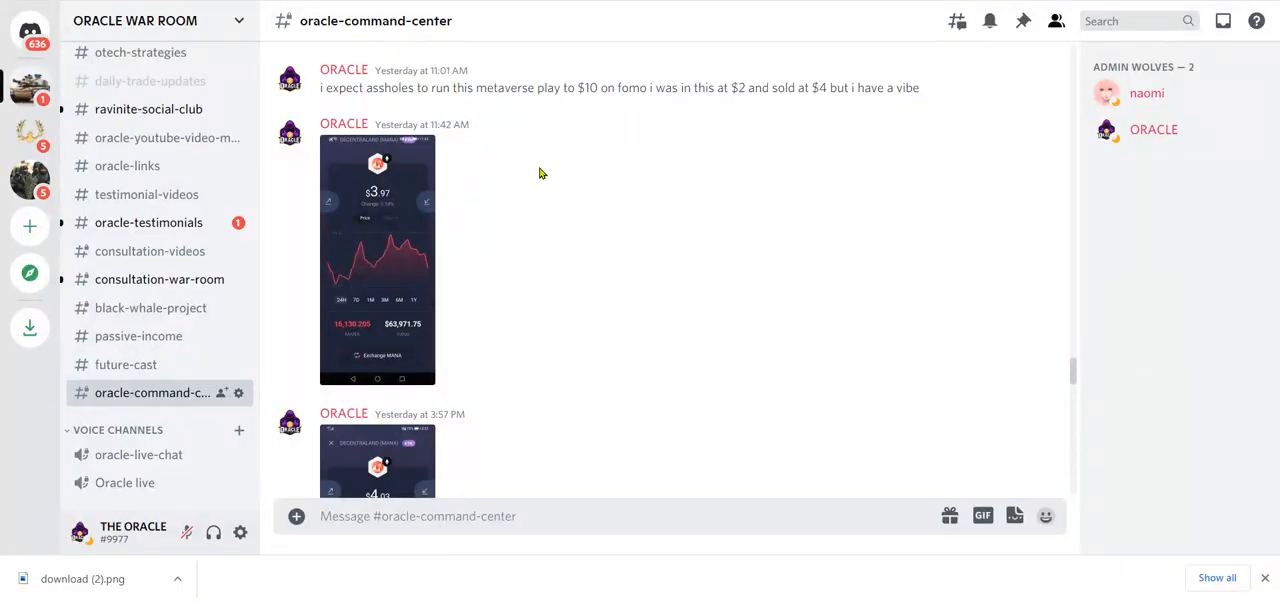
mouse_move(413, 343)
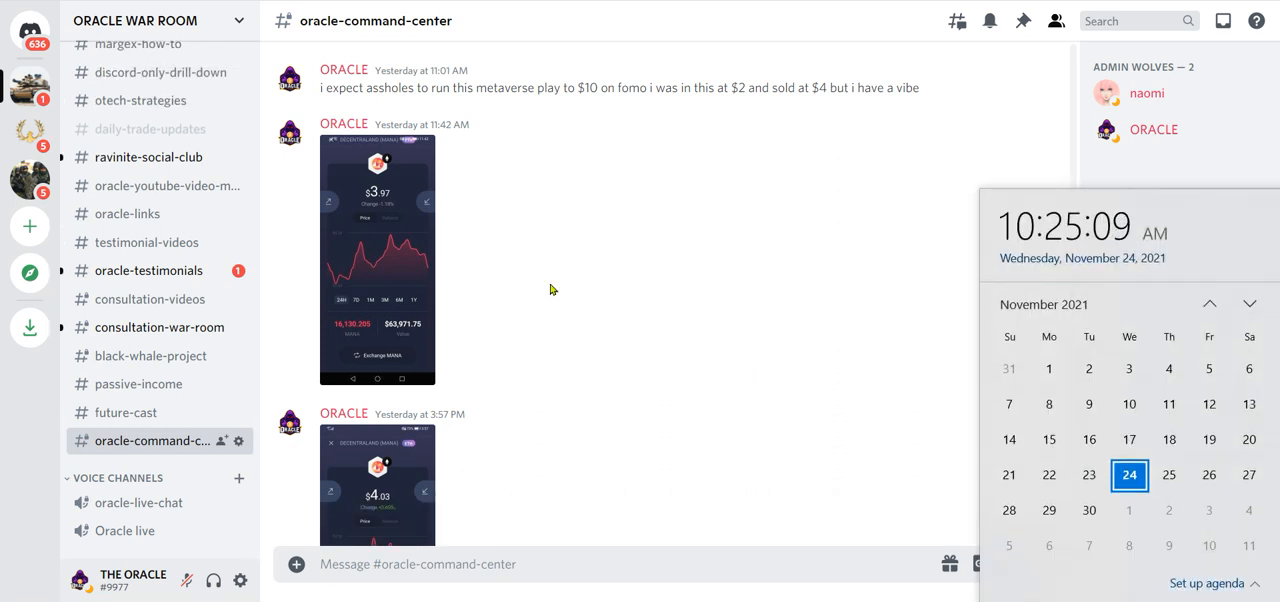
mouse_move(507, 124)
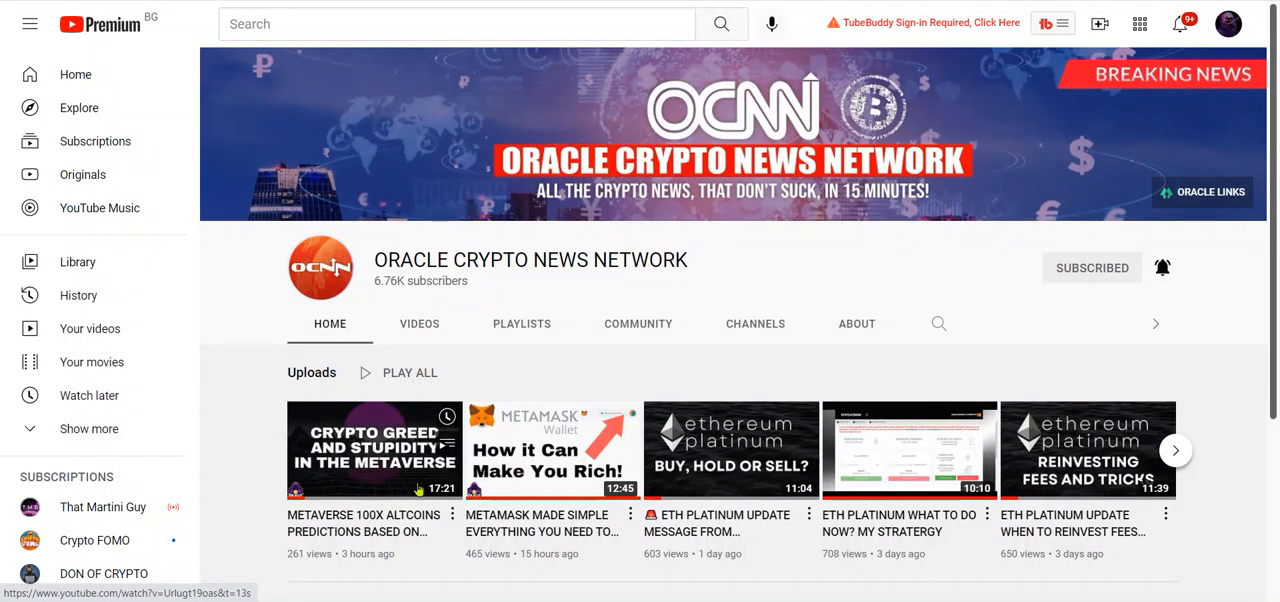
mouse_move(643, 268)
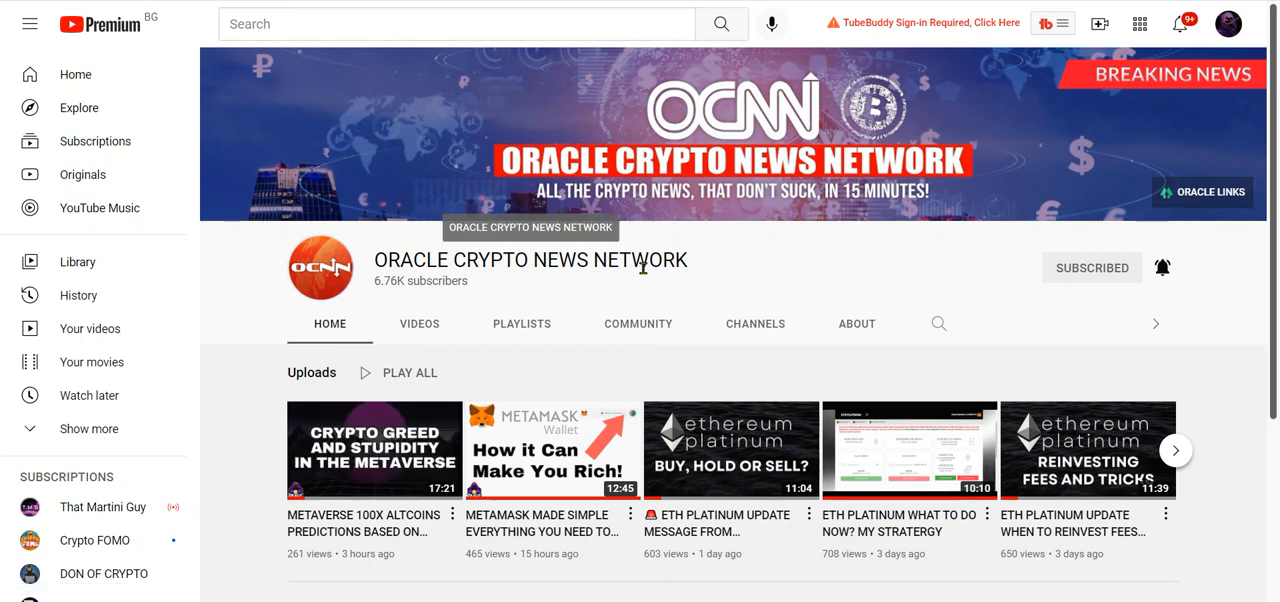
mouse_move(487, 356)
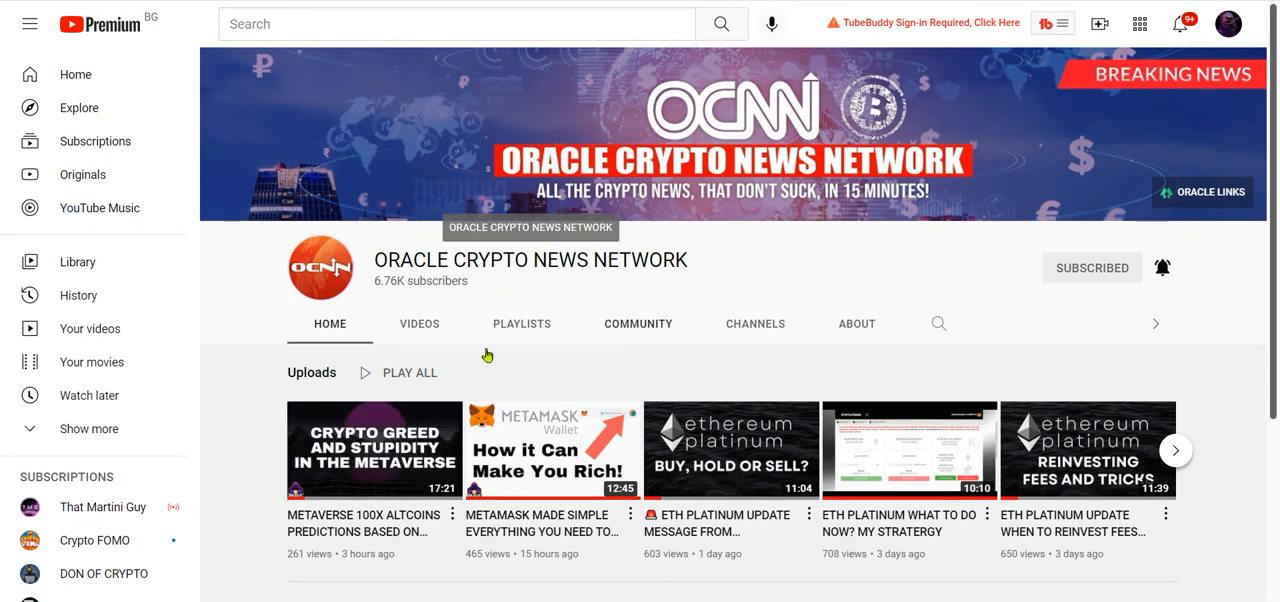
Show ORACLE CRYPTO NEWS NETWORK's Videos section and scroll through the uploads grid.
scroll("down", 3)
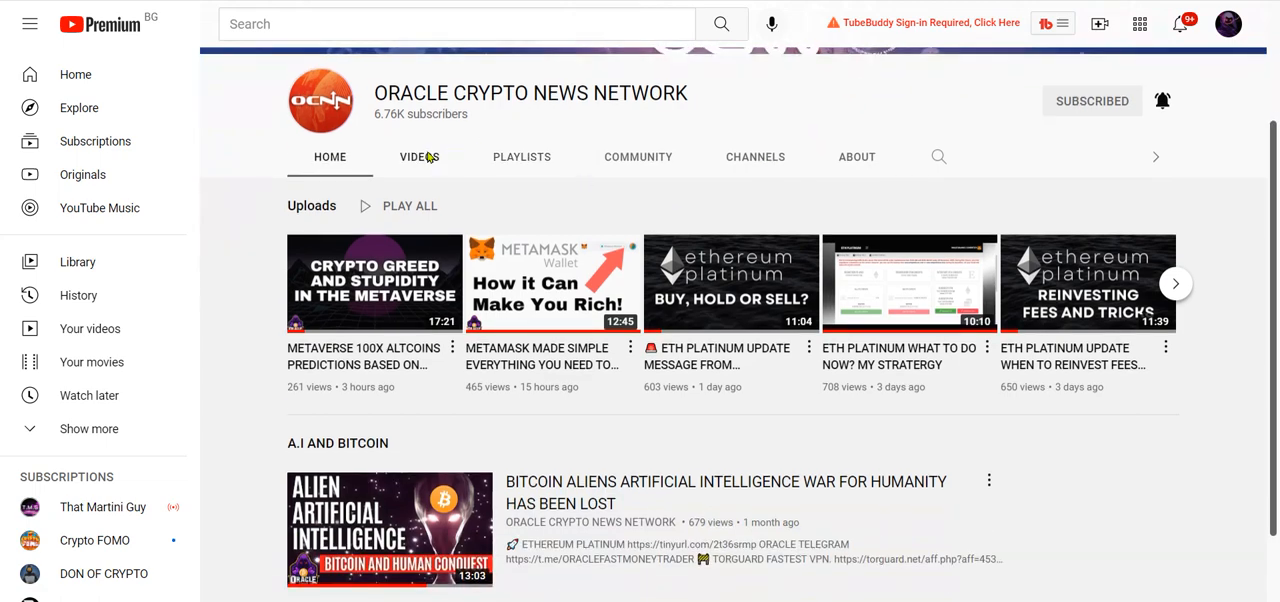
left_click(419, 156)
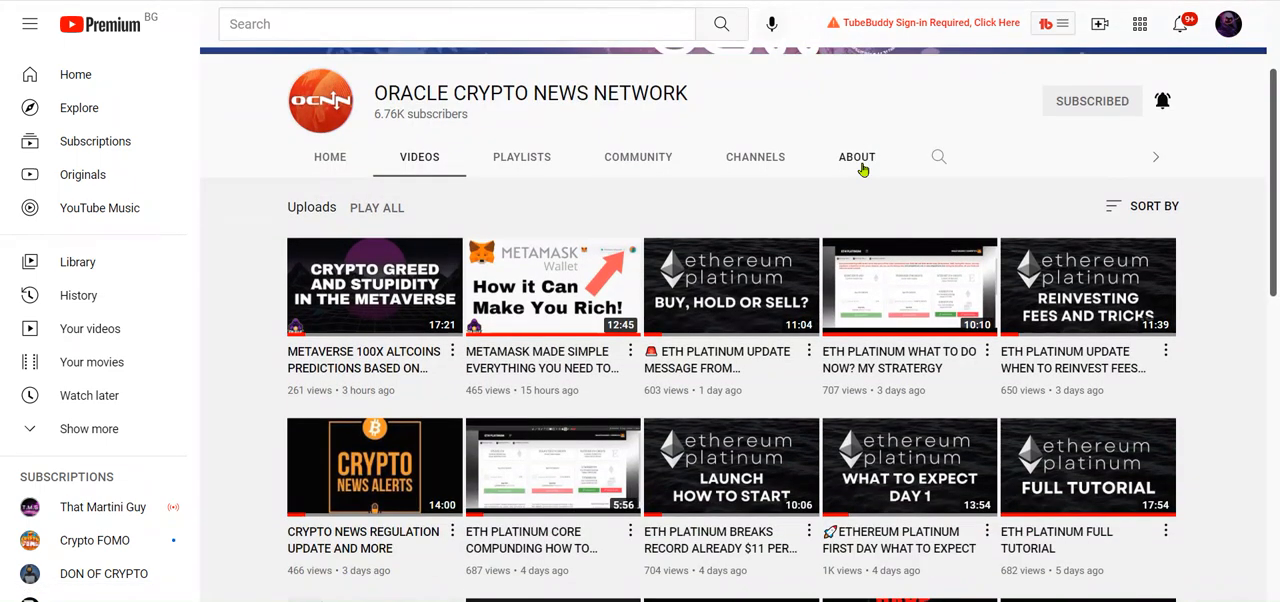
scroll("down", 3)
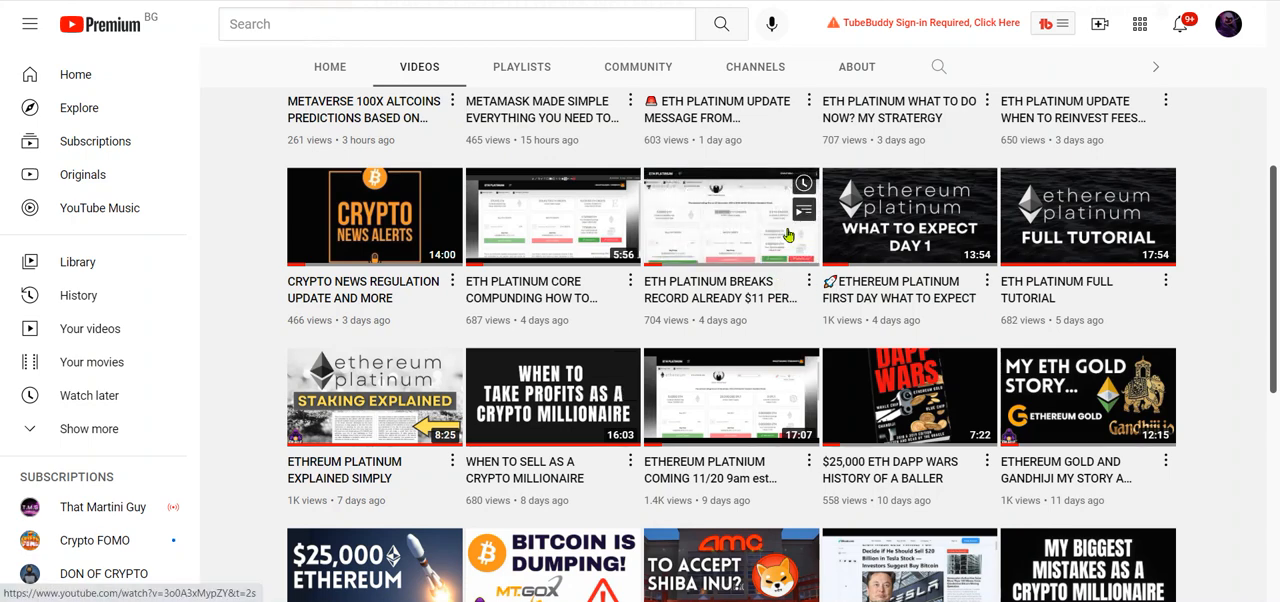
scroll("down", 3)
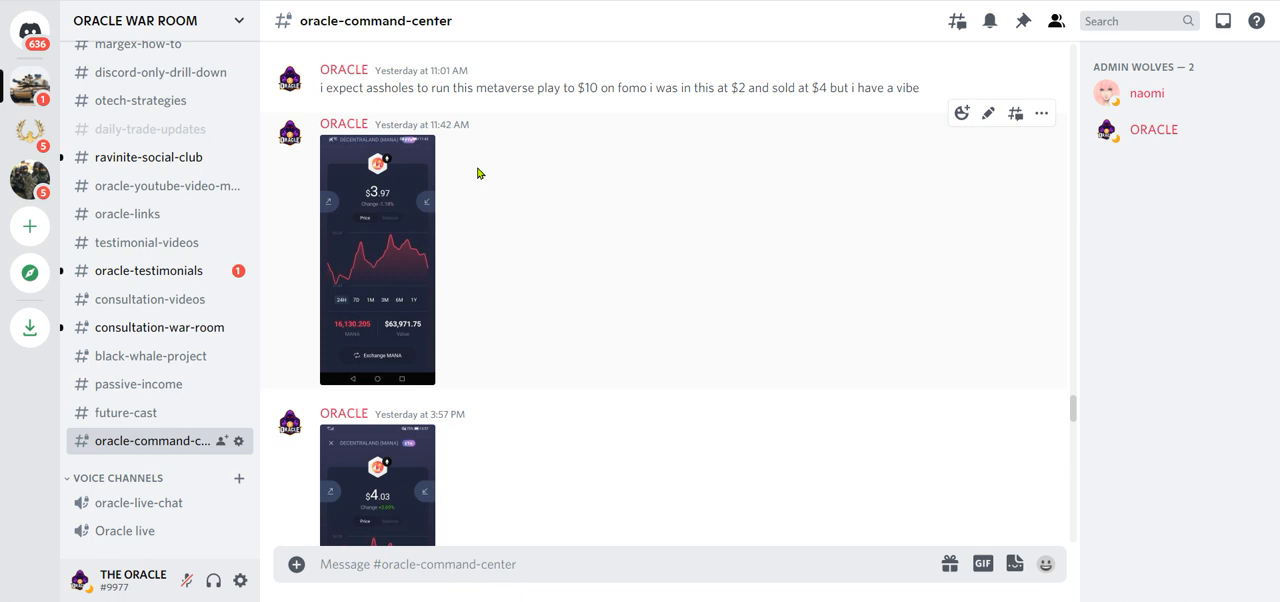
mouse_move(518, 132)
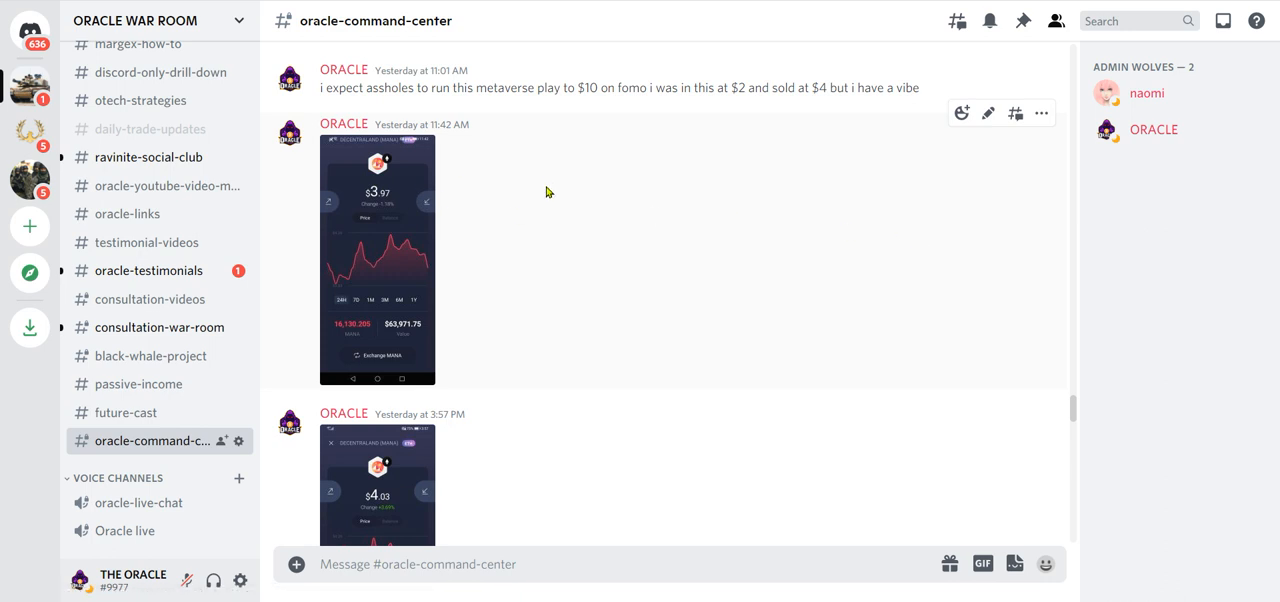
mouse_move(461, 146)
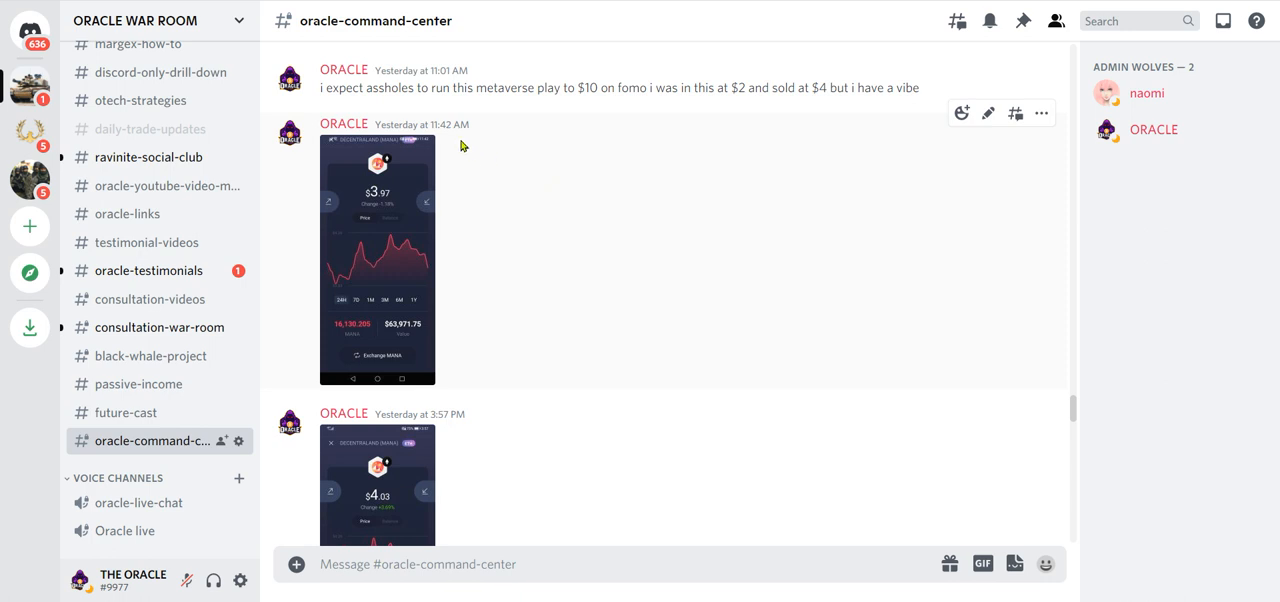
scroll("down", 3)
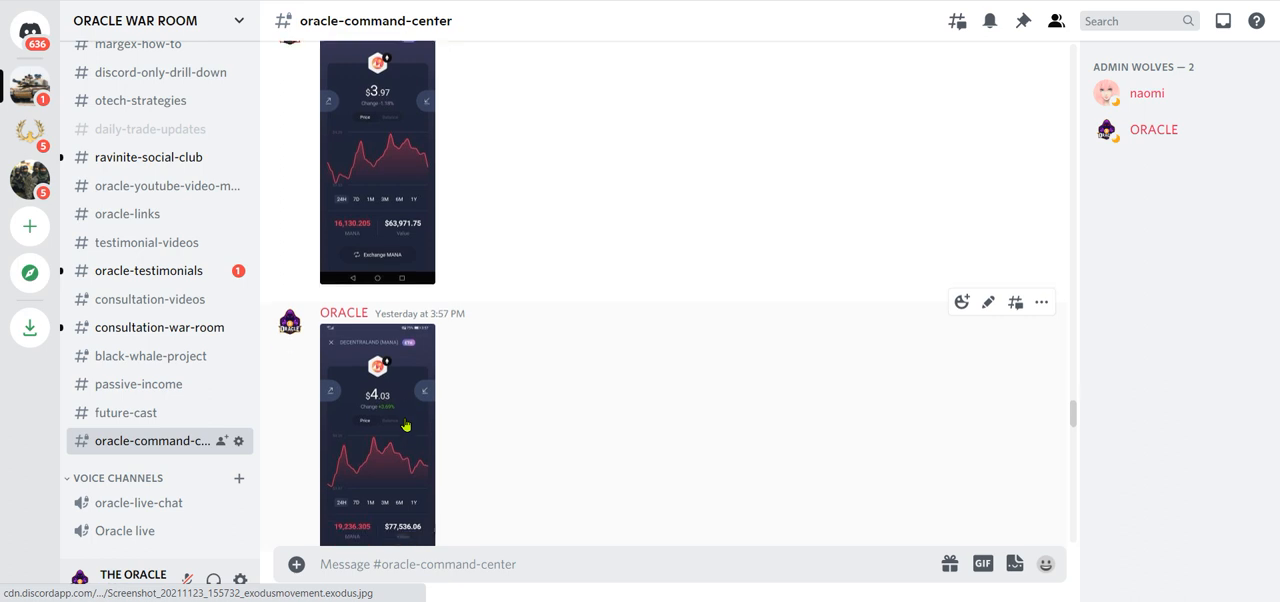
scroll("down", 3)
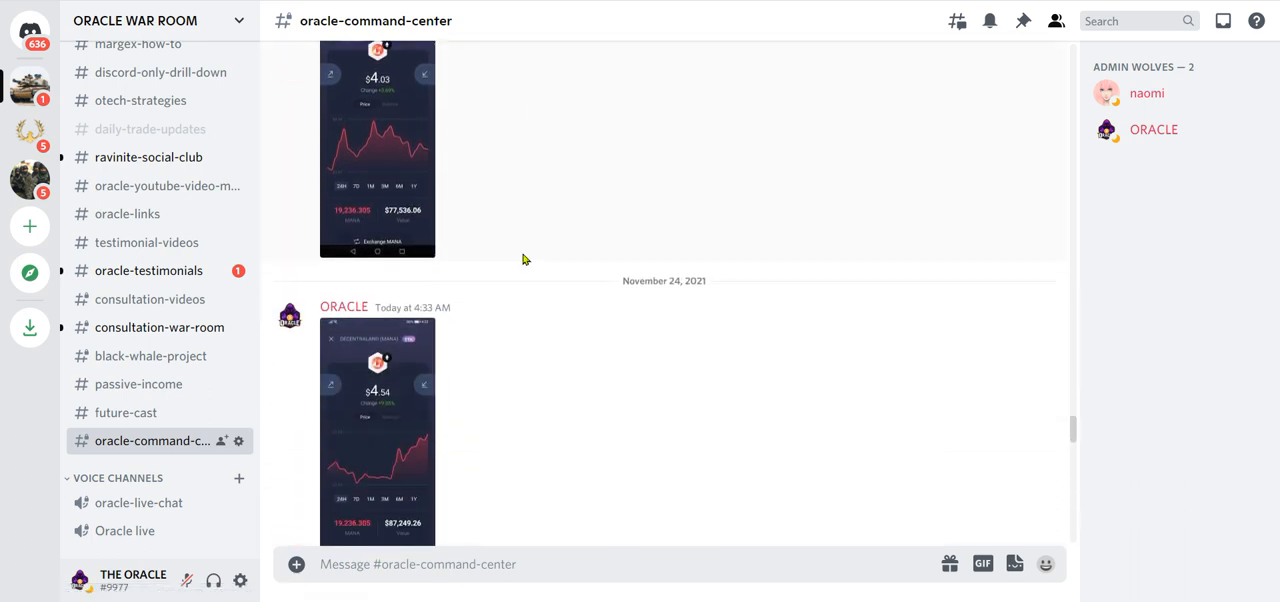
scroll("down", 3)
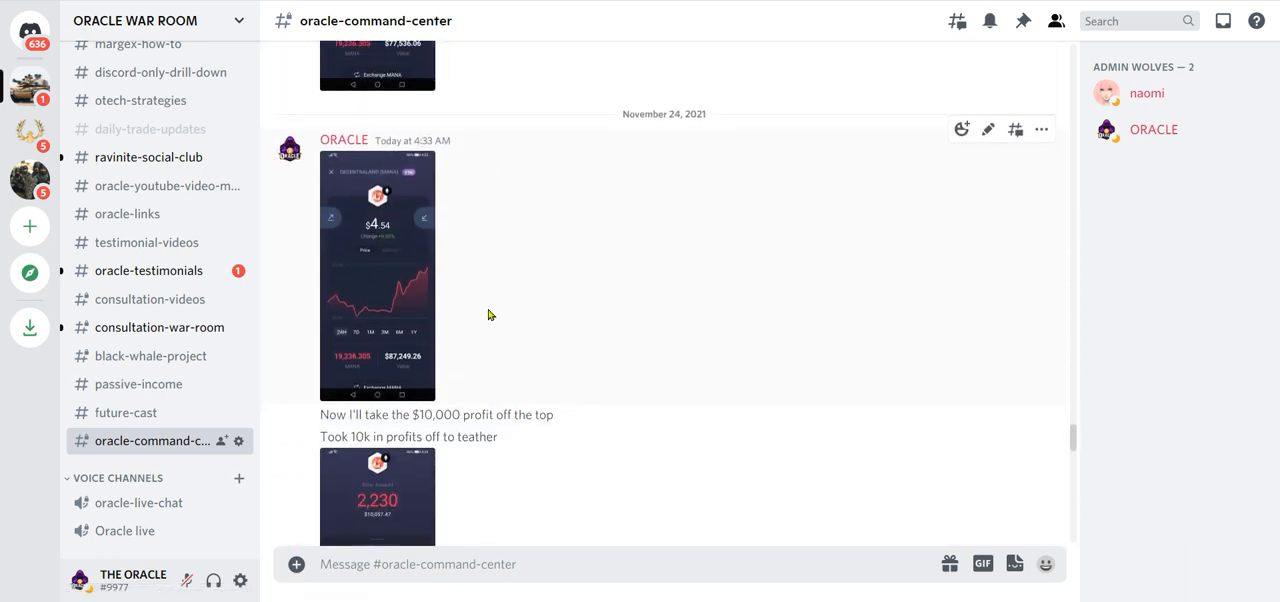
scroll("down", 3)
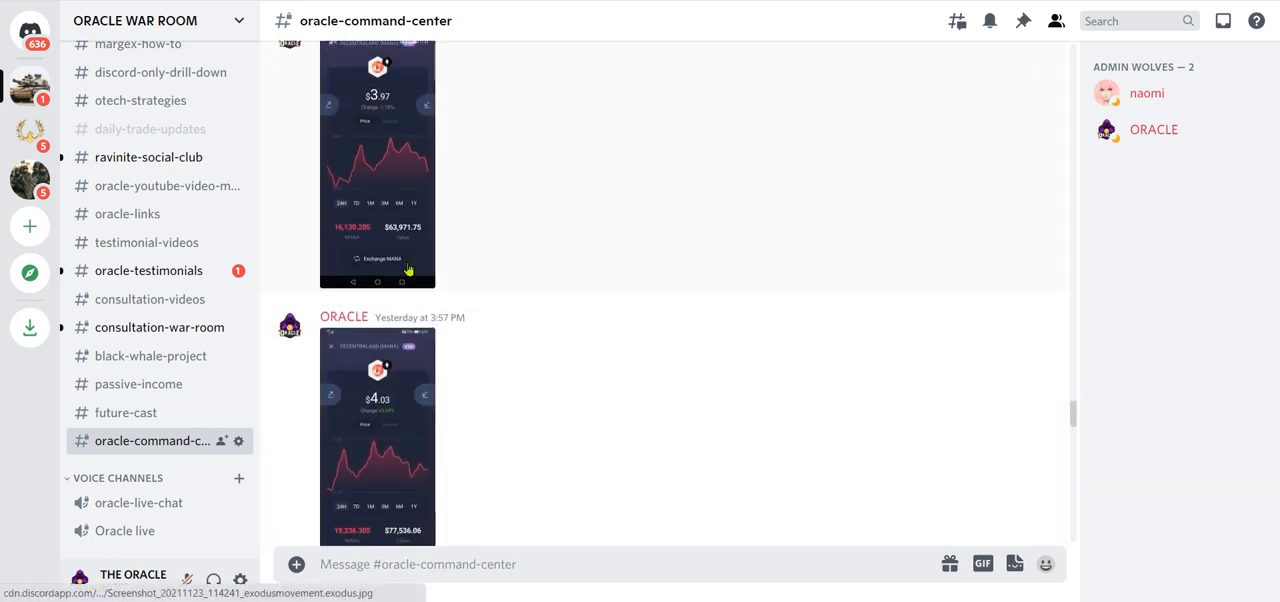
scroll("down", 3)
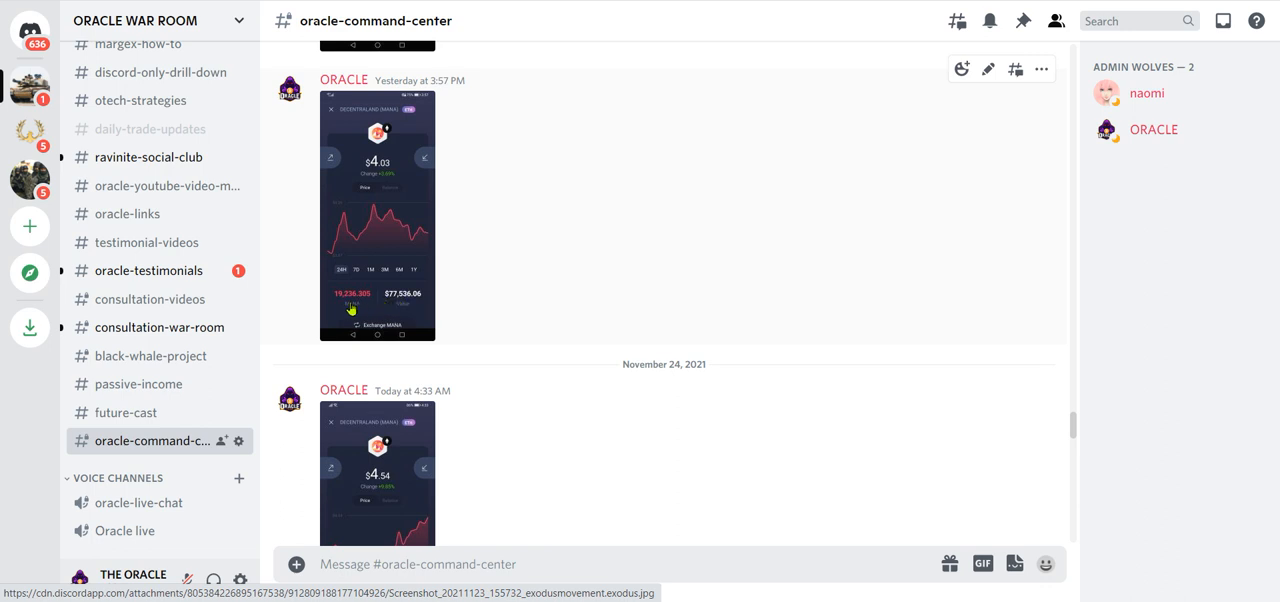
mouse_move(398, 302)
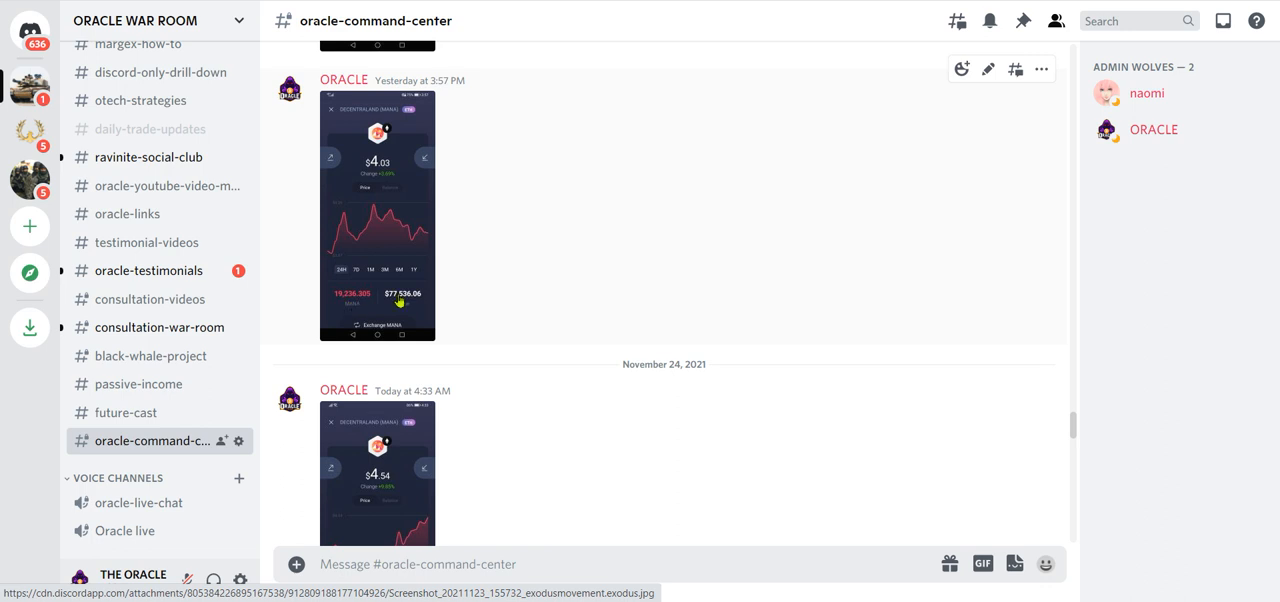
mouse_move(436, 302)
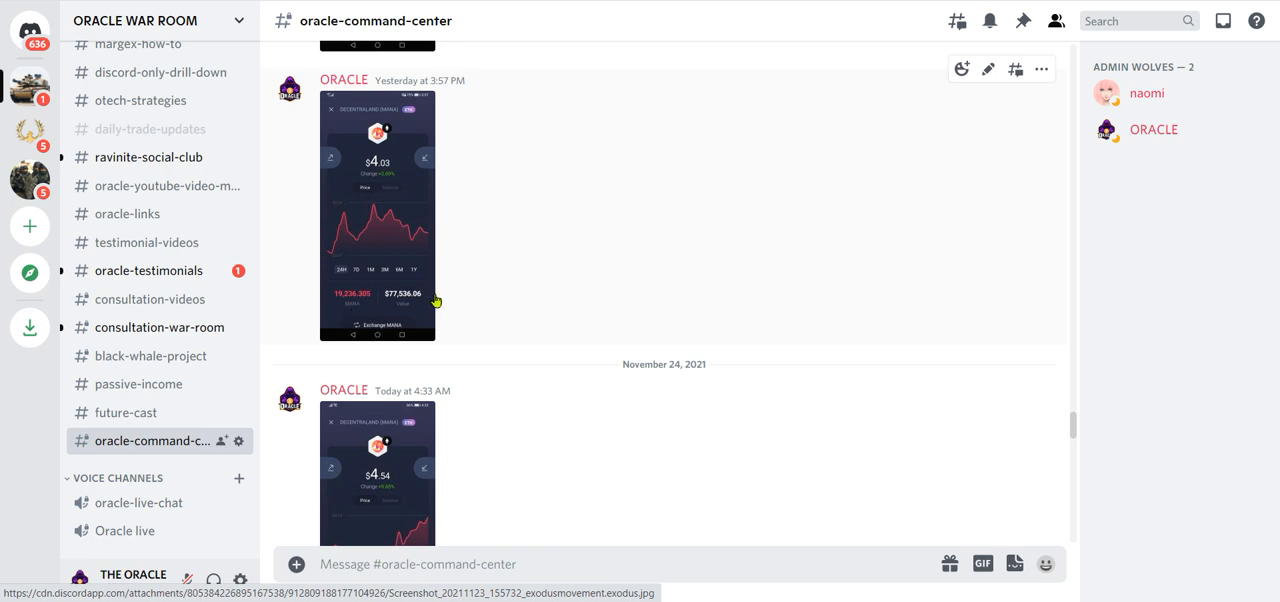
mouse_move(432, 314)
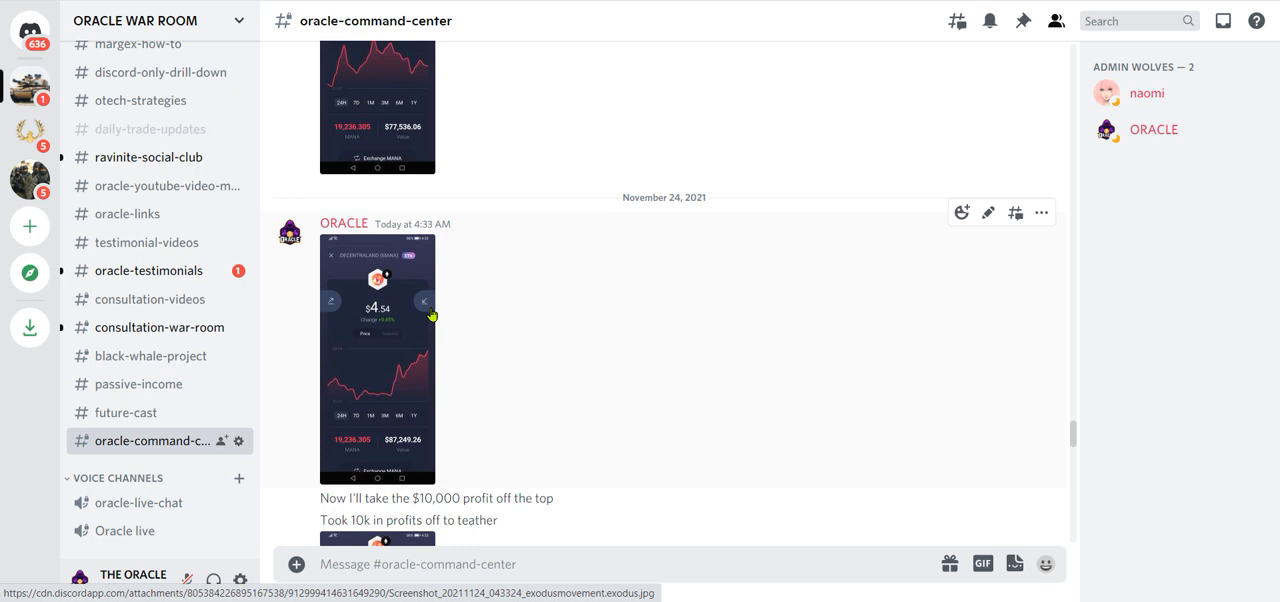
mouse_move(397, 136)
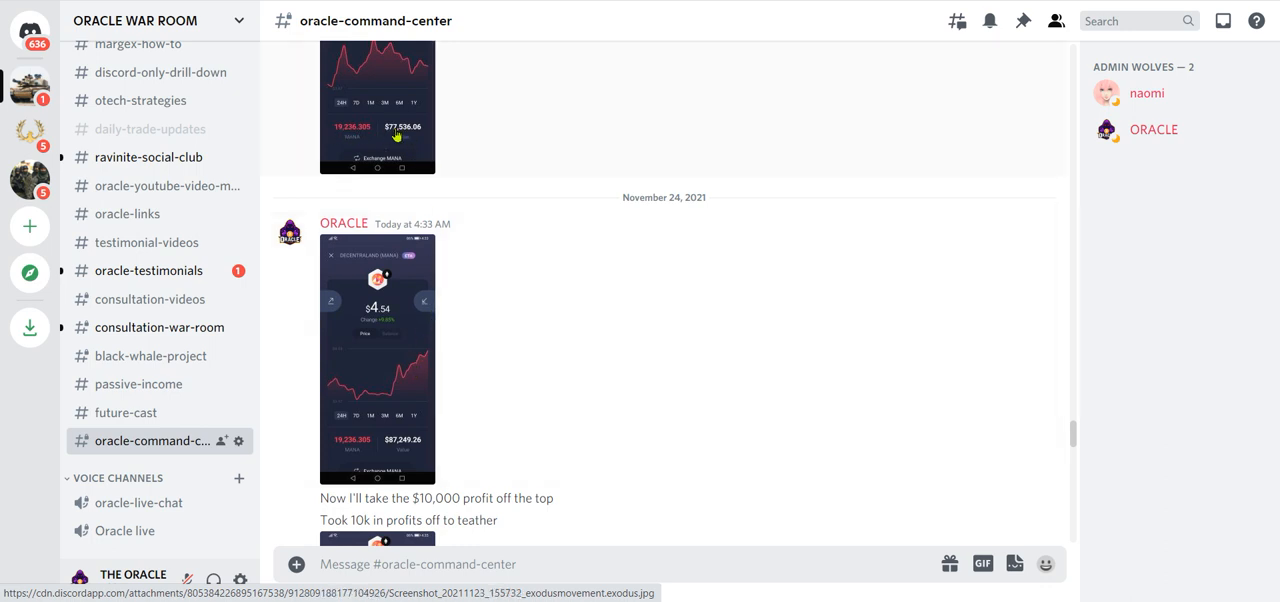
mouse_move(405, 135)
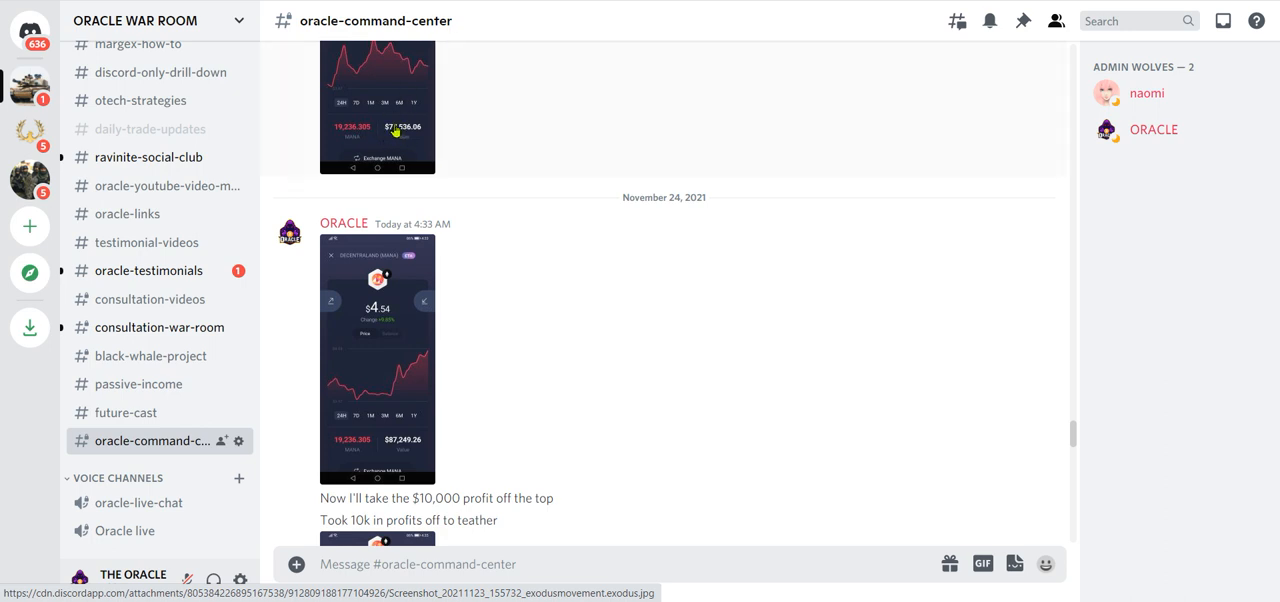
Scroll down to the 4:36 AM post with the $76,897.59 MANA wallet screenshot.
scroll("down", 3)
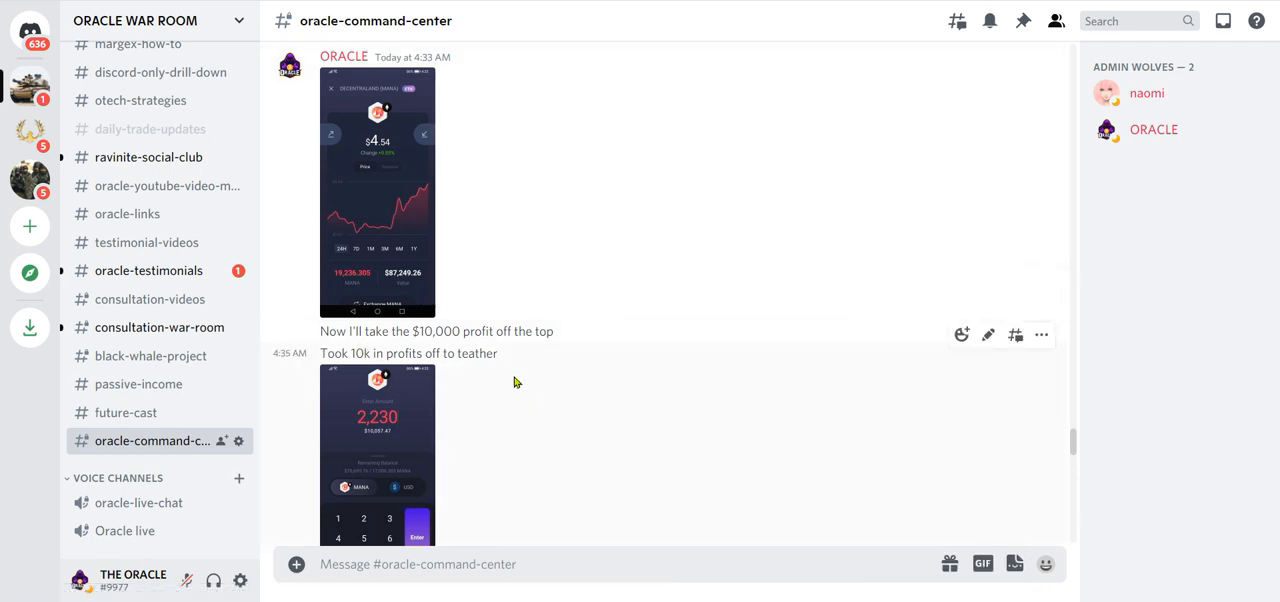
mouse_move(555, 350)
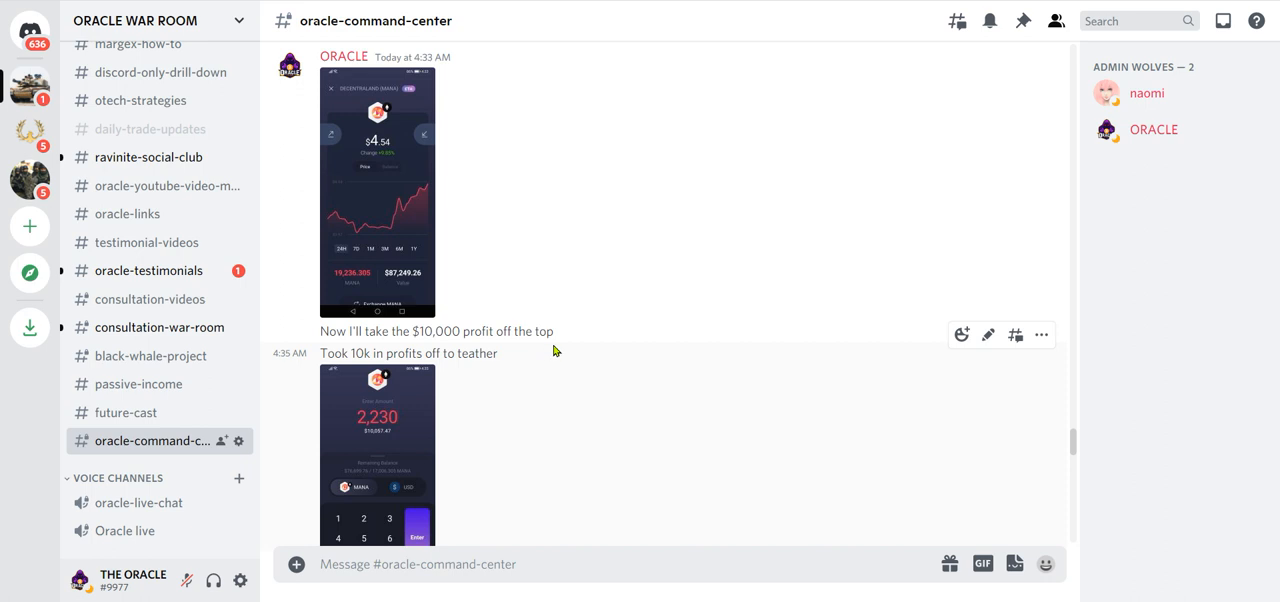
mouse_move(1041, 335)
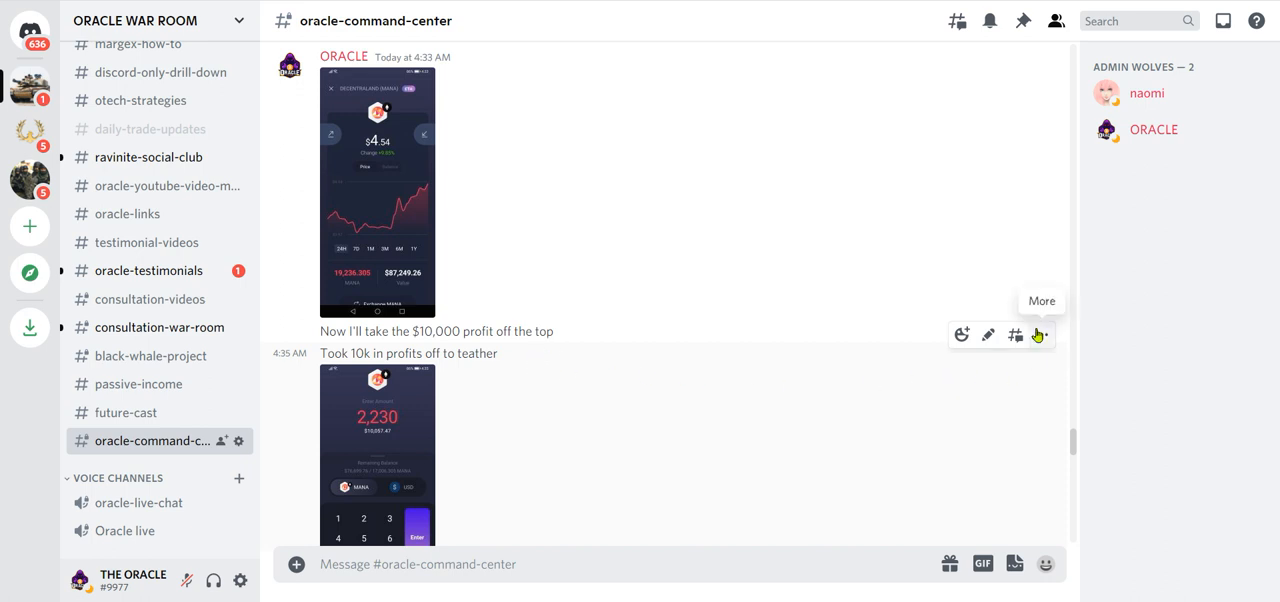
mouse_move(440, 422)
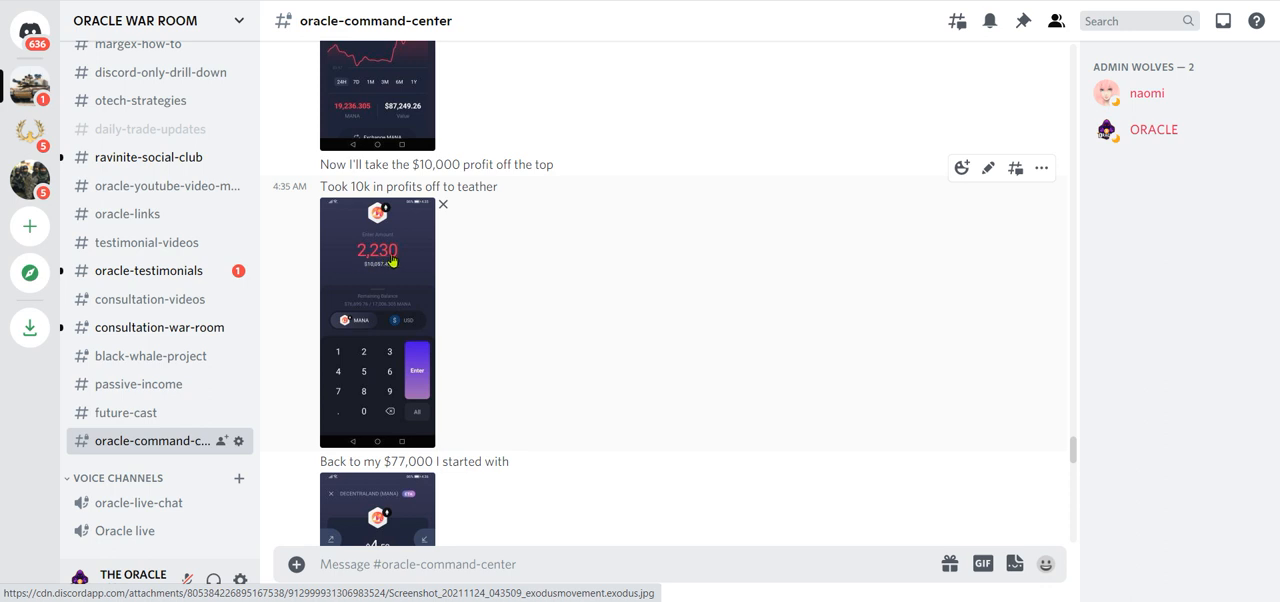
mouse_move(394, 257)
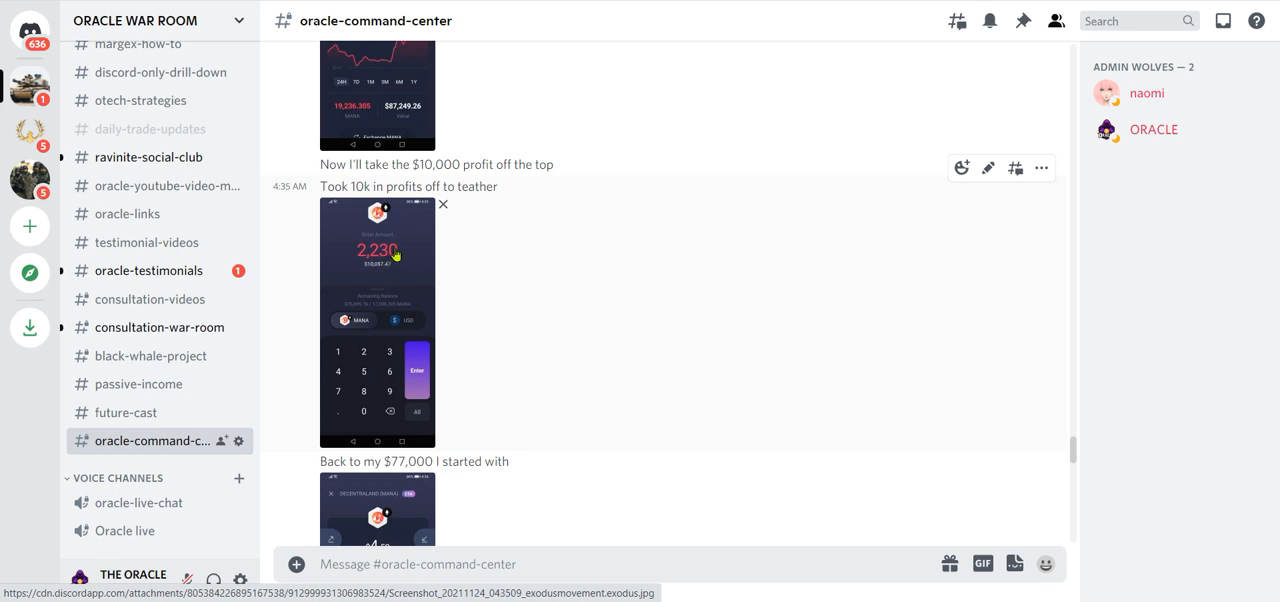
scroll("down", 3)
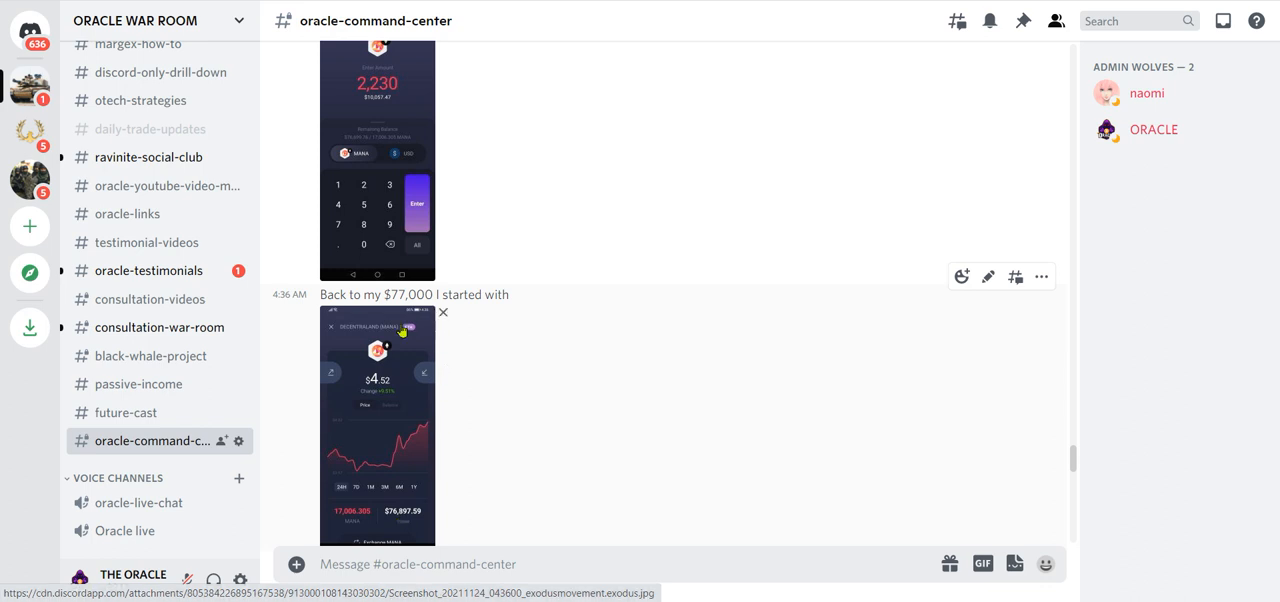
mouse_move(835, 463)
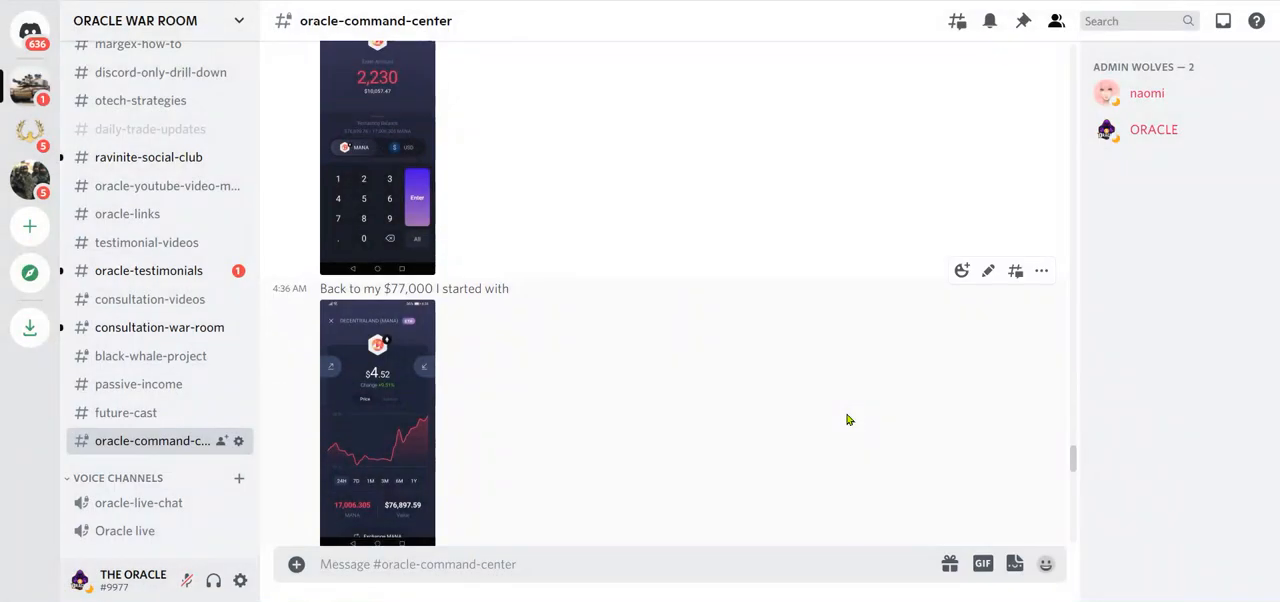
Scroll down to ORACLE's 5:21 AM post showing the $82,703.29 MANA balance.
scroll("down", 3)
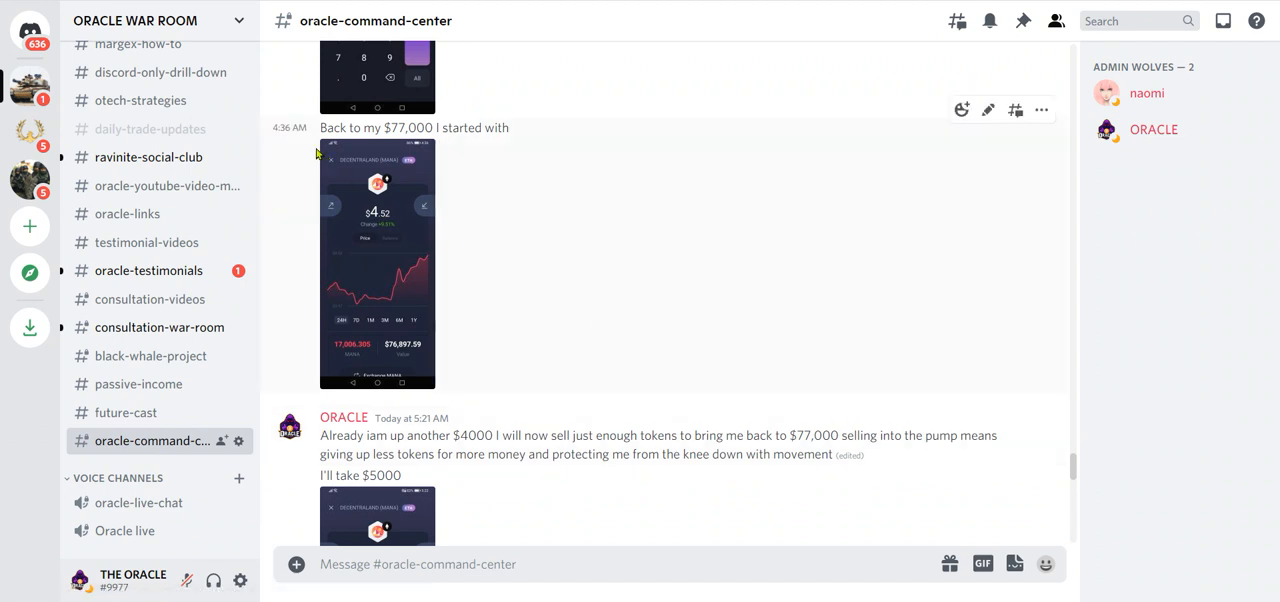
scroll("down", 3)
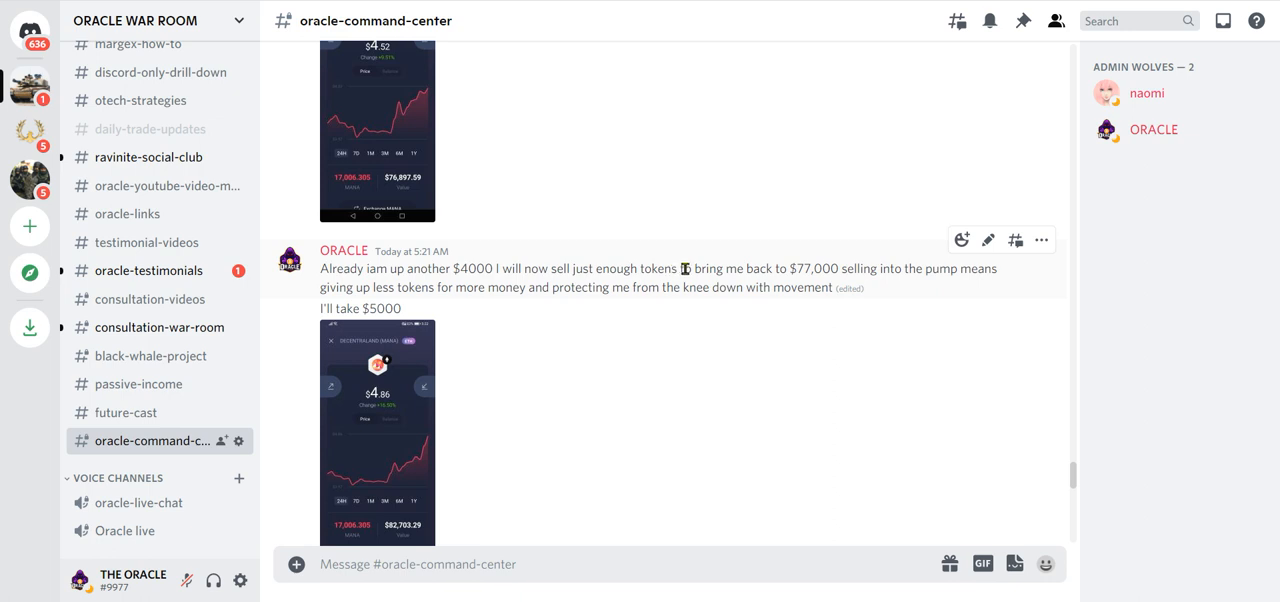
mouse_move(1042, 240)
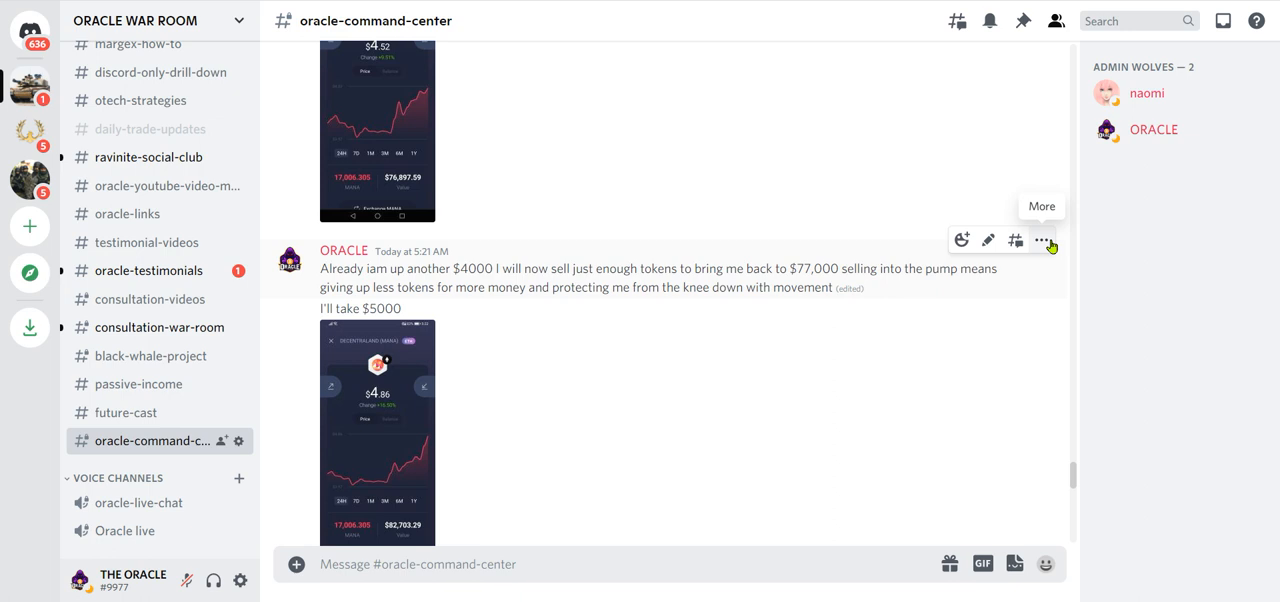
Open the $4000 profit post's More menu and dismiss it without choosing anything.
left_click(1042, 240)
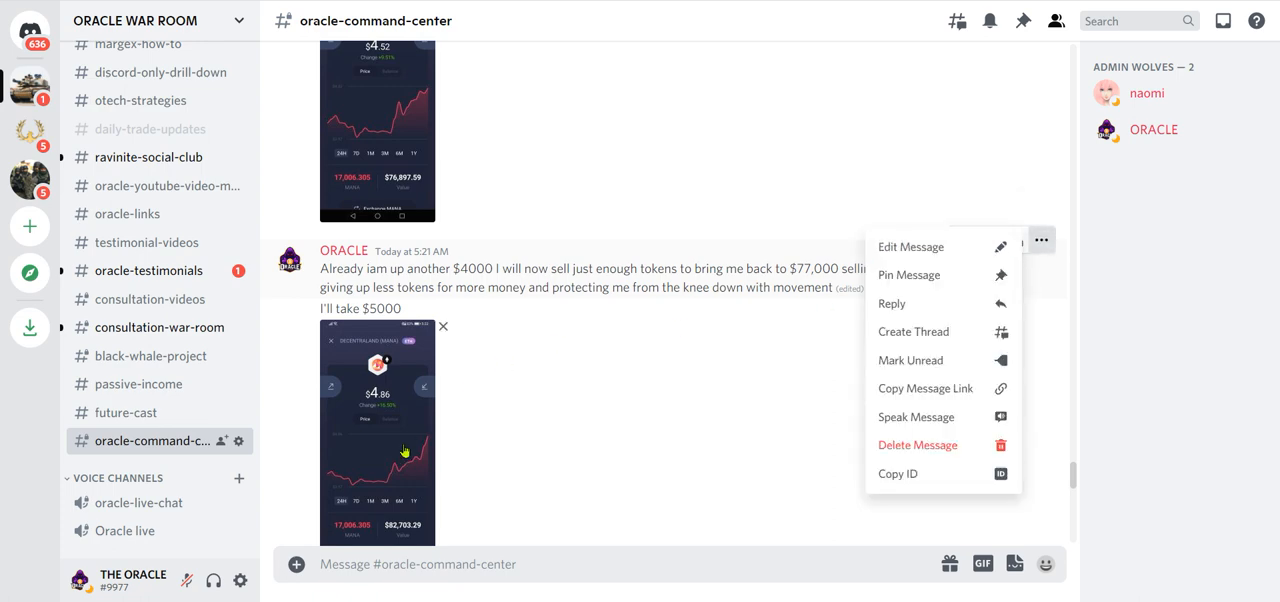
left_click(377, 450)
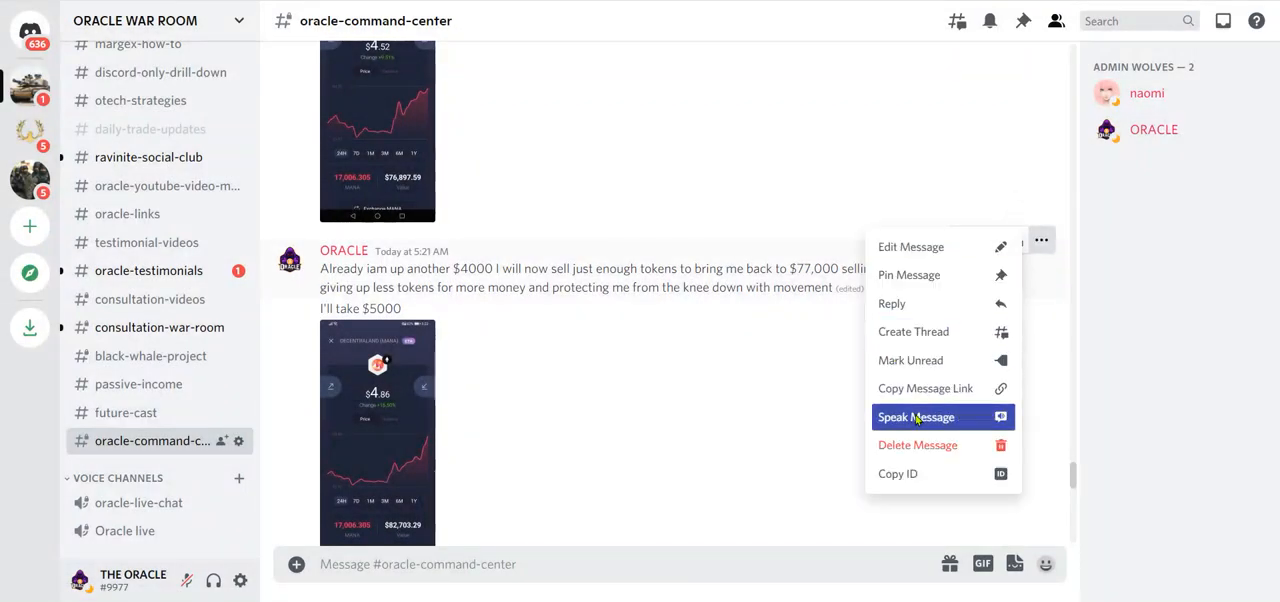
left_click(545, 478)
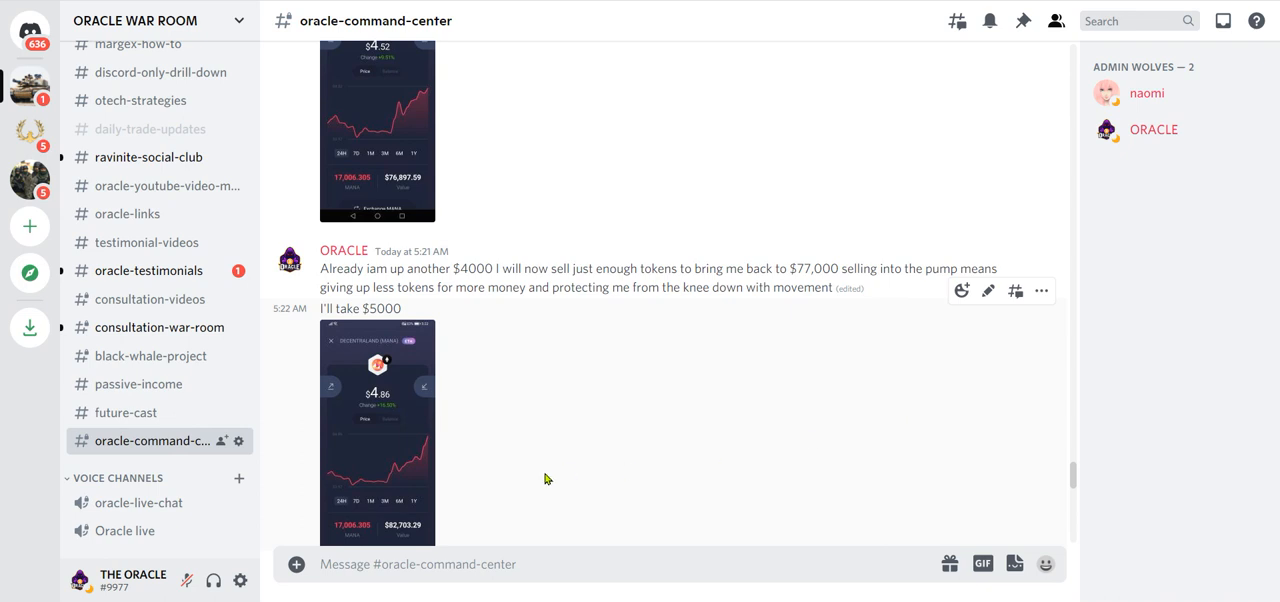
mouse_move(418, 220)
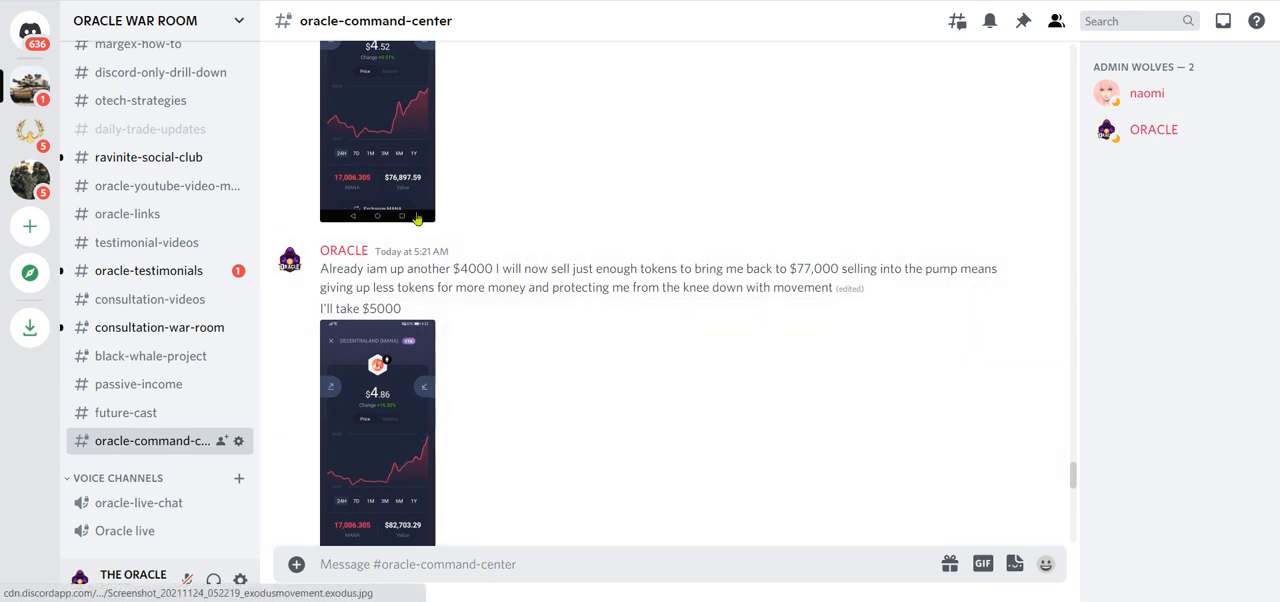
View the $82,703.29 MANA wallet screenshot full size, then close the preview.
scroll("down", 3)
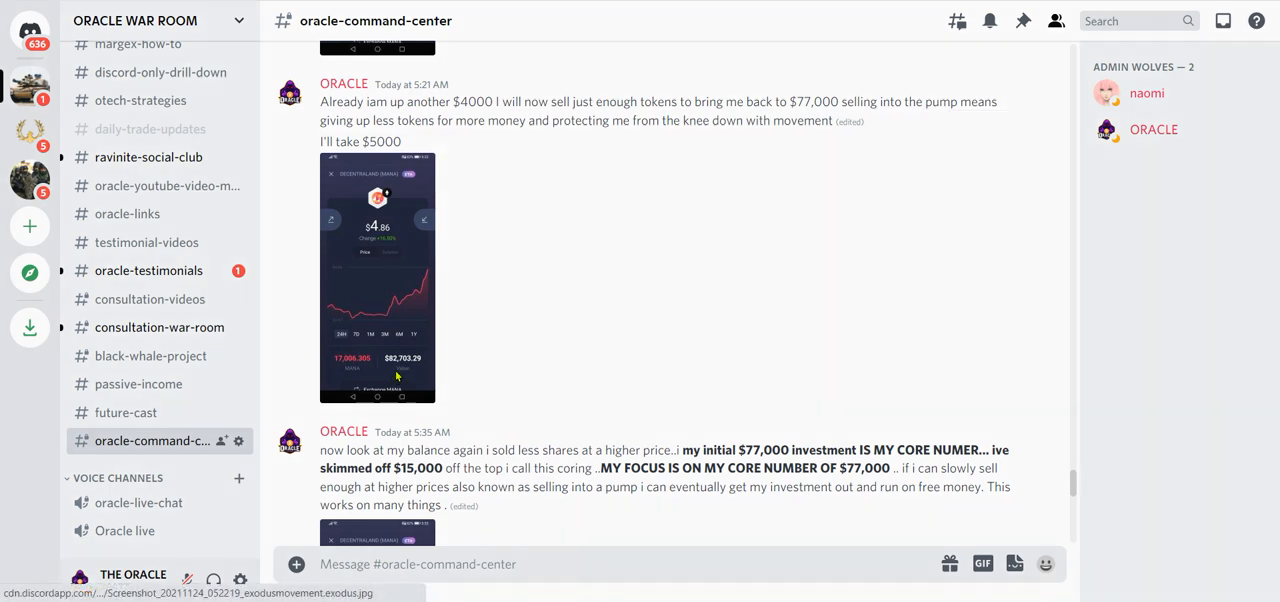
left_click(377, 277)
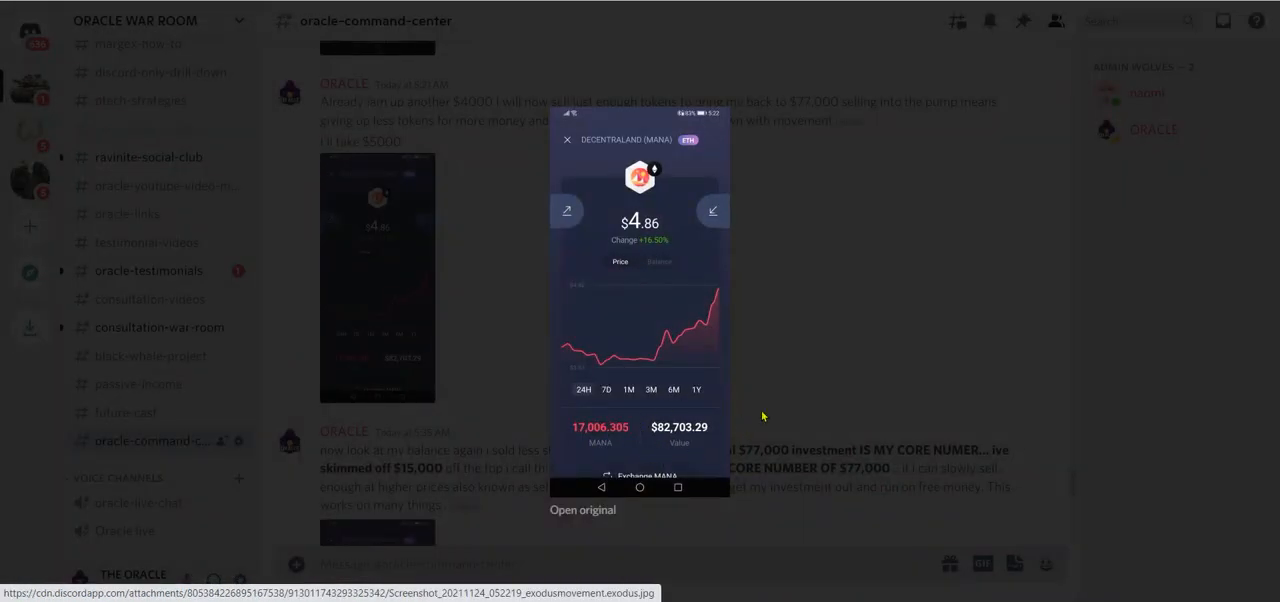
left_click(567, 139)
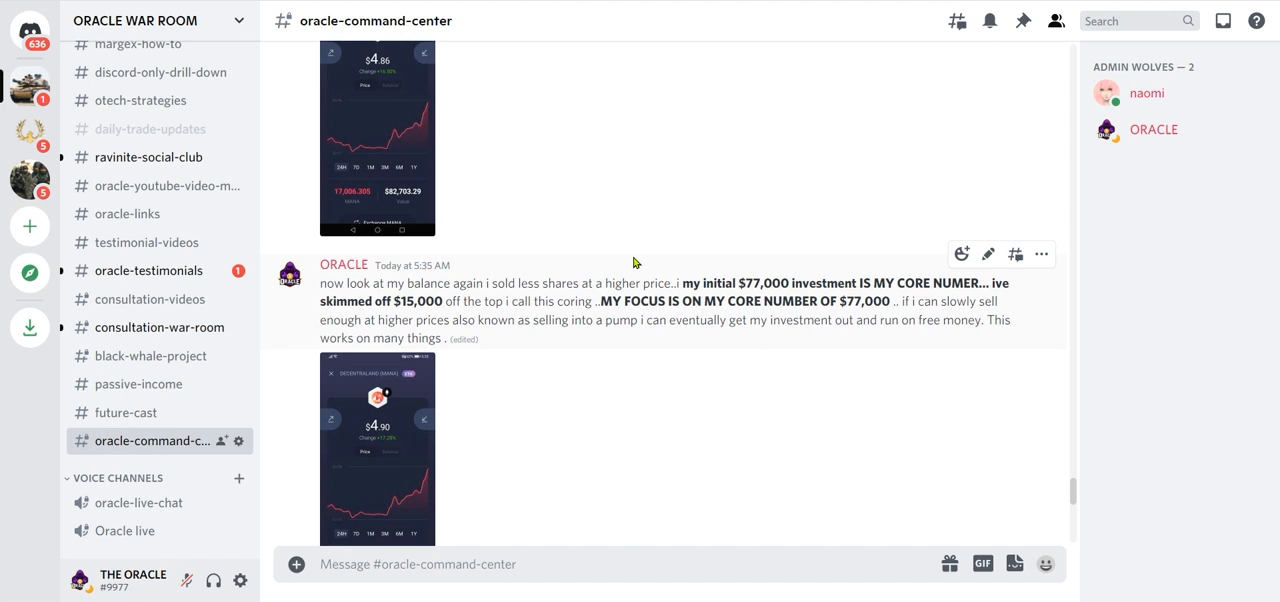
mouse_move(373, 322)
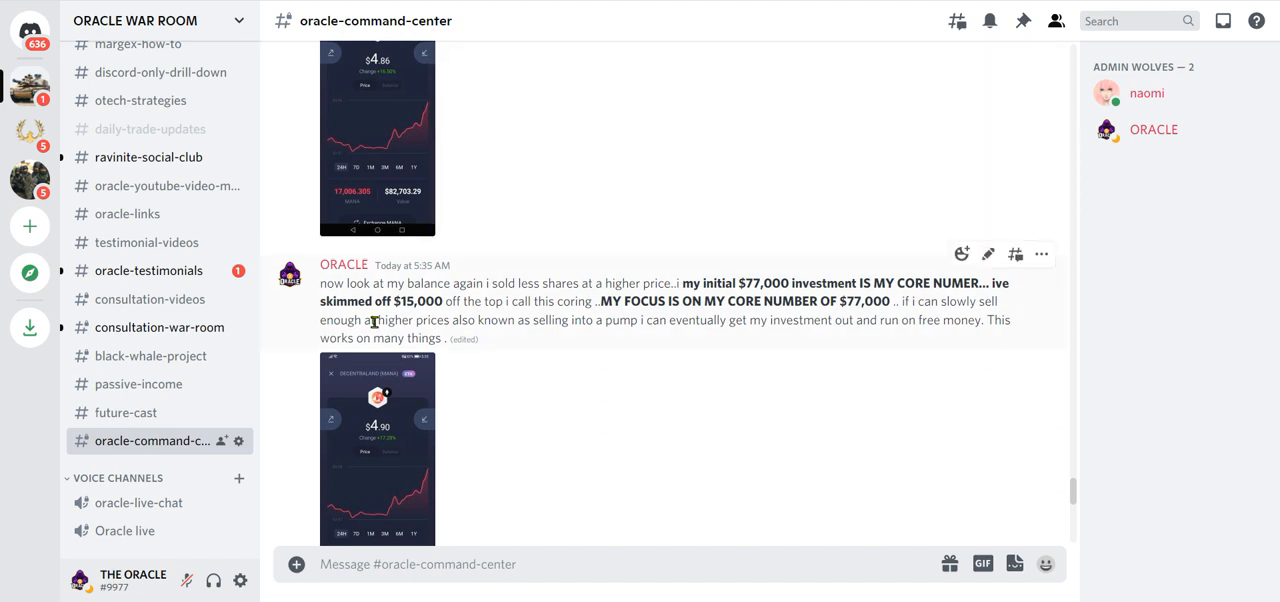
mouse_move(728, 288)
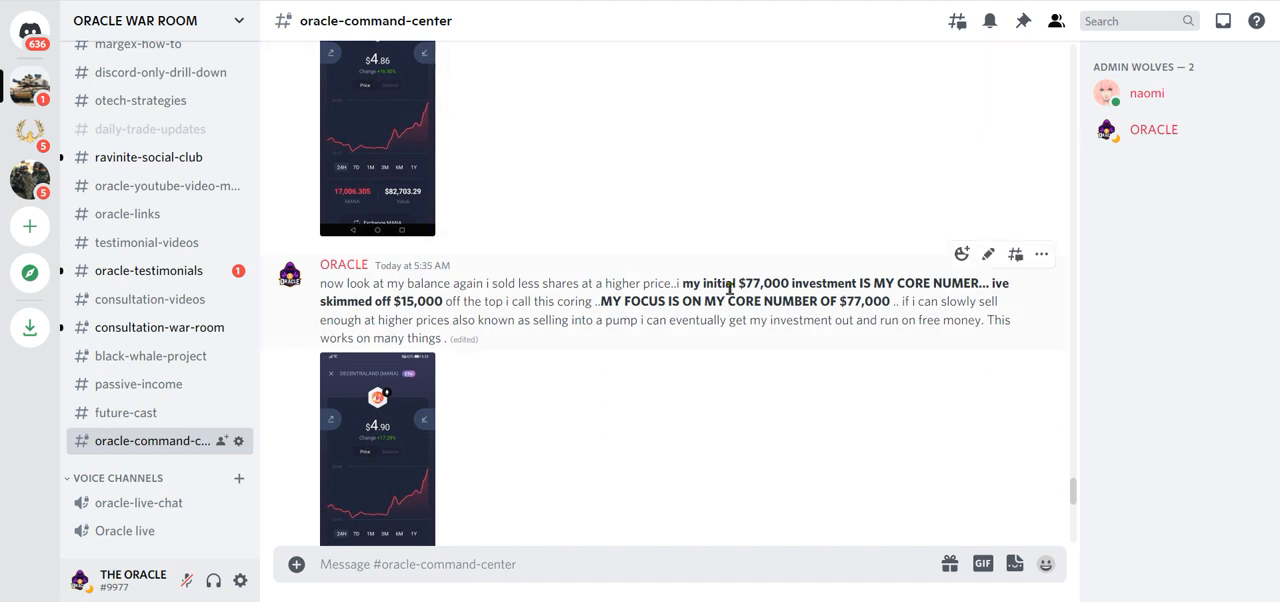
Highlight $77,000 in the 5:35 AM post, then reach the 5:50 AM $83,239.04 screenshot post.
left_click(1041, 254)
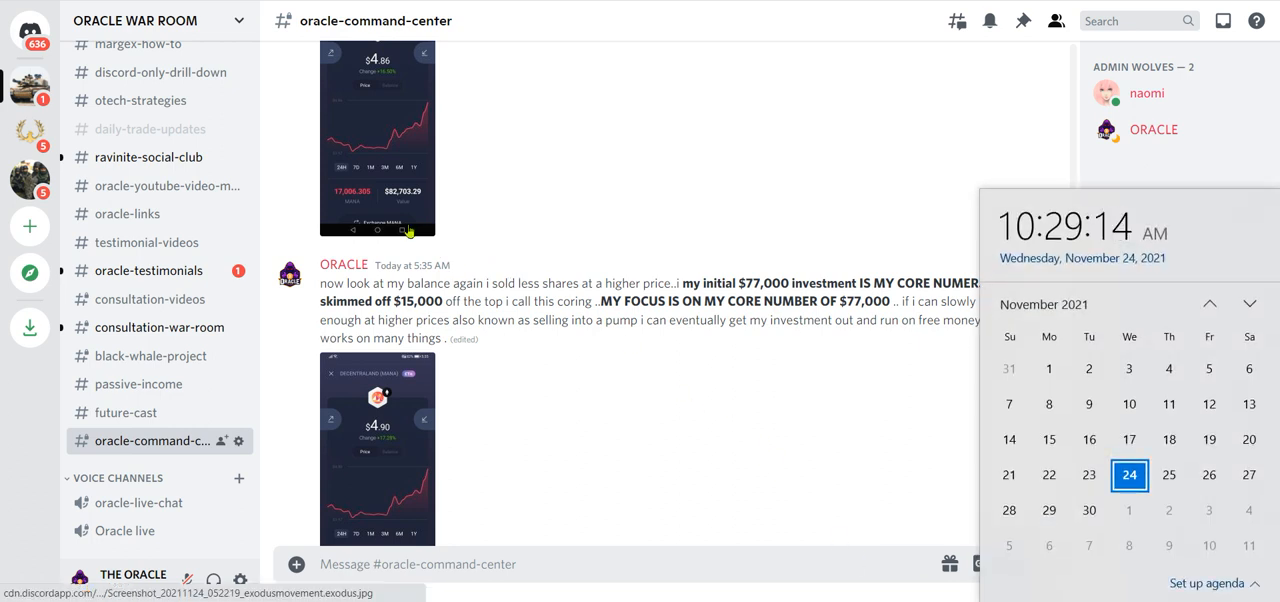
mouse_move(727, 399)
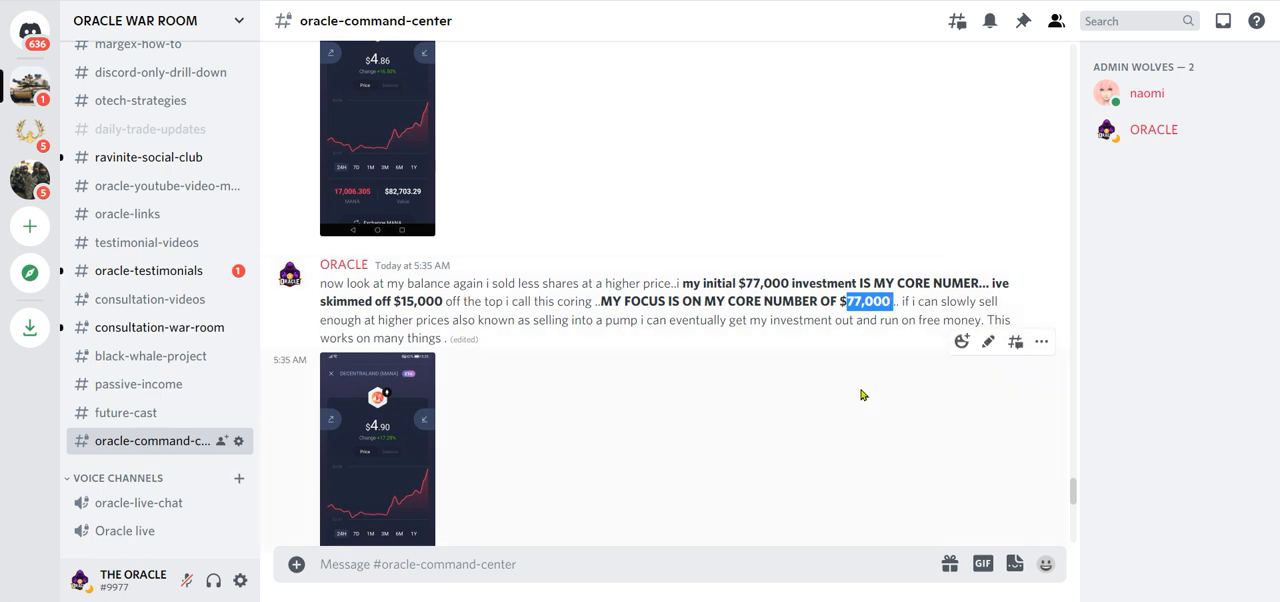
mouse_move(859, 413)
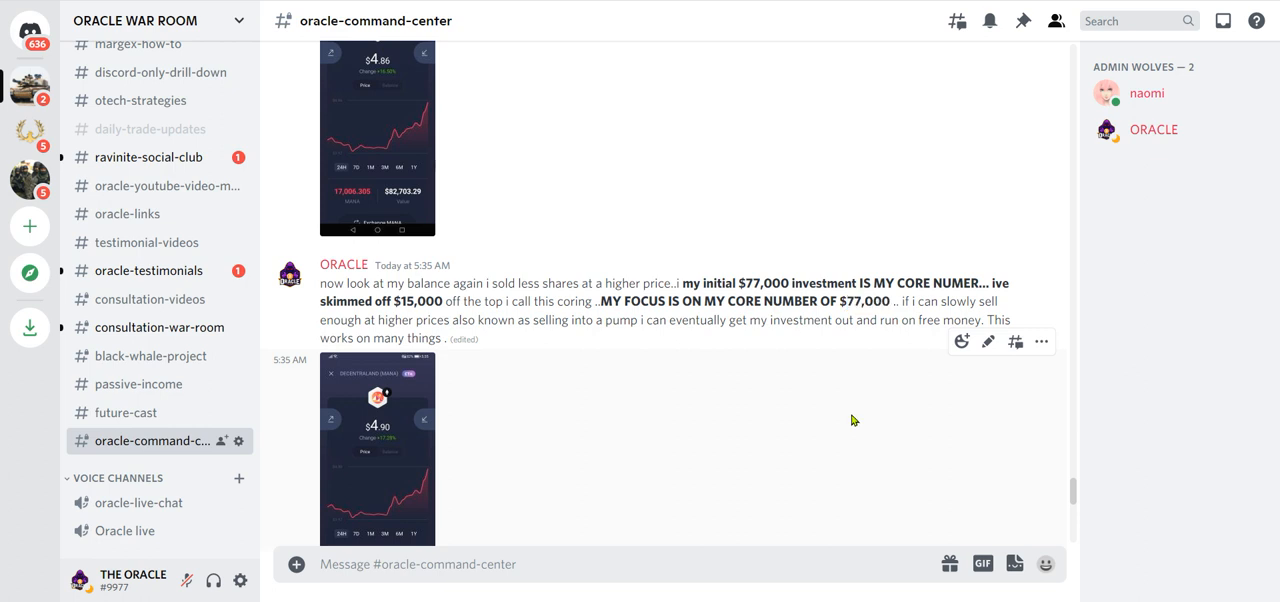
mouse_move(848, 425)
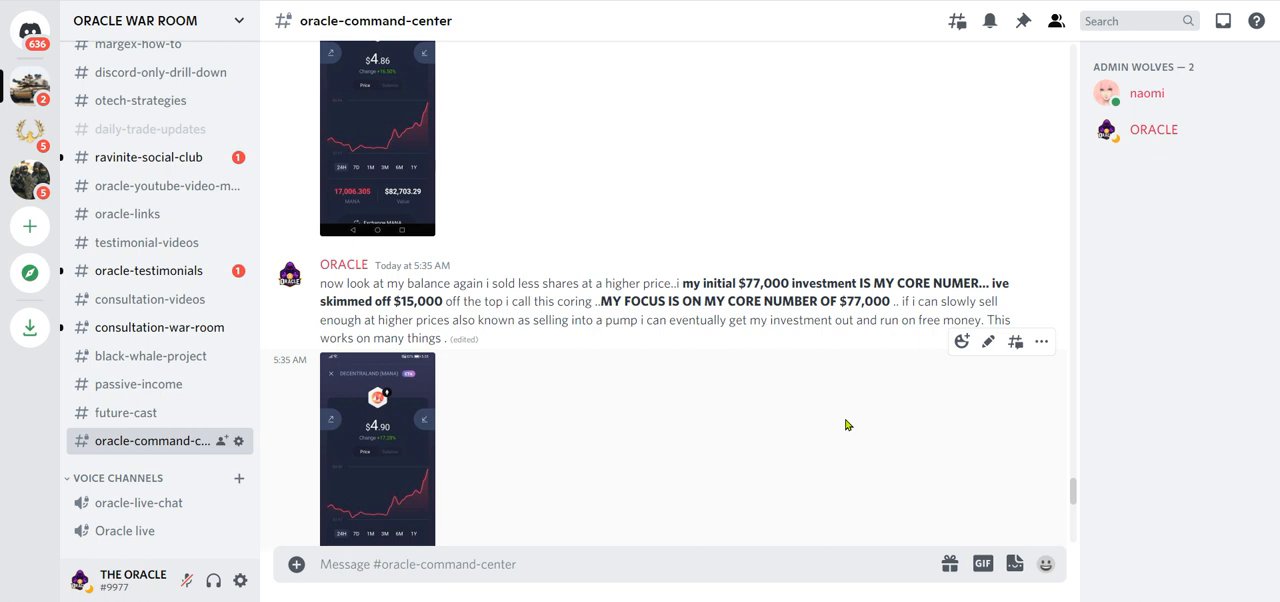
scroll("down", 3)
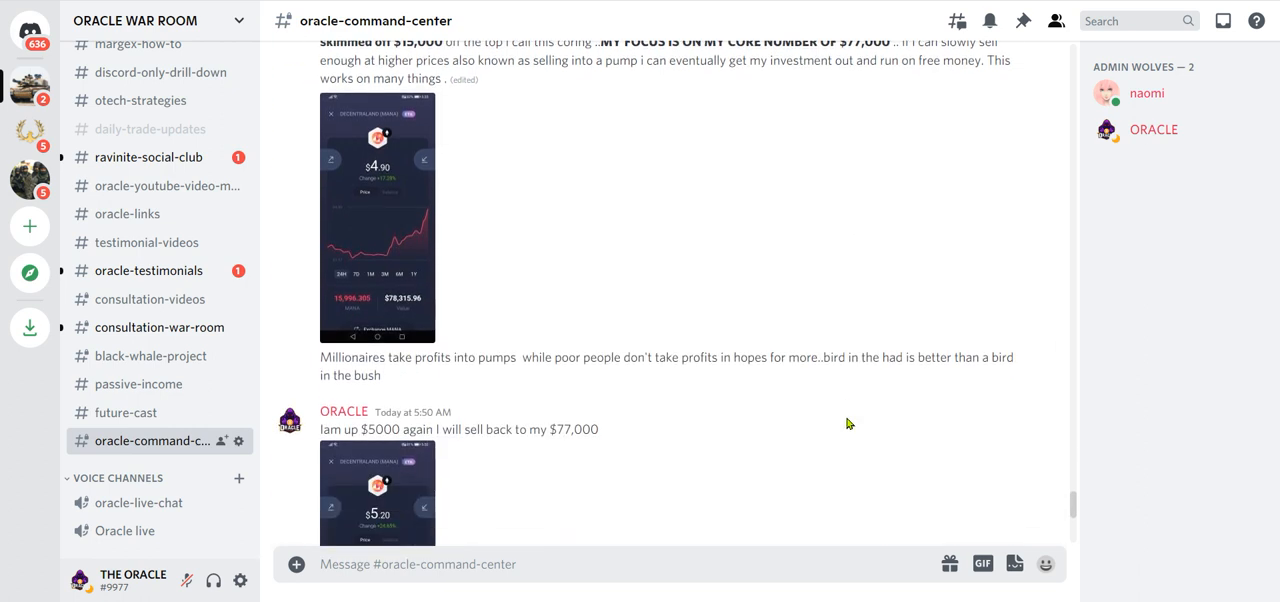
scroll("down", 3)
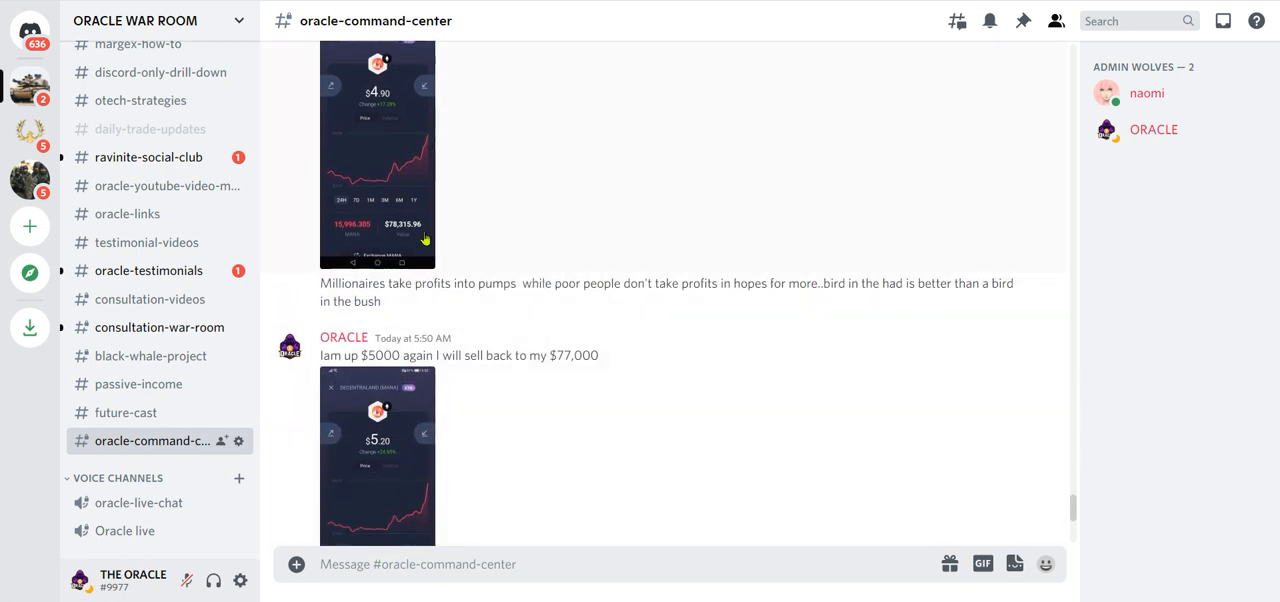
scroll("down", 3)
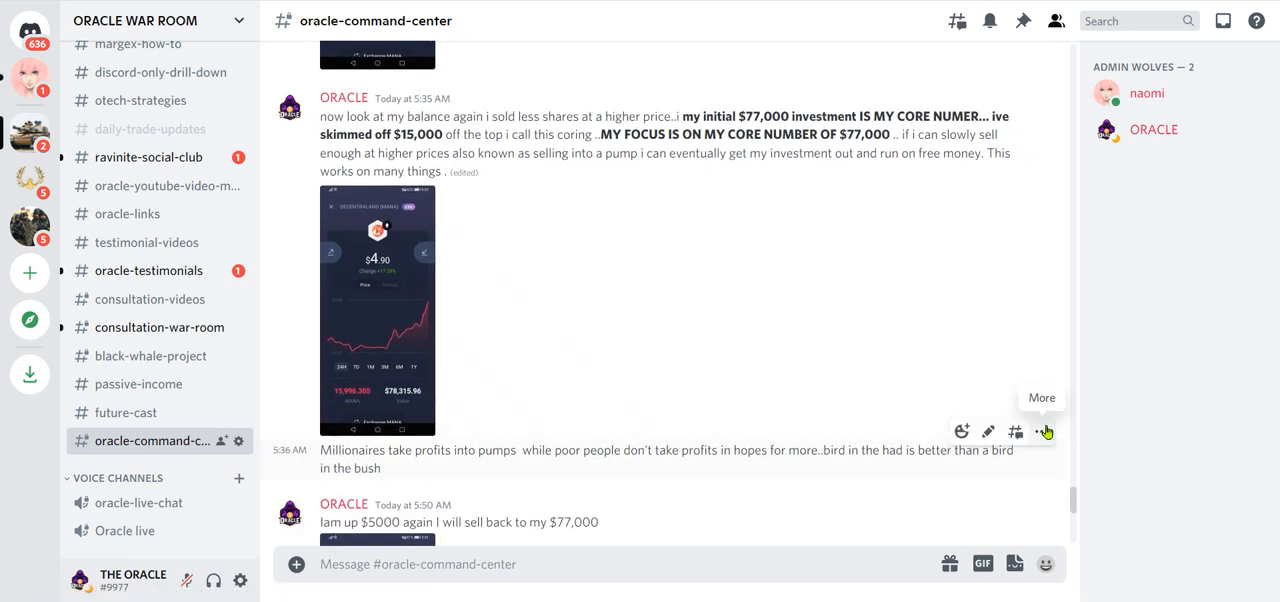
left_click(1044, 431)
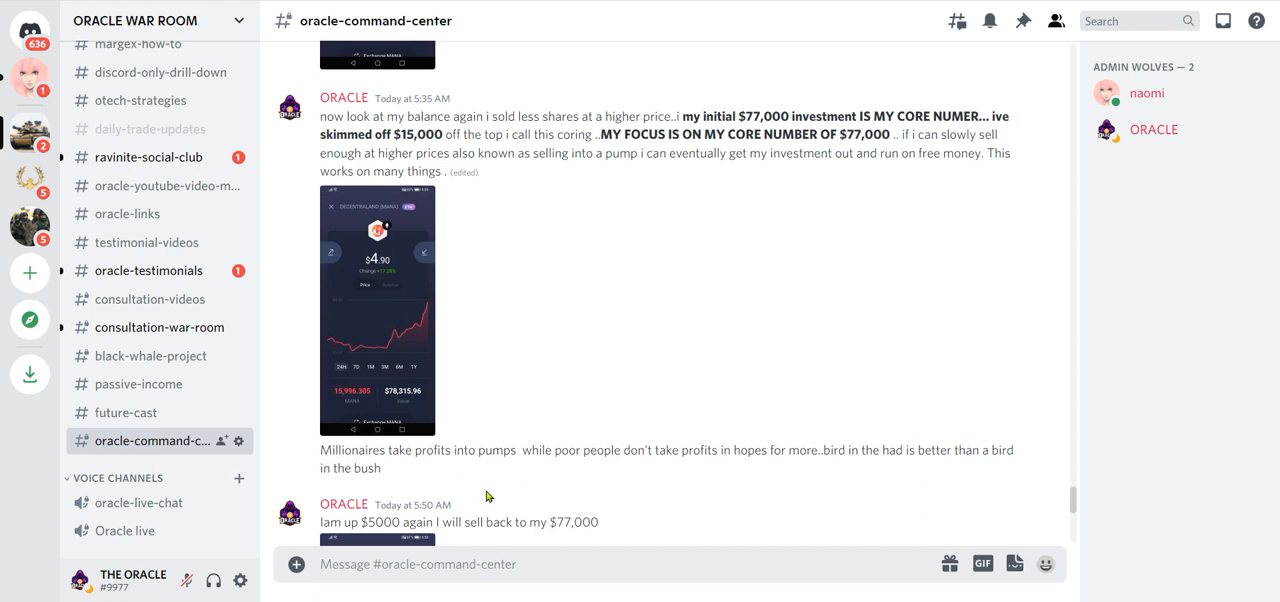
scroll("down", 3)
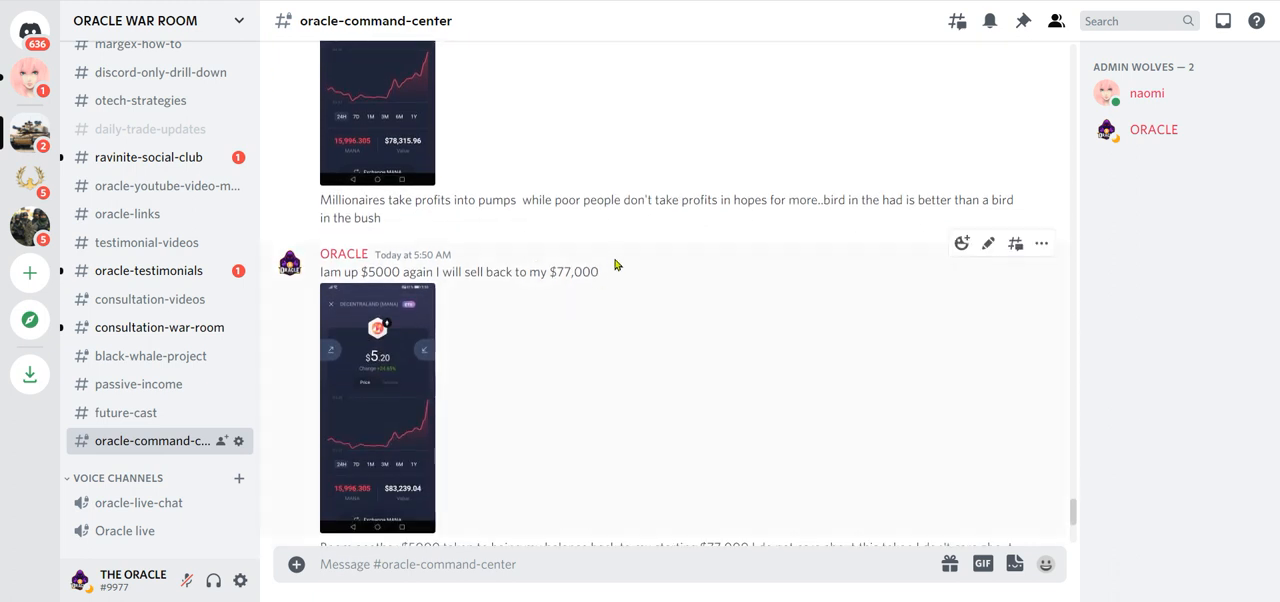
mouse_move(725, 238)
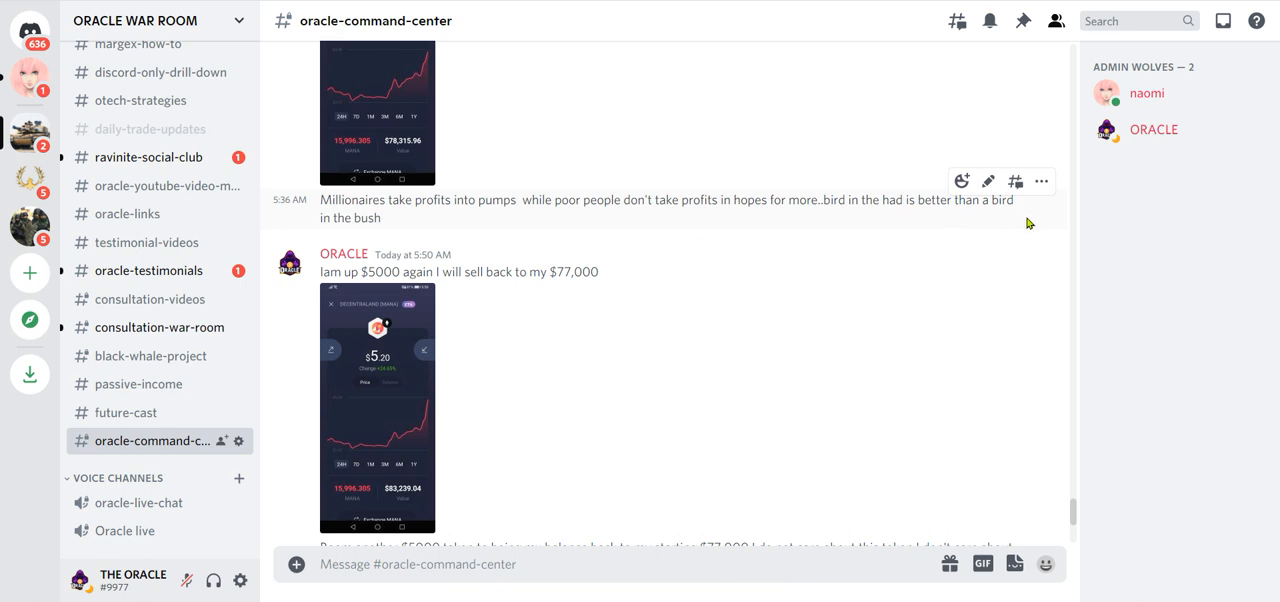
left_click(1041, 181)
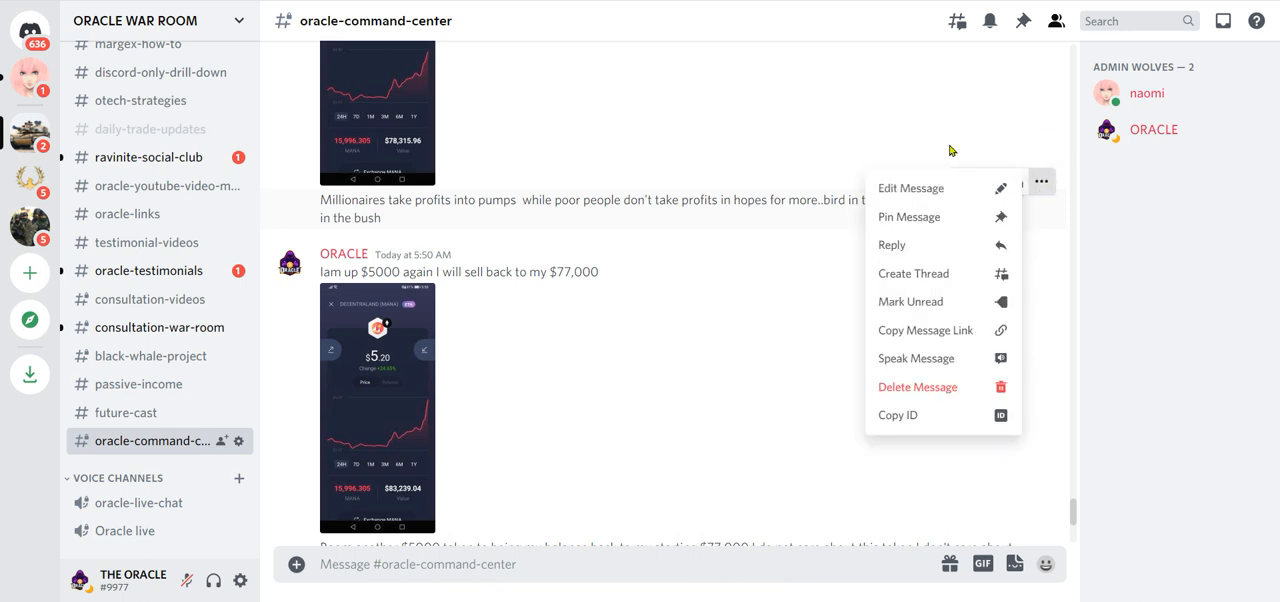
left_click(910, 188)
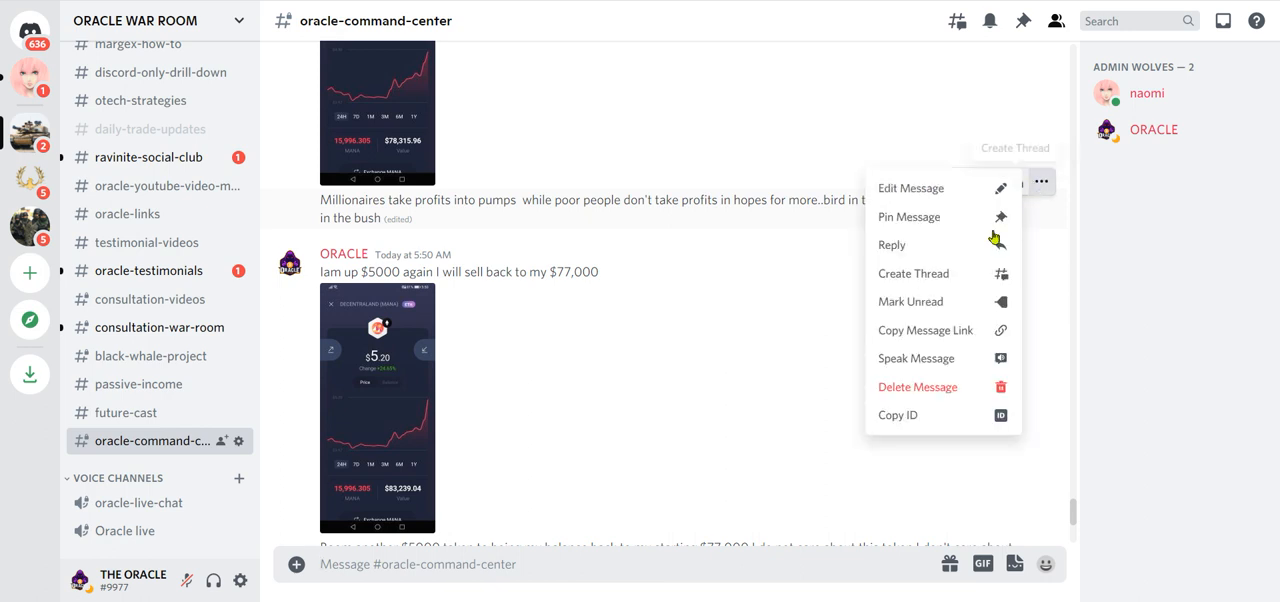
left_click(910, 358)
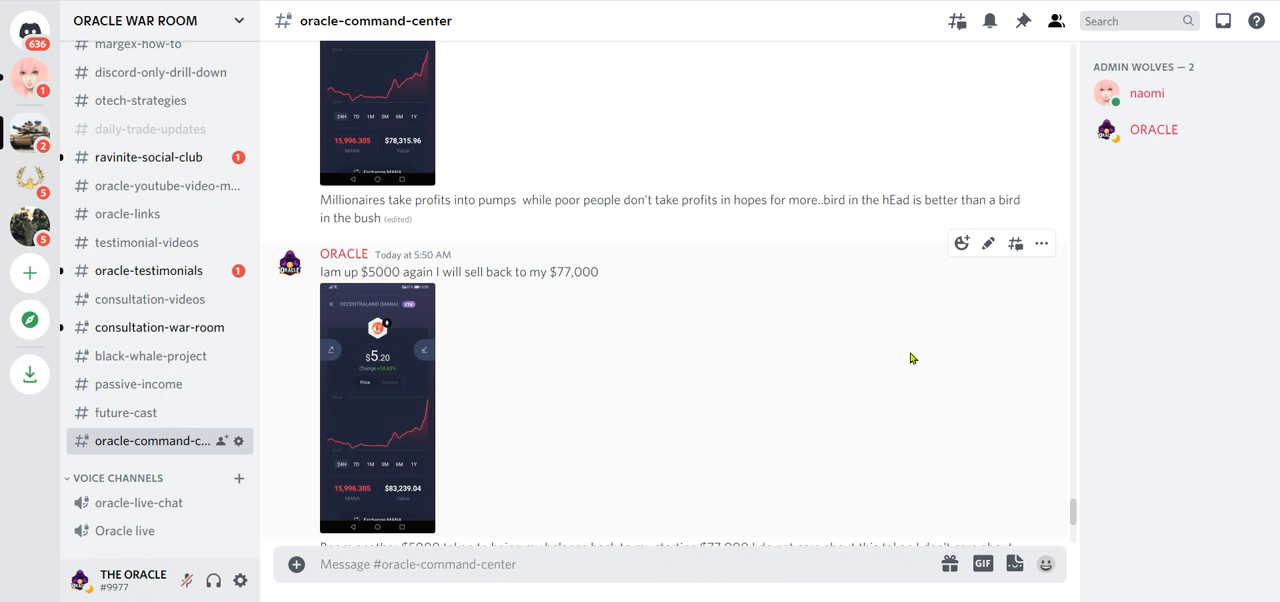
mouse_move(1041, 244)
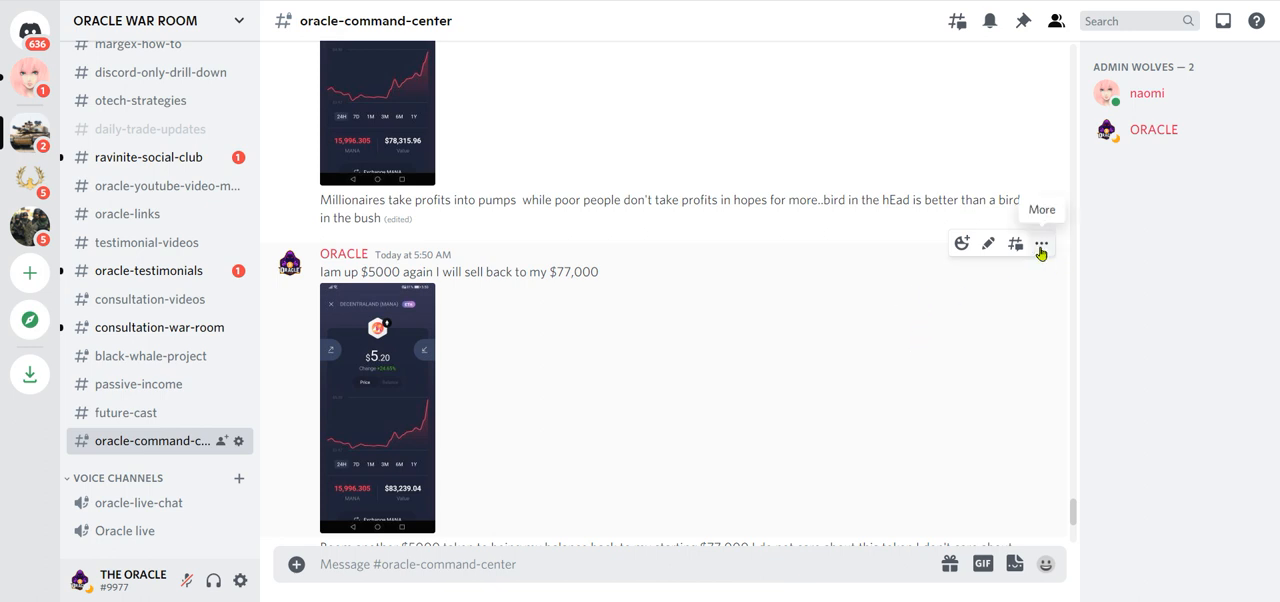
mouse_move(405, 121)
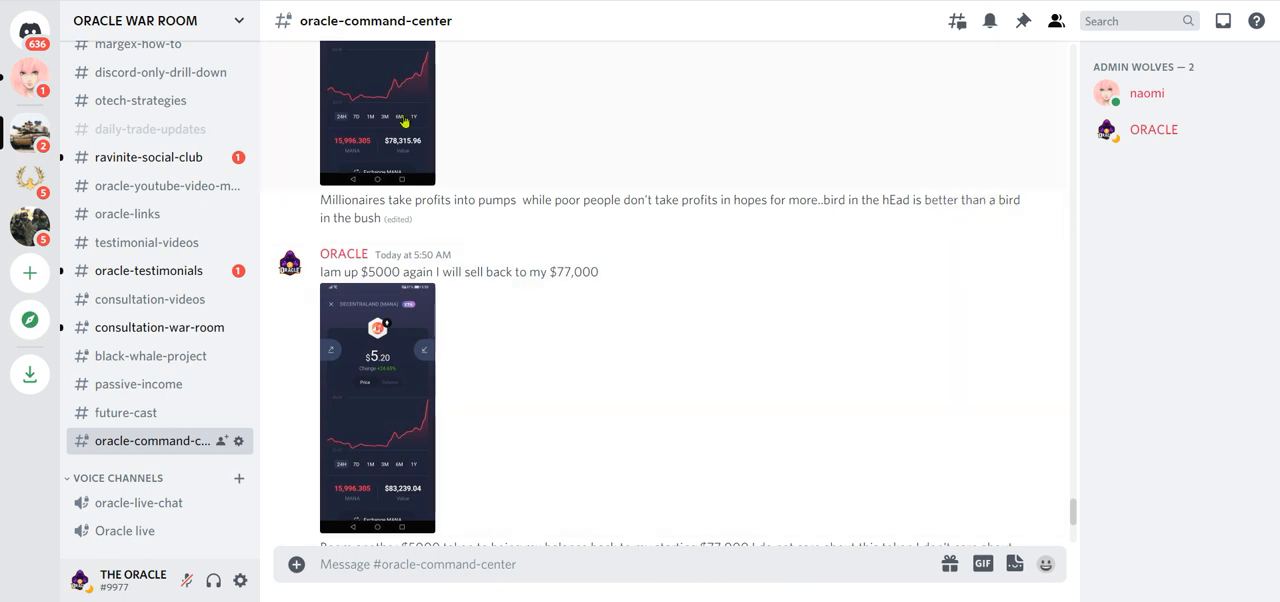
mouse_move(378, 397)
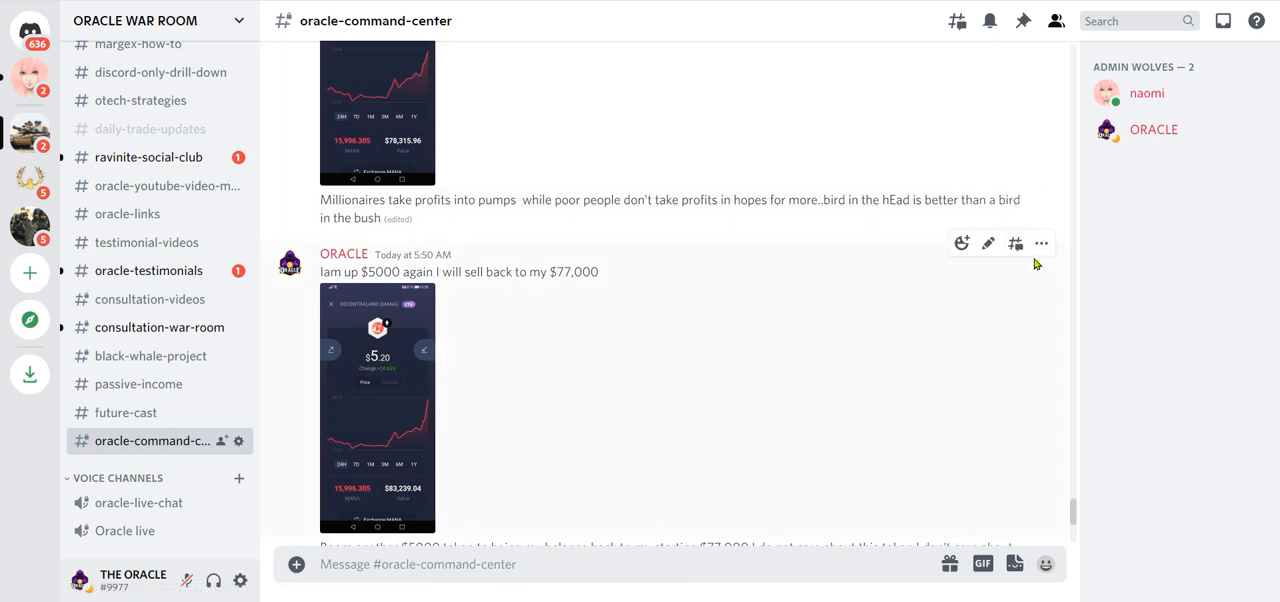
left_click(1041, 243)
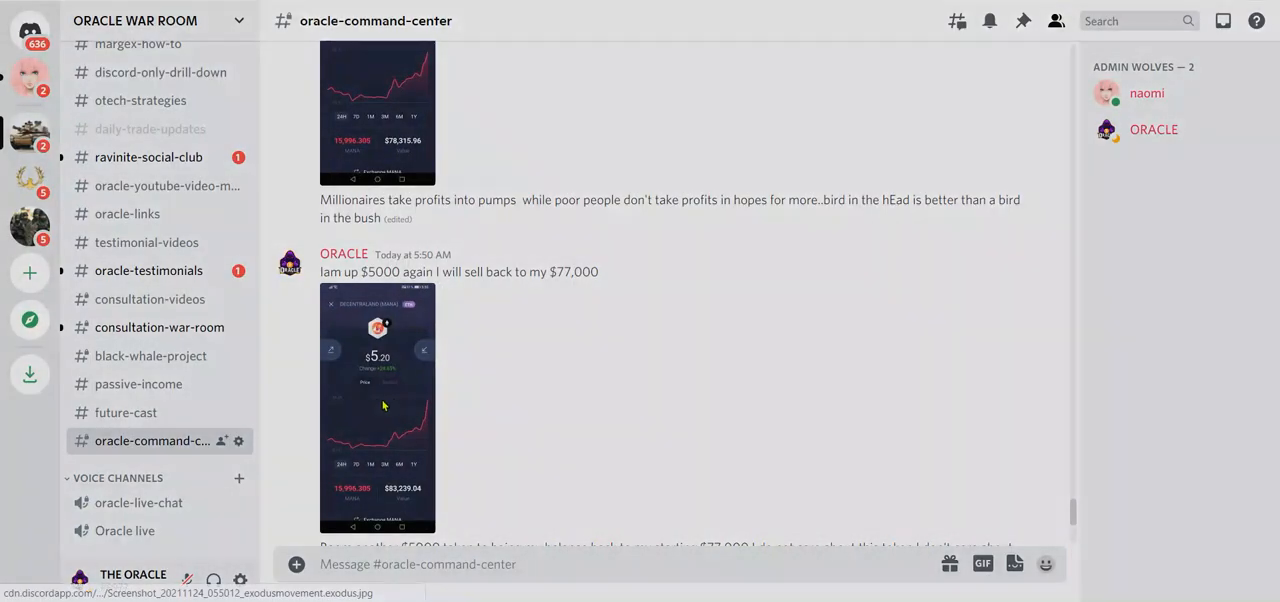
left_click(377, 407)
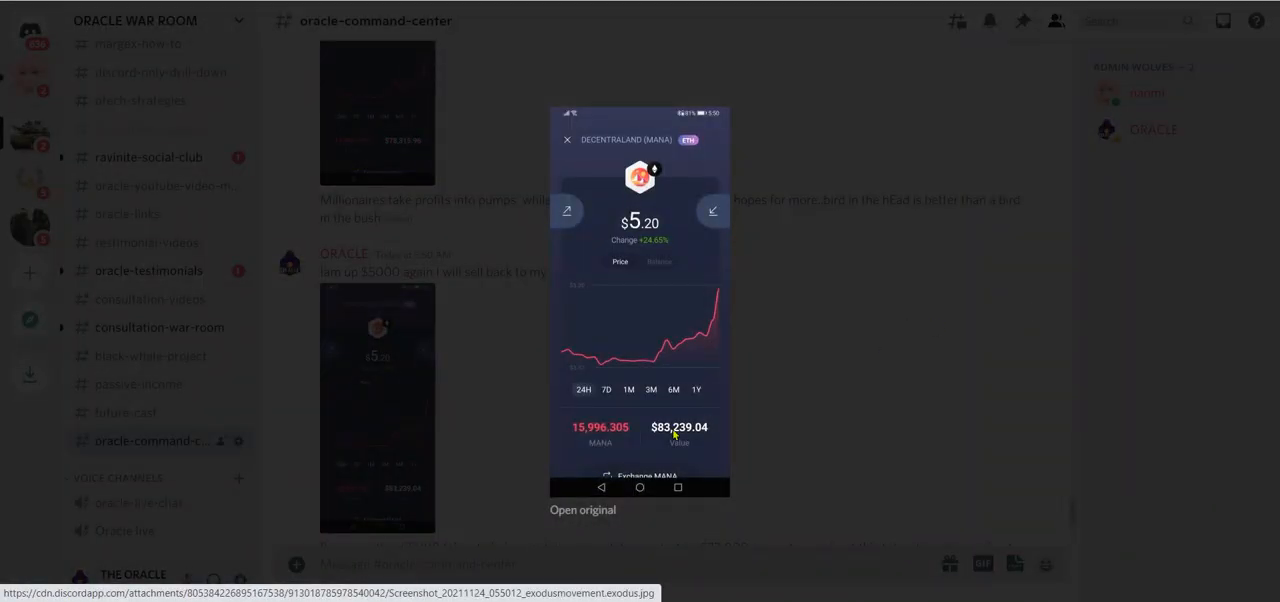
left_click(566, 139)
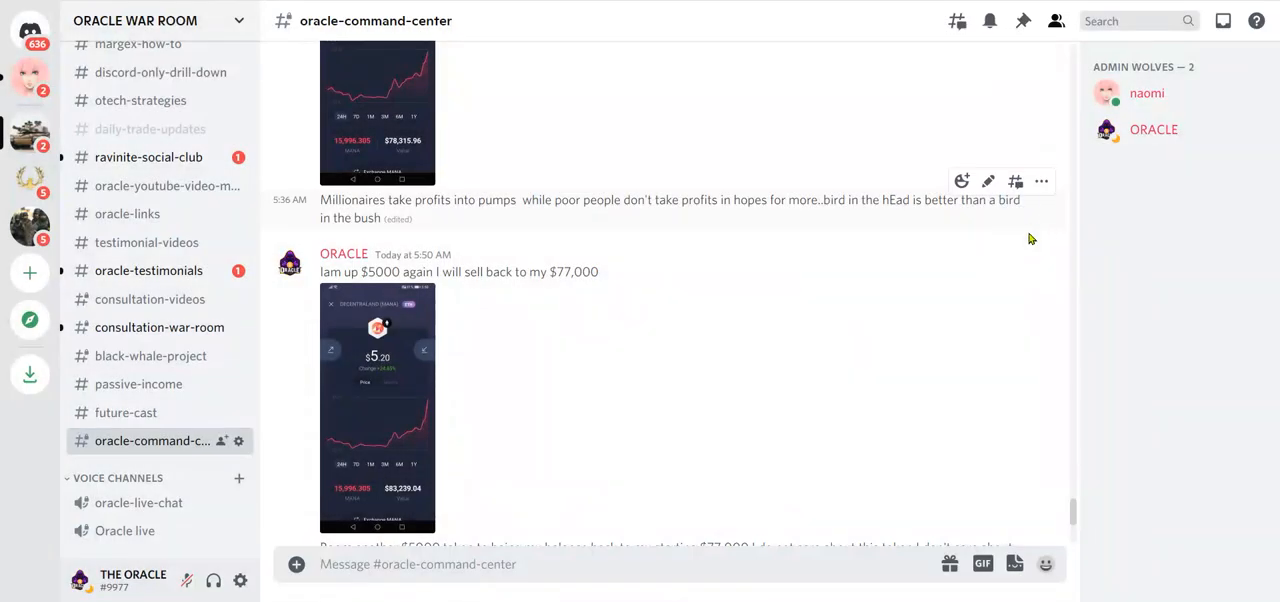
left_click(1041, 243)
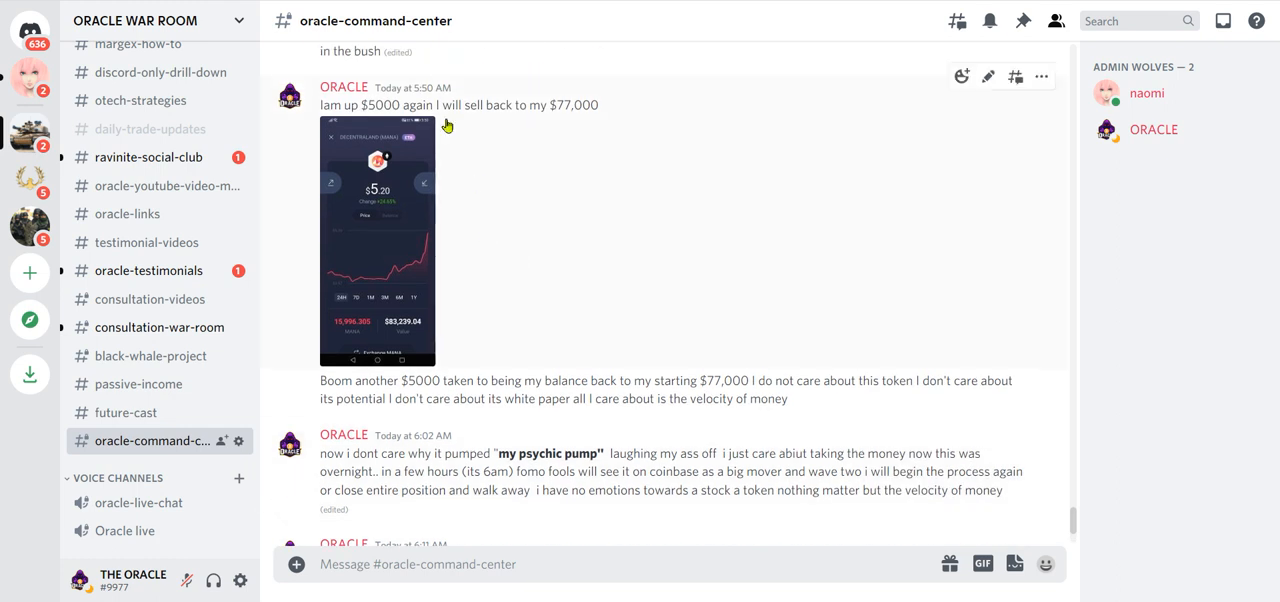
mouse_move(830, 201)
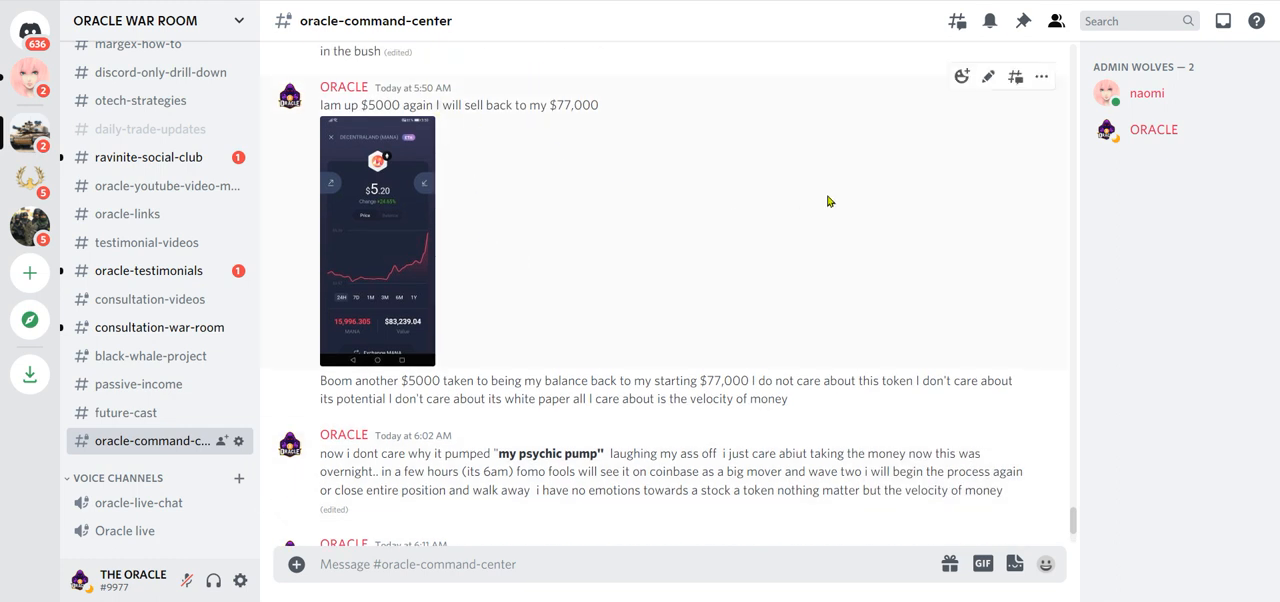
mouse_move(810, 225)
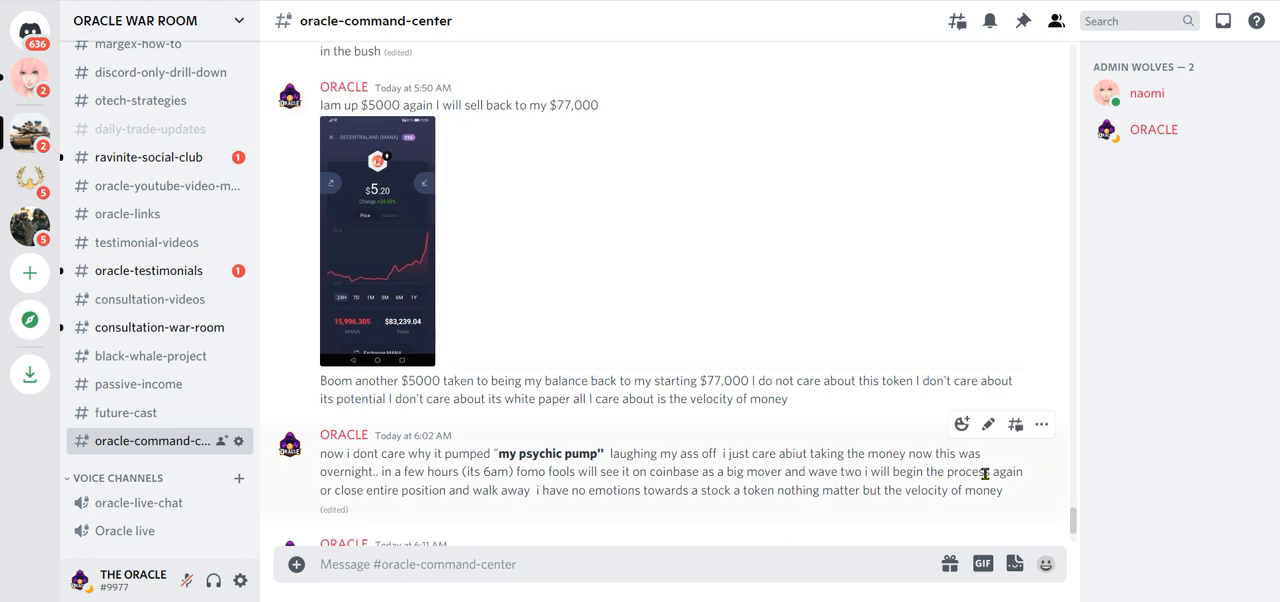
Bring the 'Boom another $5000' and 6:02 AM messages into view.
left_click(988, 424)
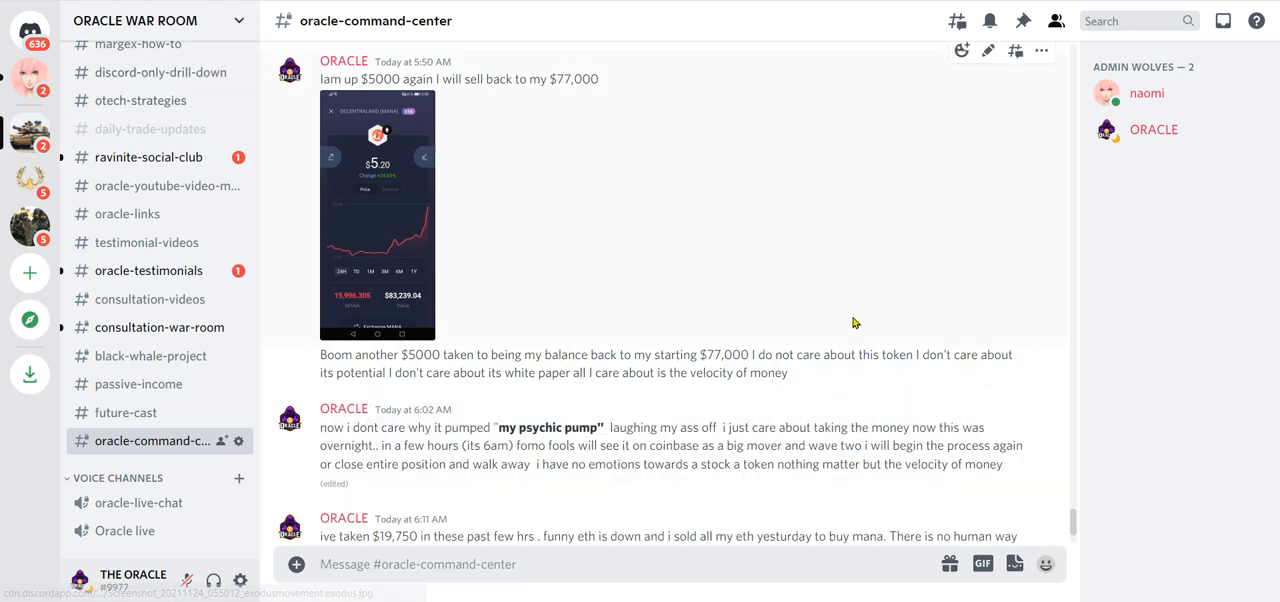
mouse_move(810, 340)
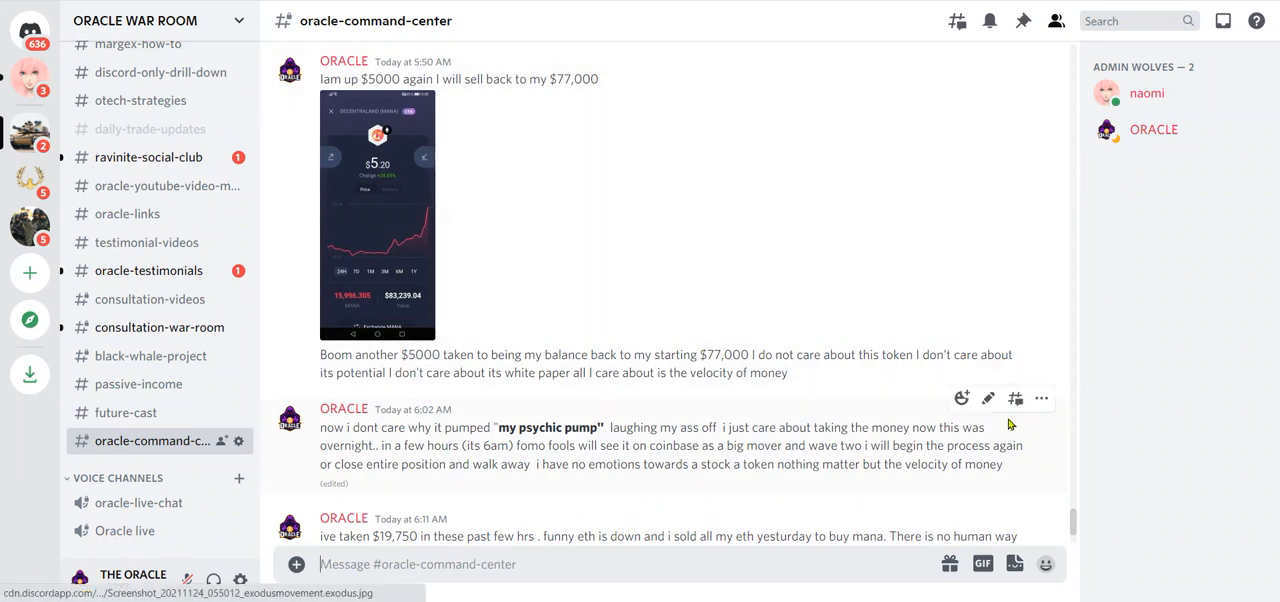
left_click(1042, 398)
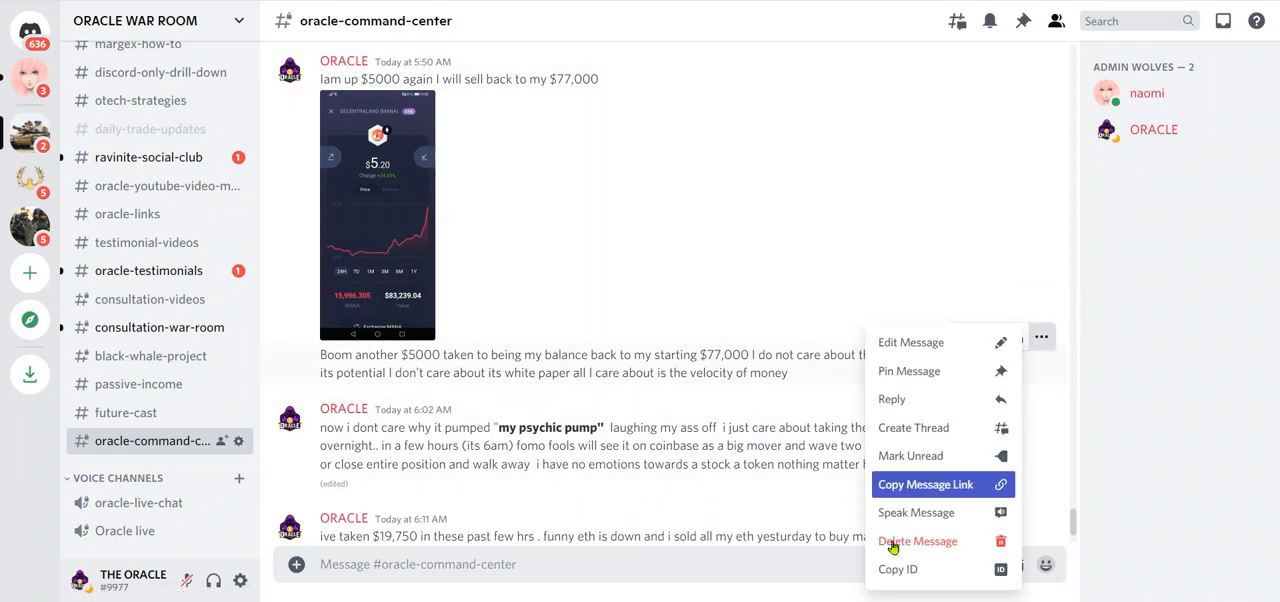
mouse_move(915, 512)
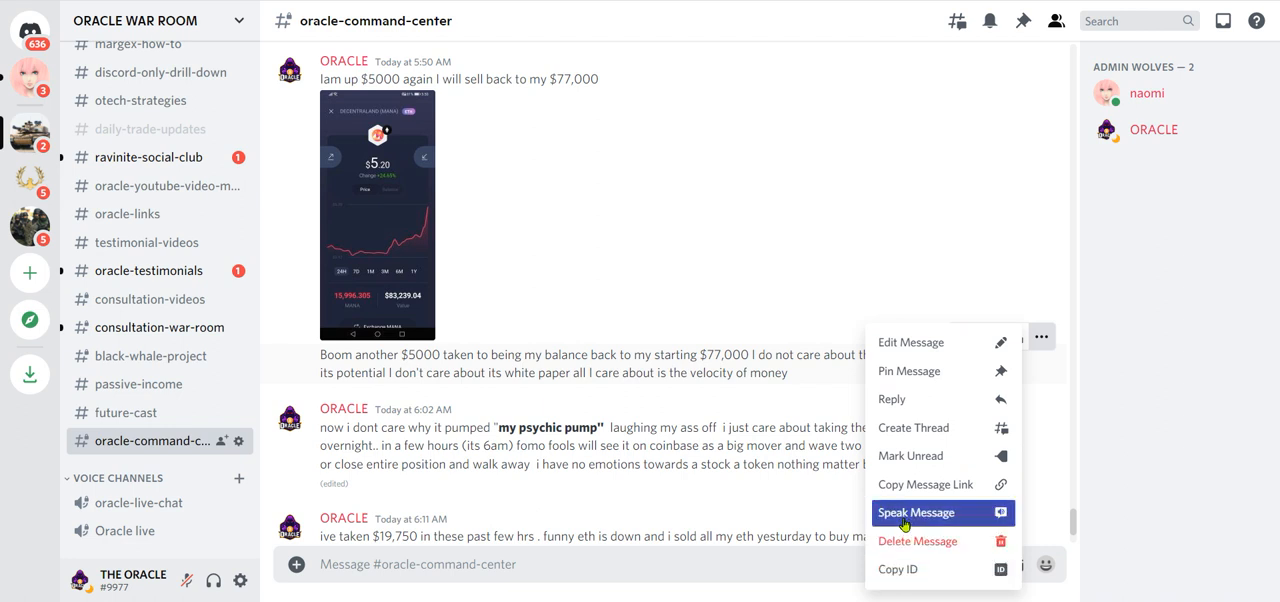
mouse_move(905, 523)
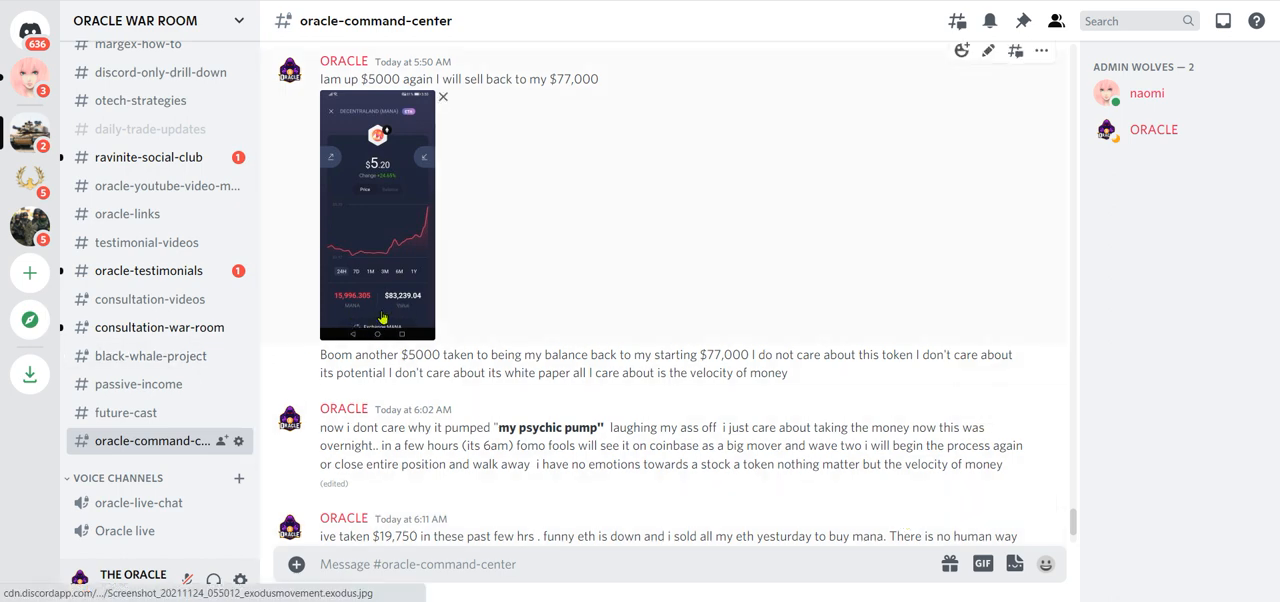
left_click(377, 214)
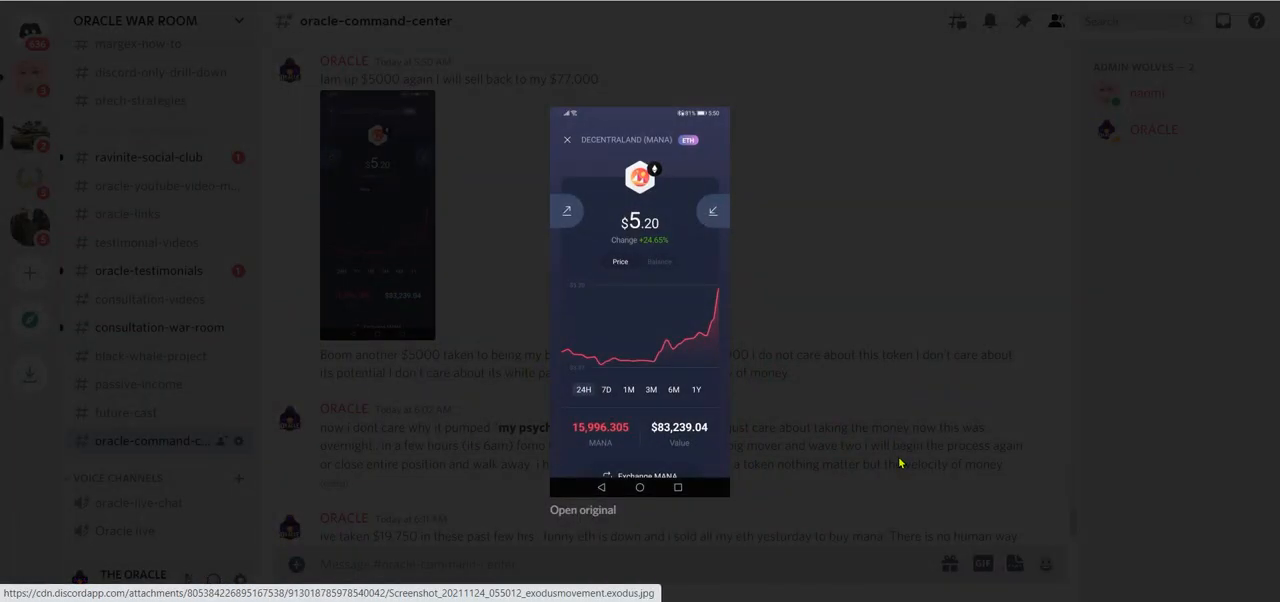
left_click(567, 139)
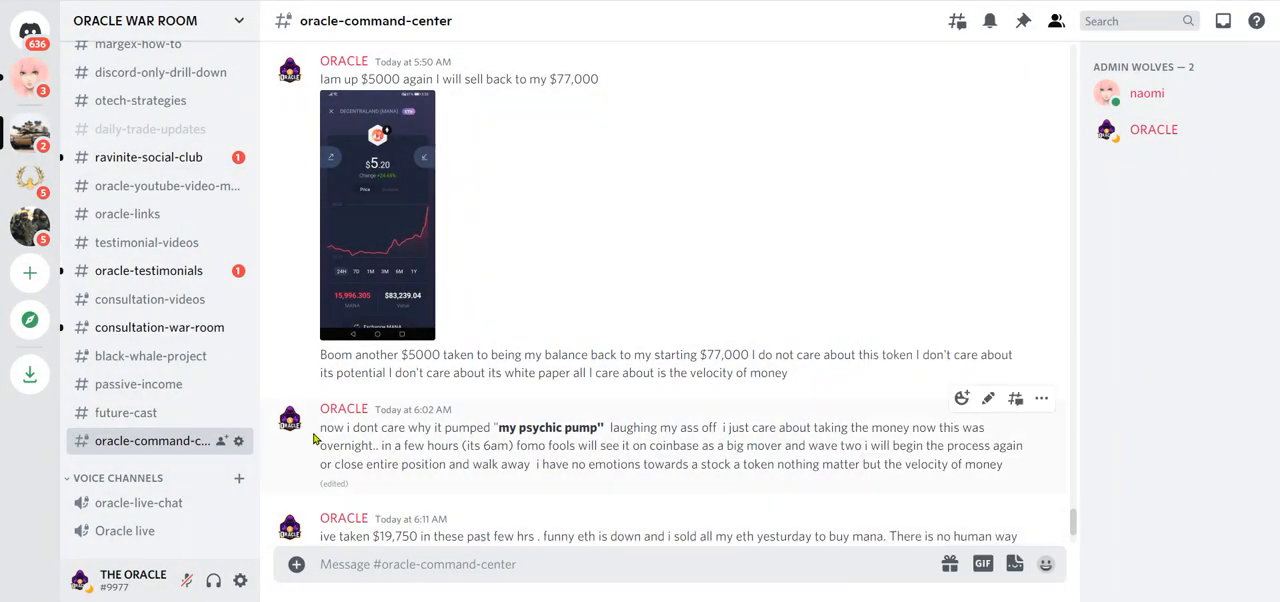
Drag across message text and scroll down to the 6:11 AM and 7:52 AM posts.
left_click_drag(320, 427, 1000, 463)
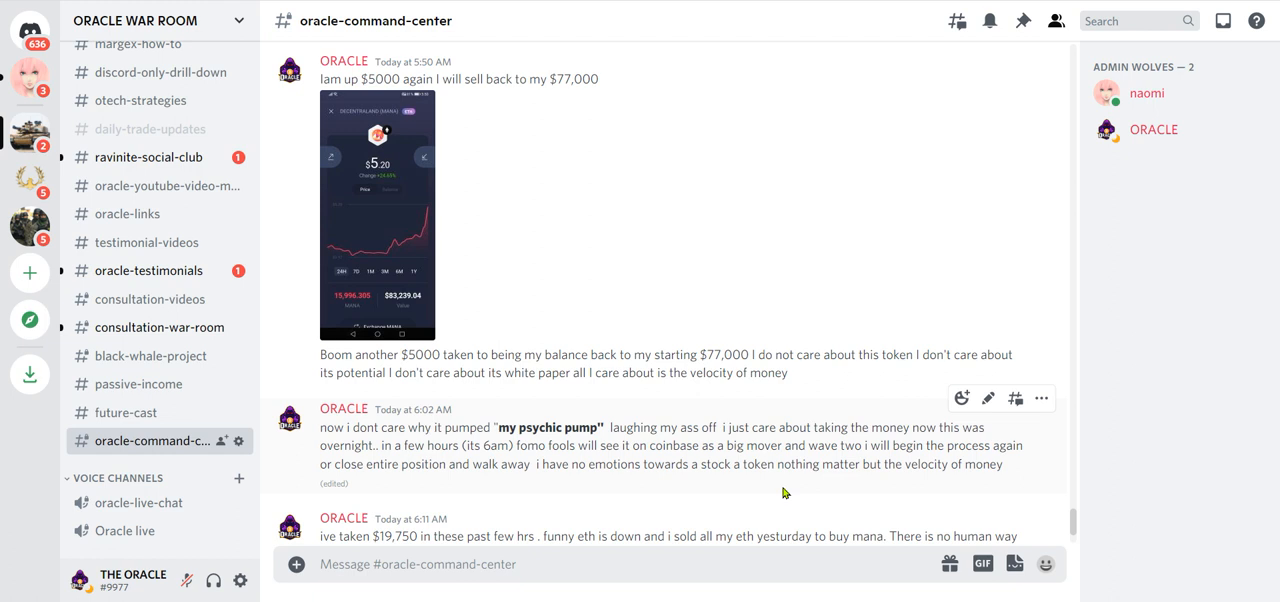
mouse_move(785, 511)
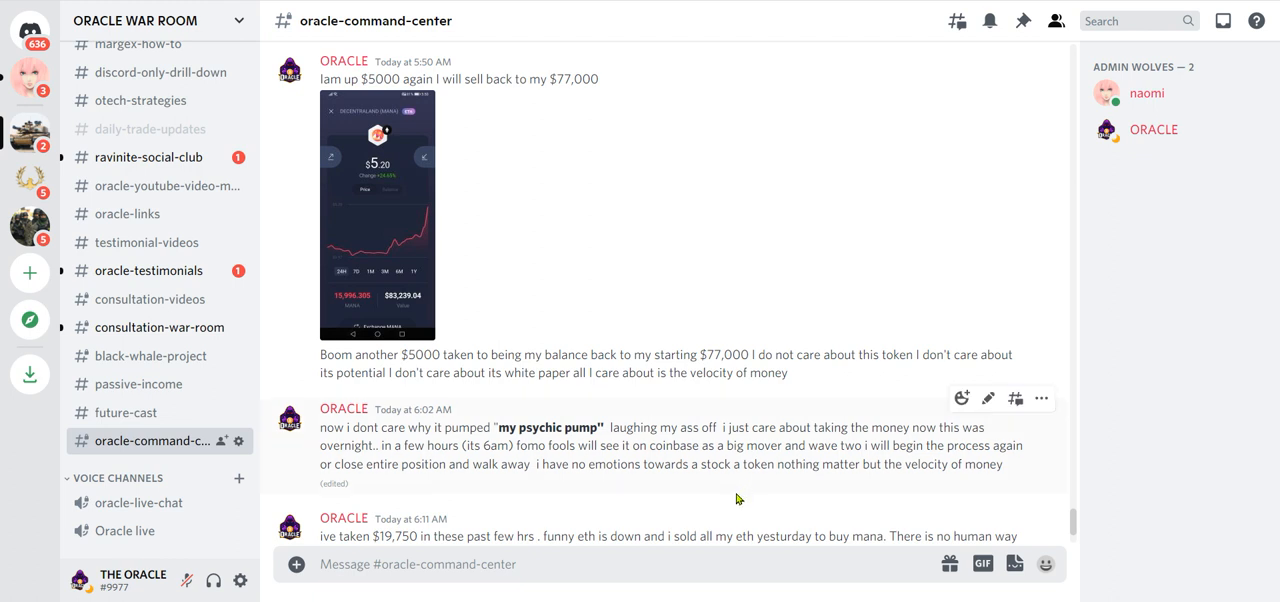
scroll("down", 3)
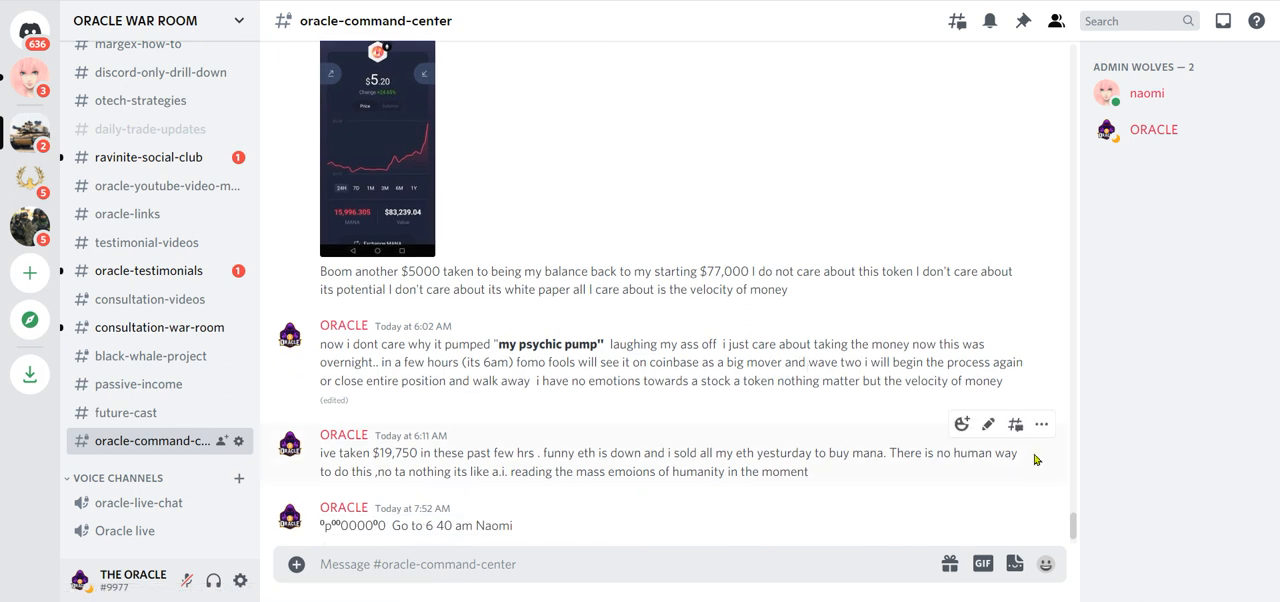
mouse_move(920, 500)
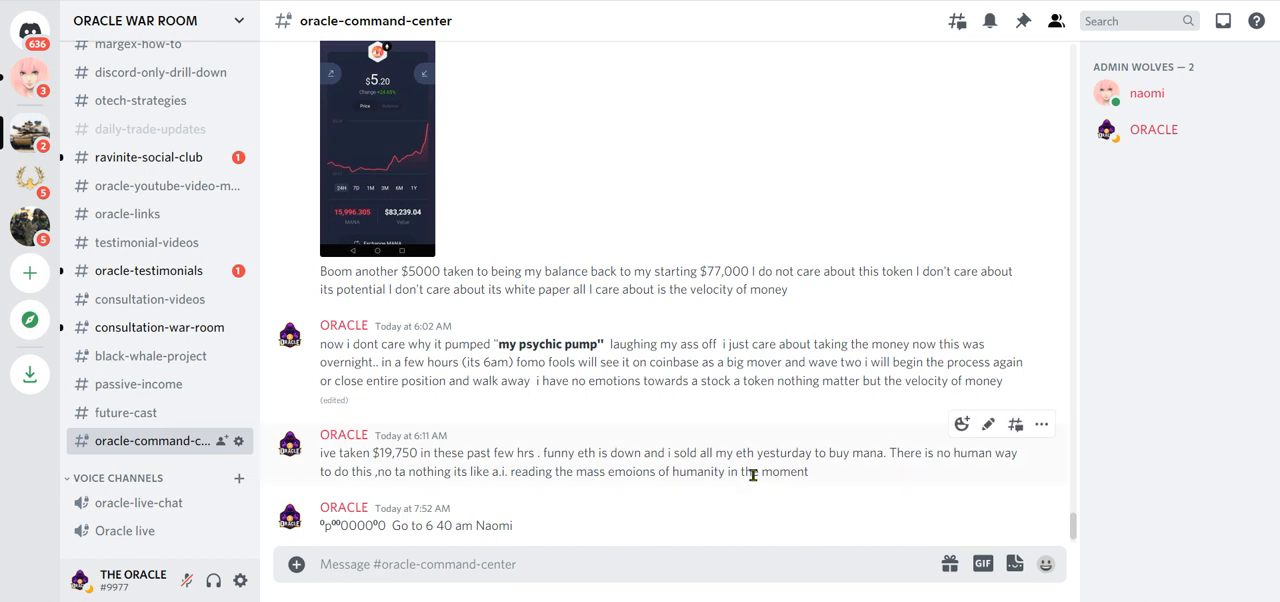
left_click_drag(352, 453, 424, 453)
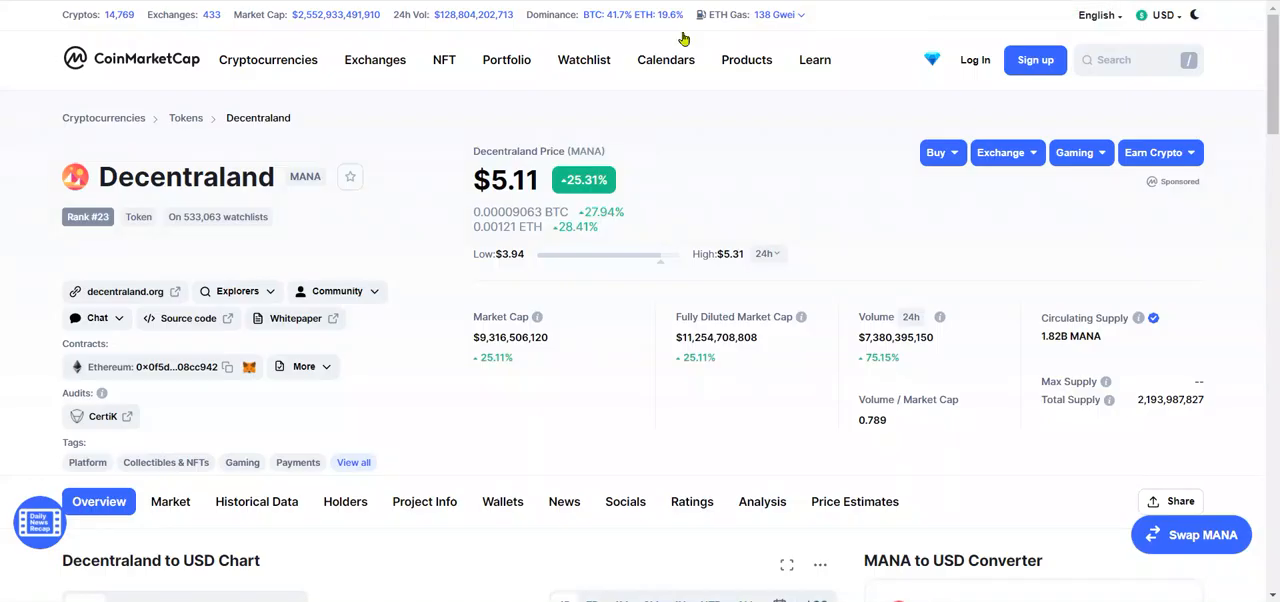
mouse_move(532, 220)
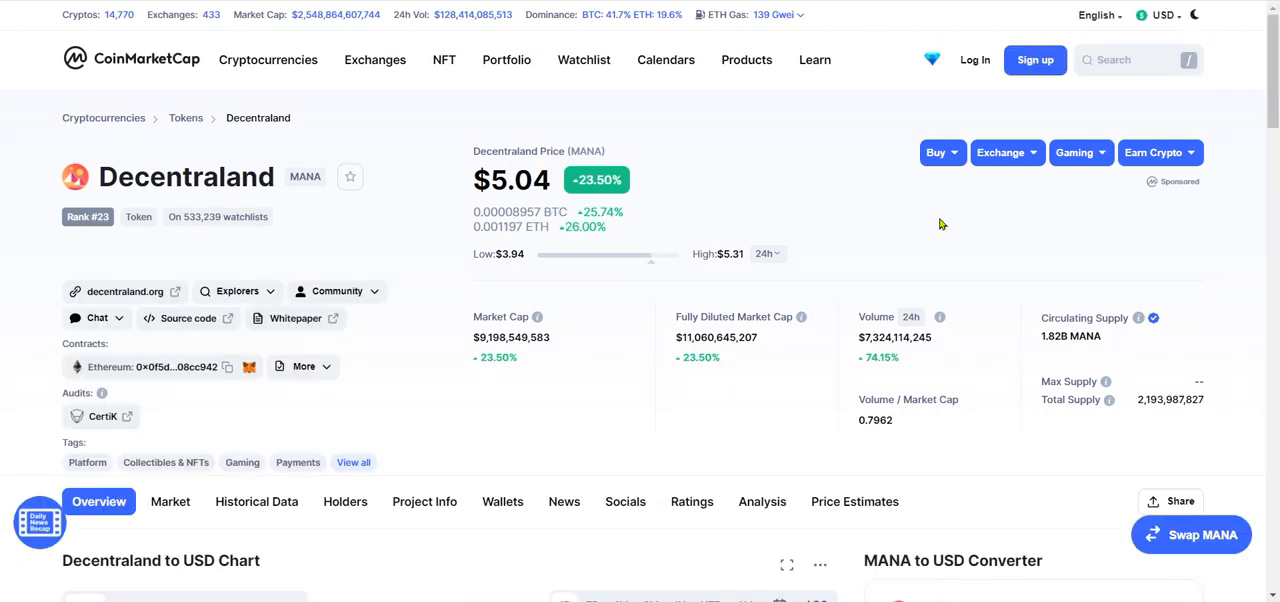
Scroll down the Decentraland page to the MANA-to-USD price chart.
scroll("down", 3)
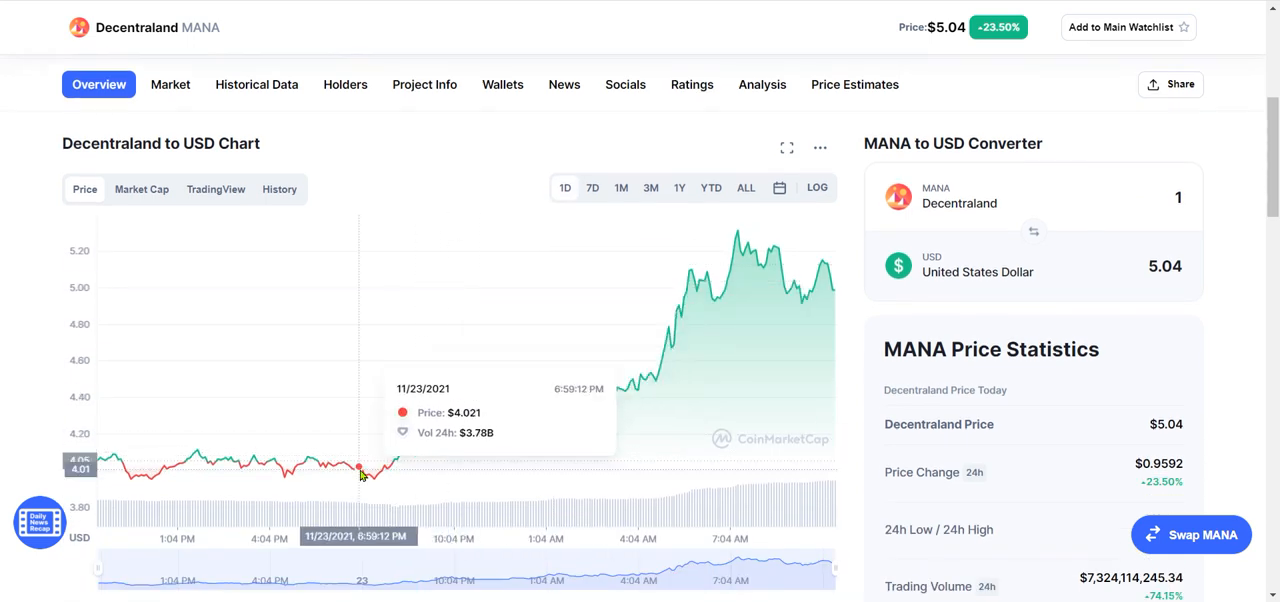
mouse_move(357, 471)
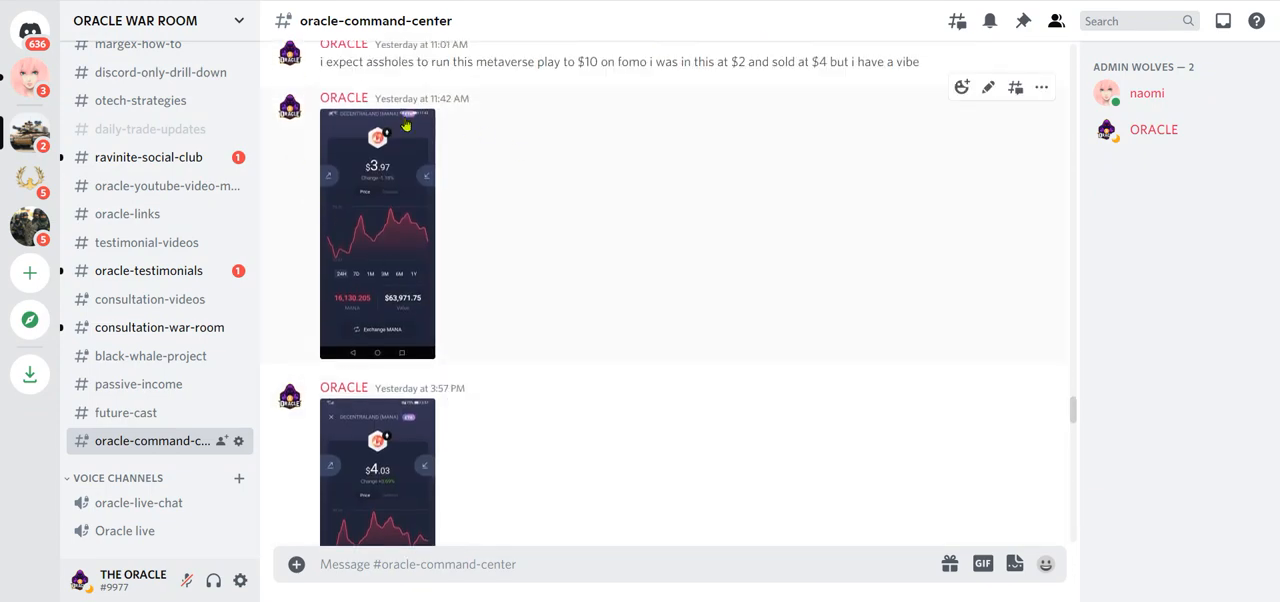
mouse_move(391, 217)
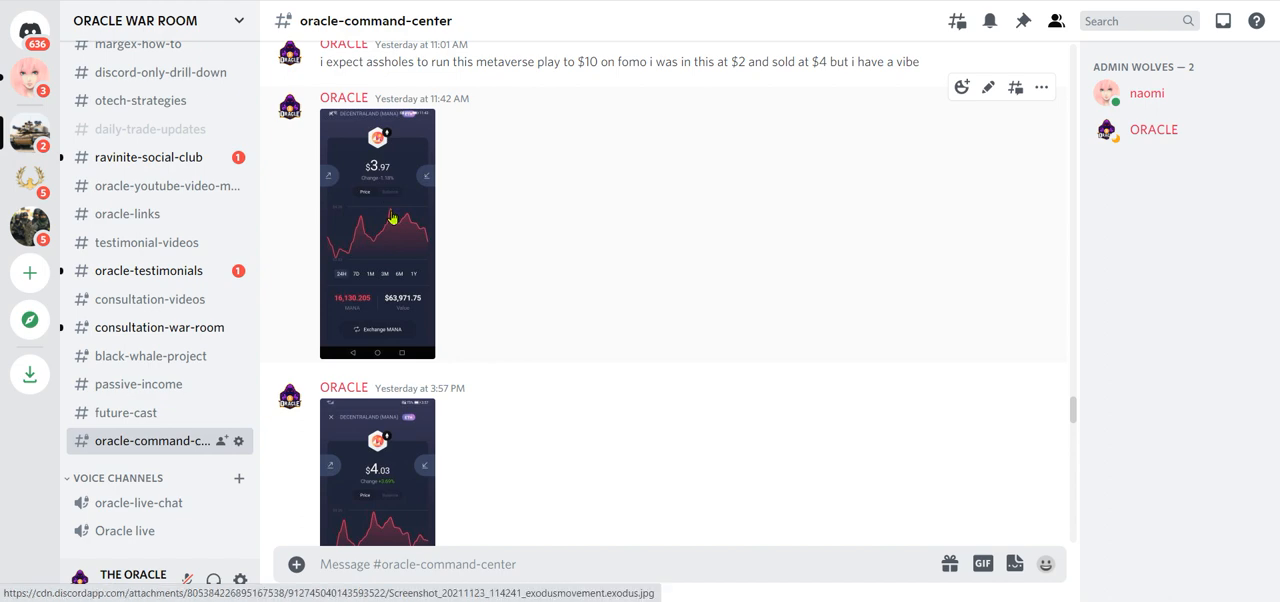
Scroll #oracle-command-center to the post about selling back to $77,000.
scroll("down", 3)
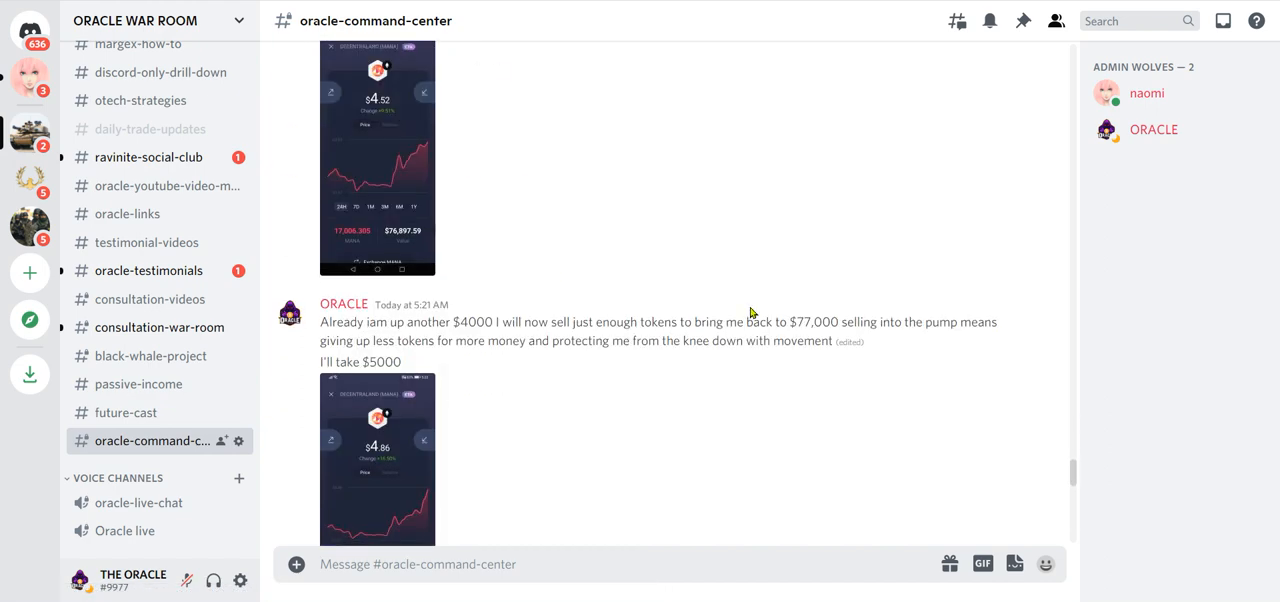
scroll("down", 3)
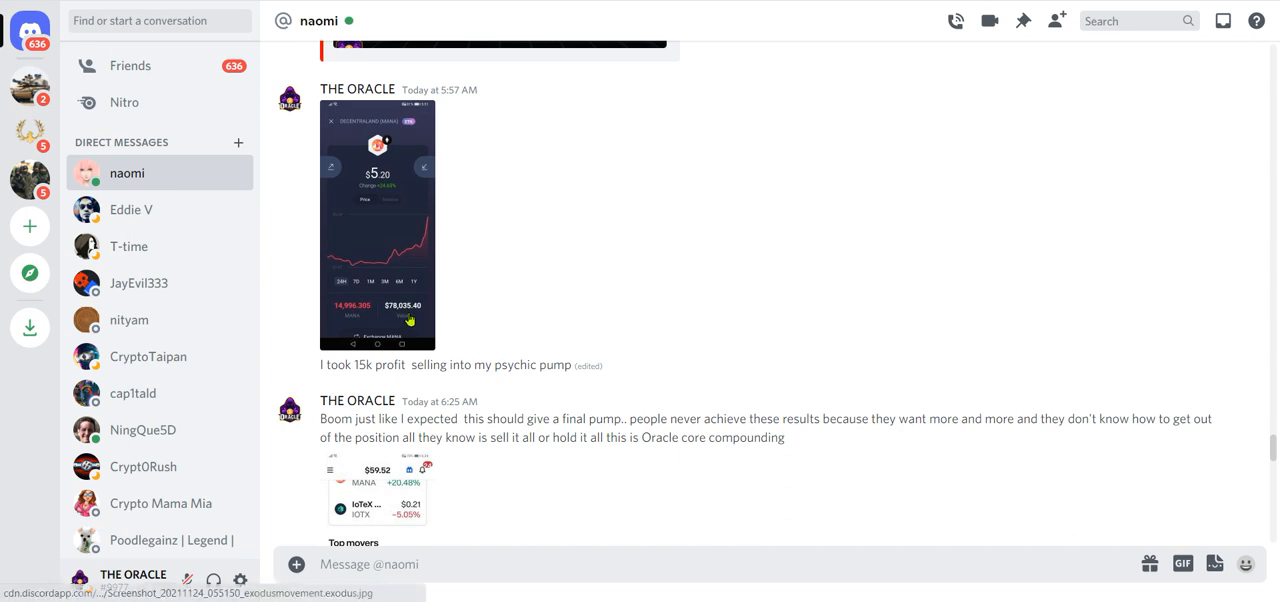
Enlarge the $78,035.40 MANA wallet screenshot in the naomi DM, then close it.
left_click(377, 223)
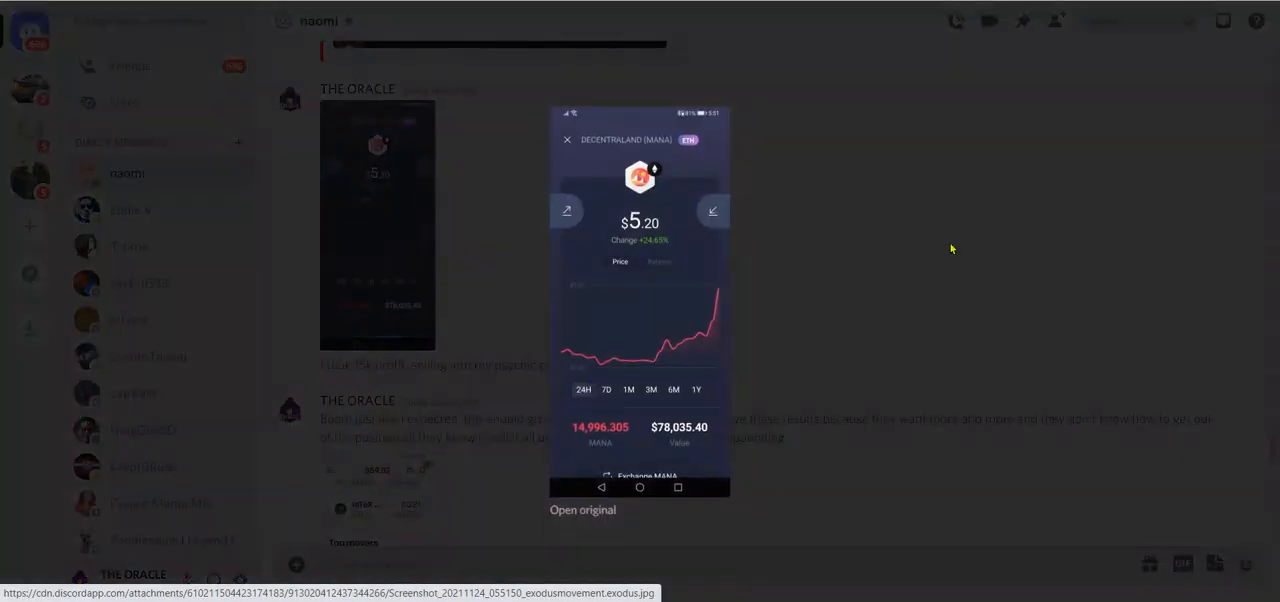
mouse_move(888, 258)
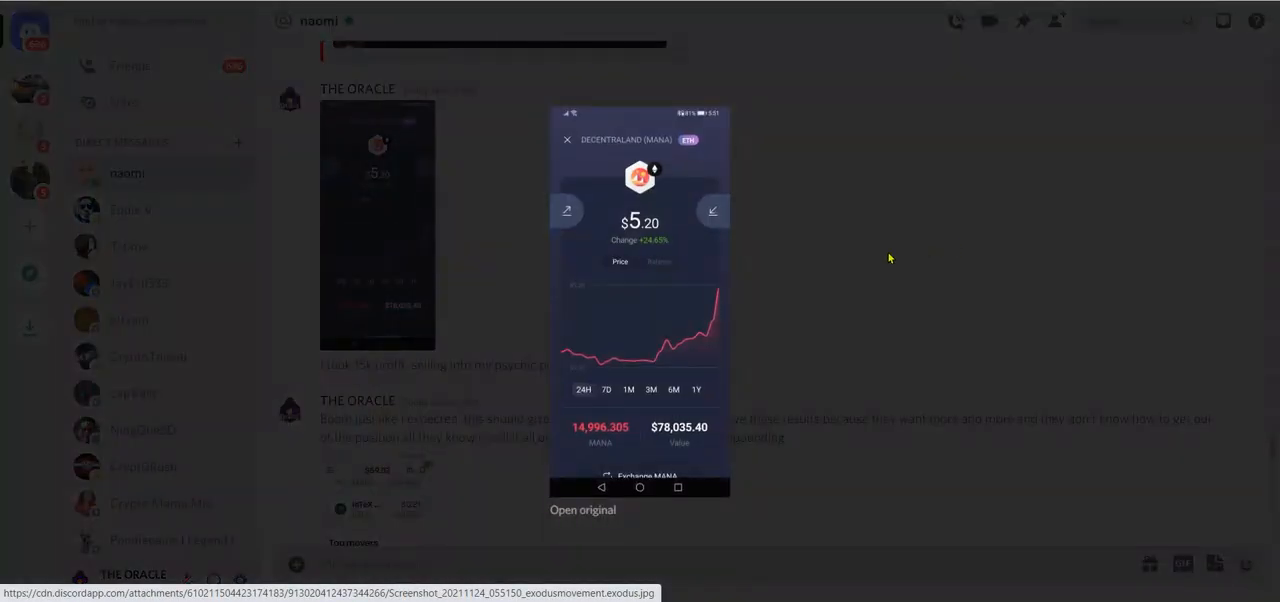
left_click(567, 139)
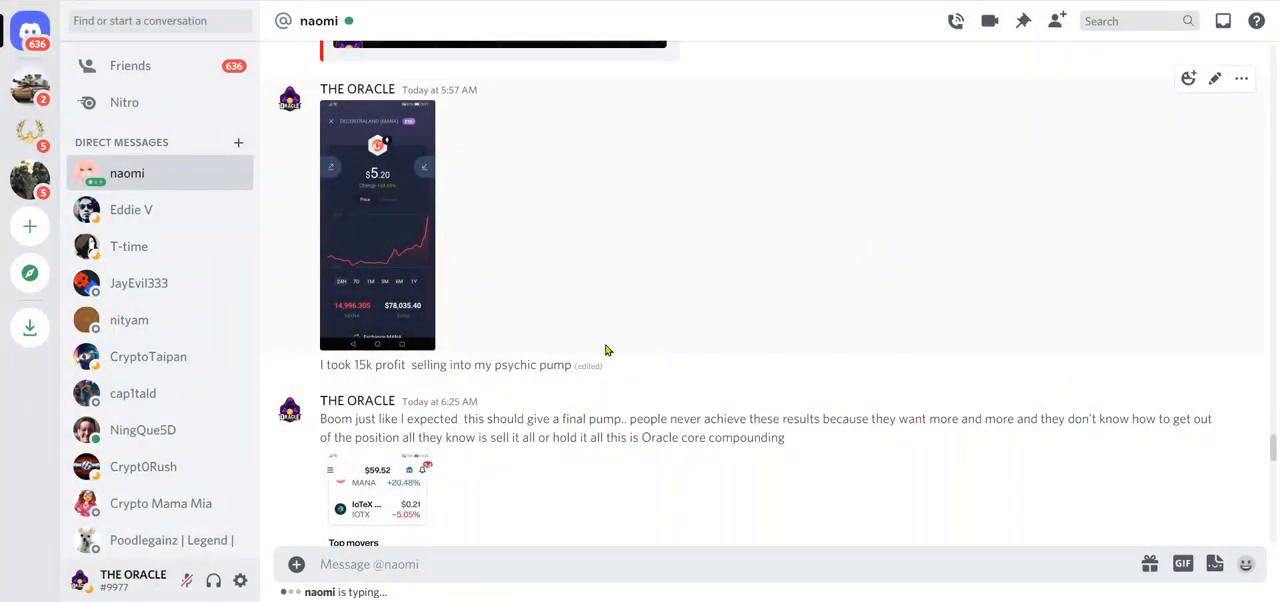
mouse_move(757, 425)
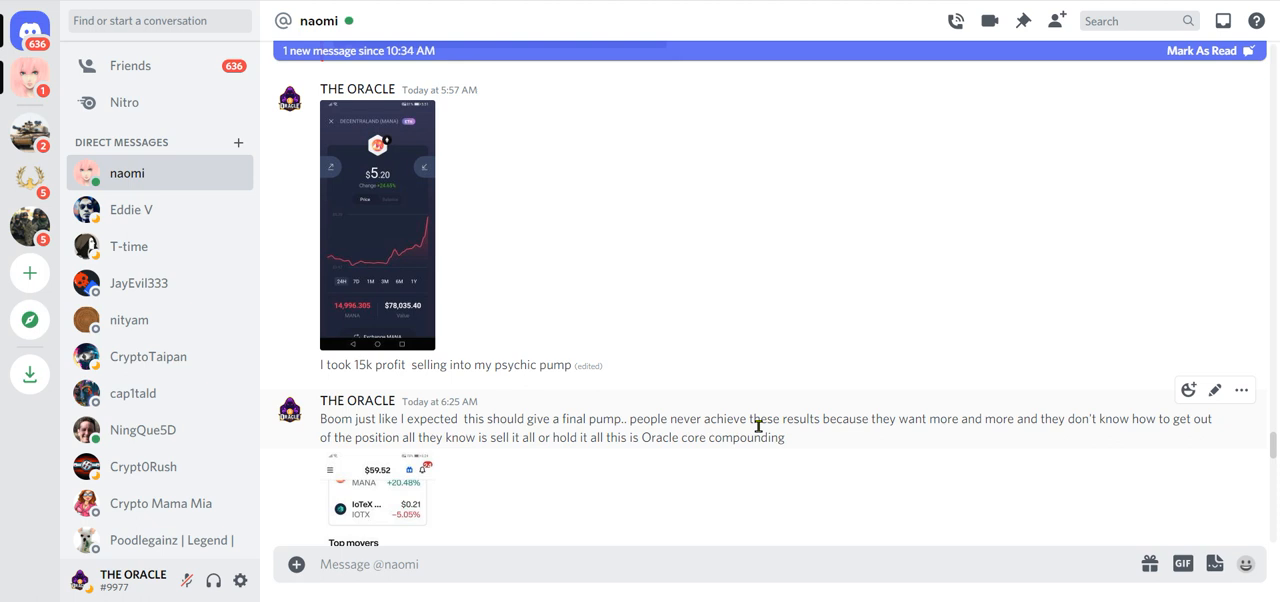
mouse_move(619, 480)
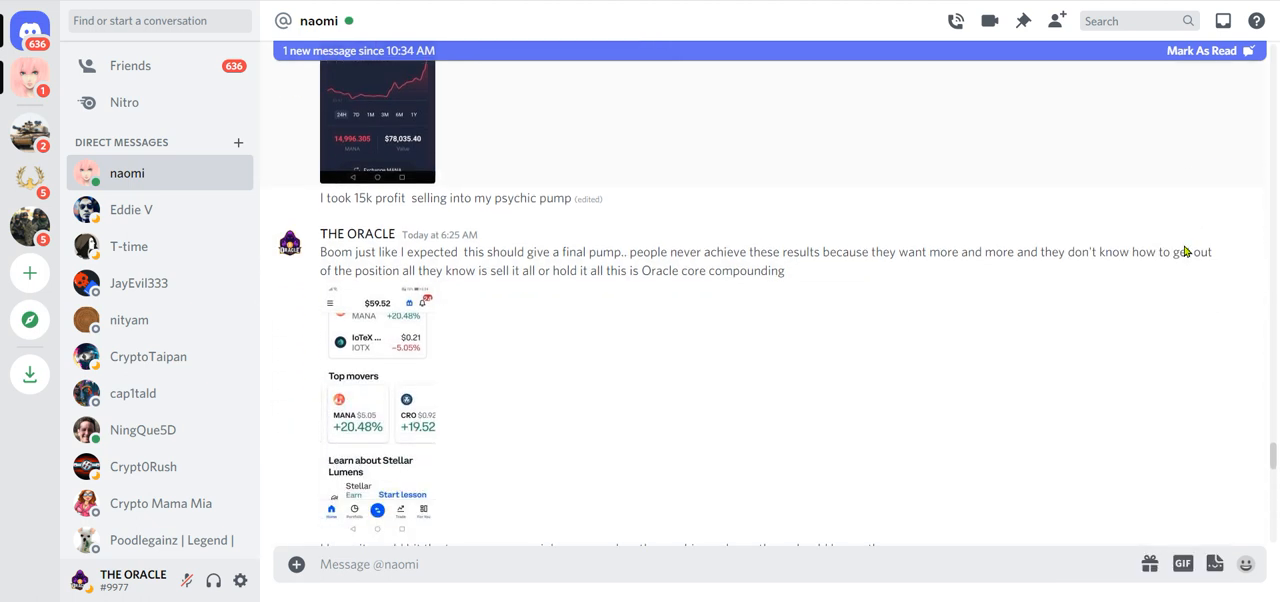
Scroll the DM to naomi's $20,000 profit messages and Success screenshot, dismissing a message menu.
scroll("down", 3)
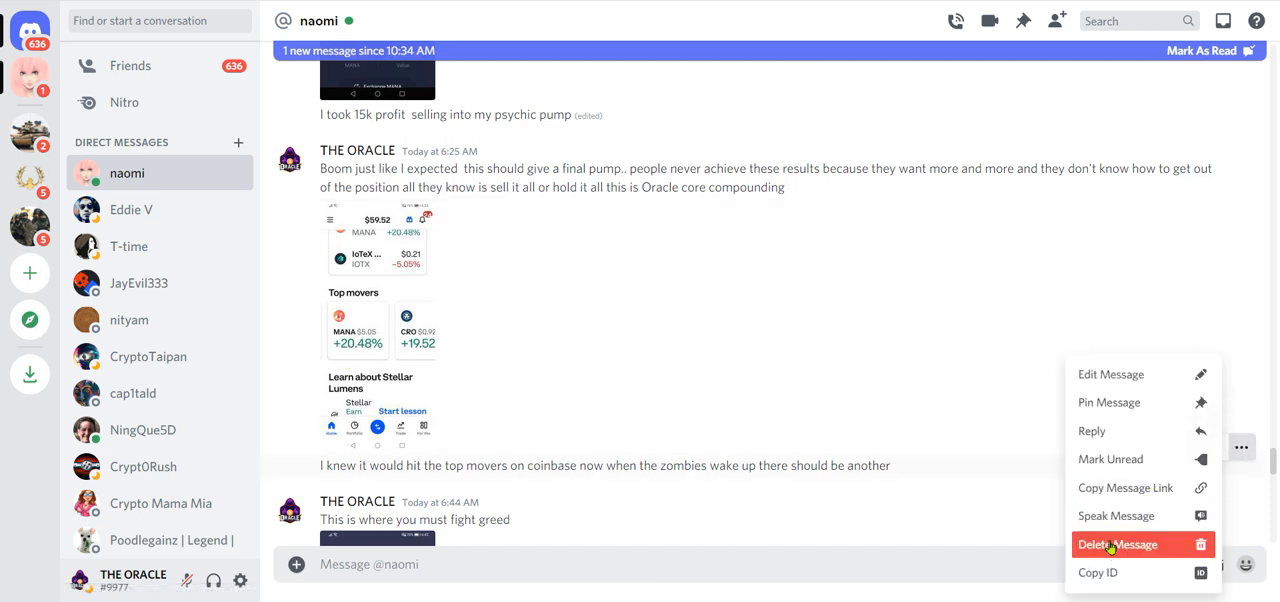
left_click(1117, 544)
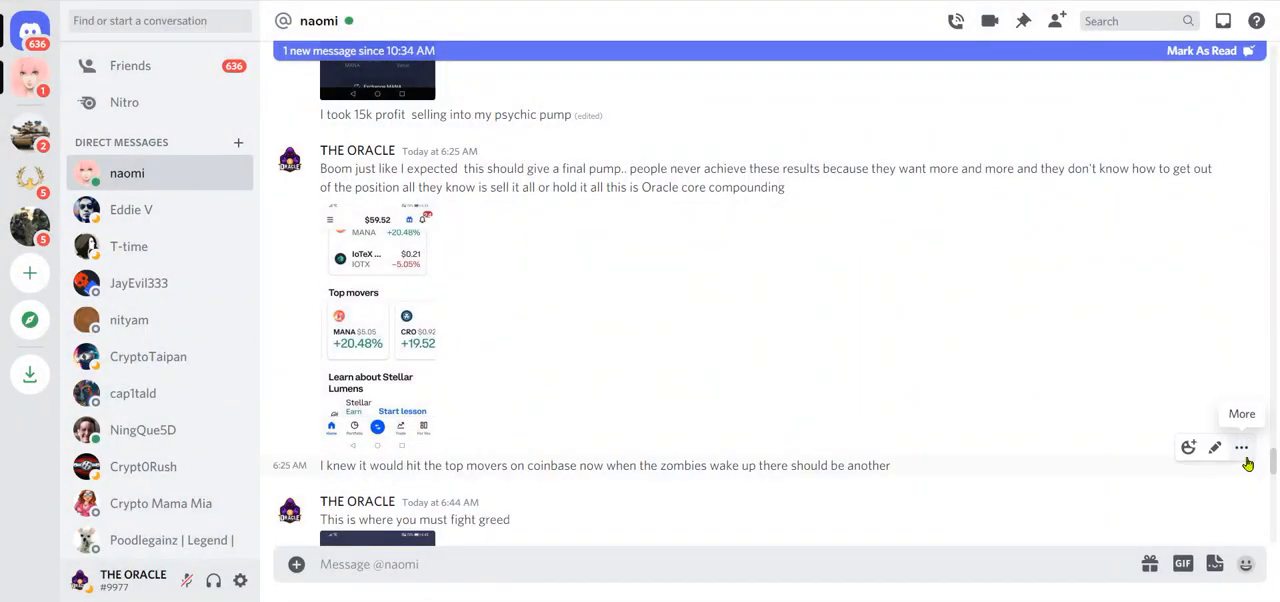
left_click(1241, 447)
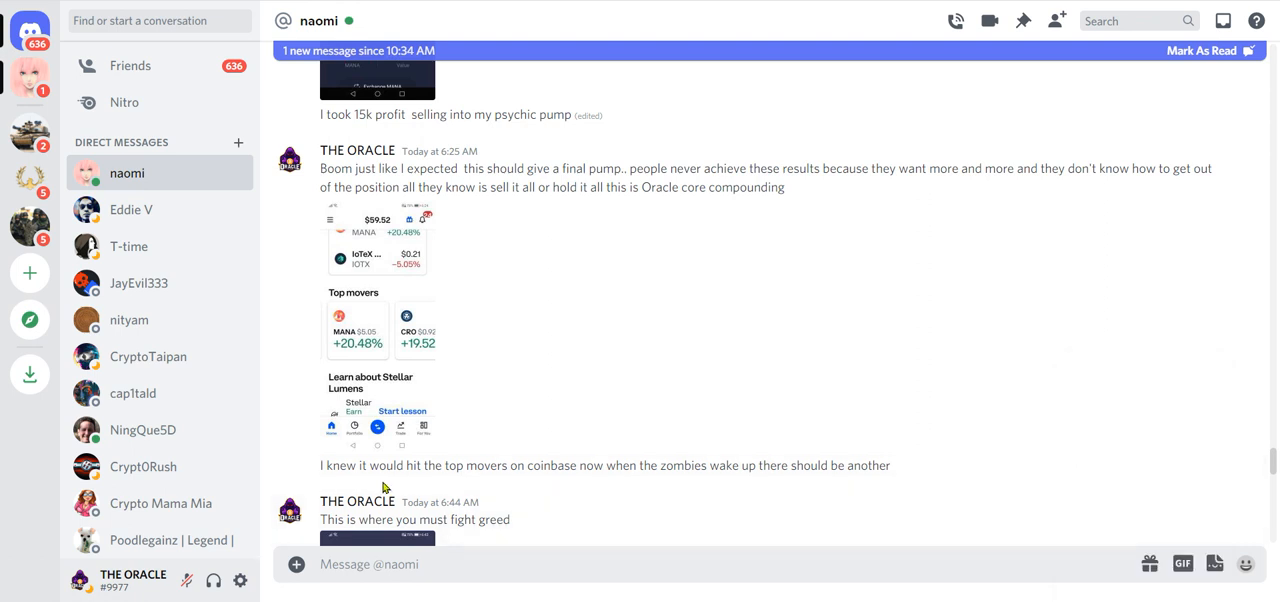
mouse_move(348, 358)
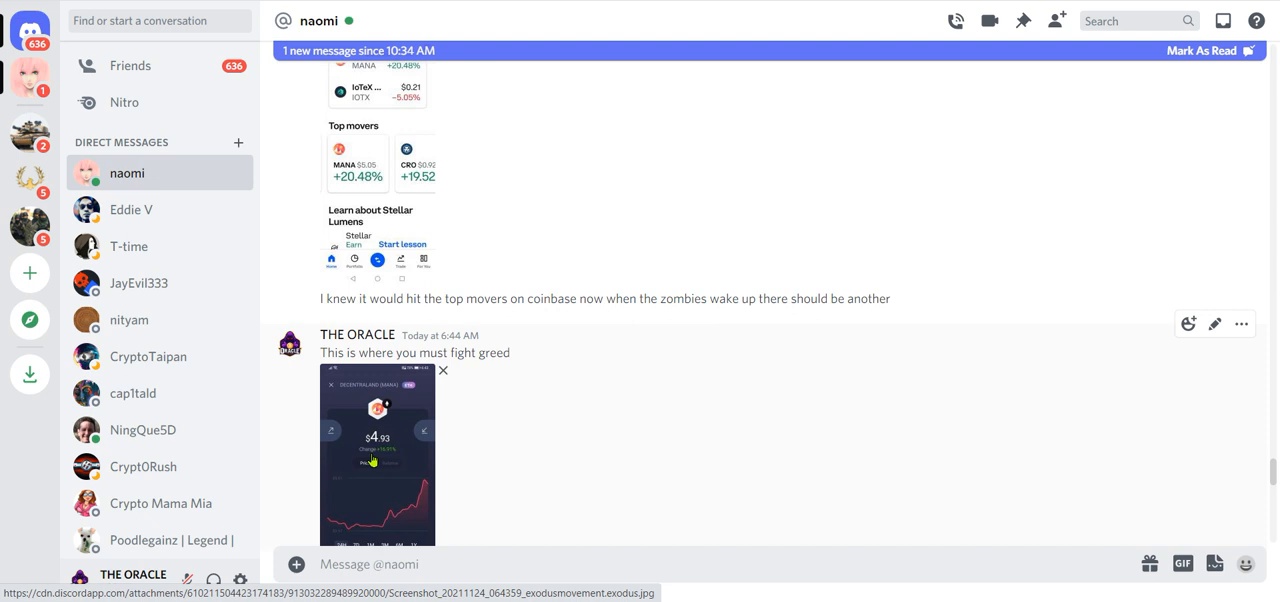
scroll("down", 3)
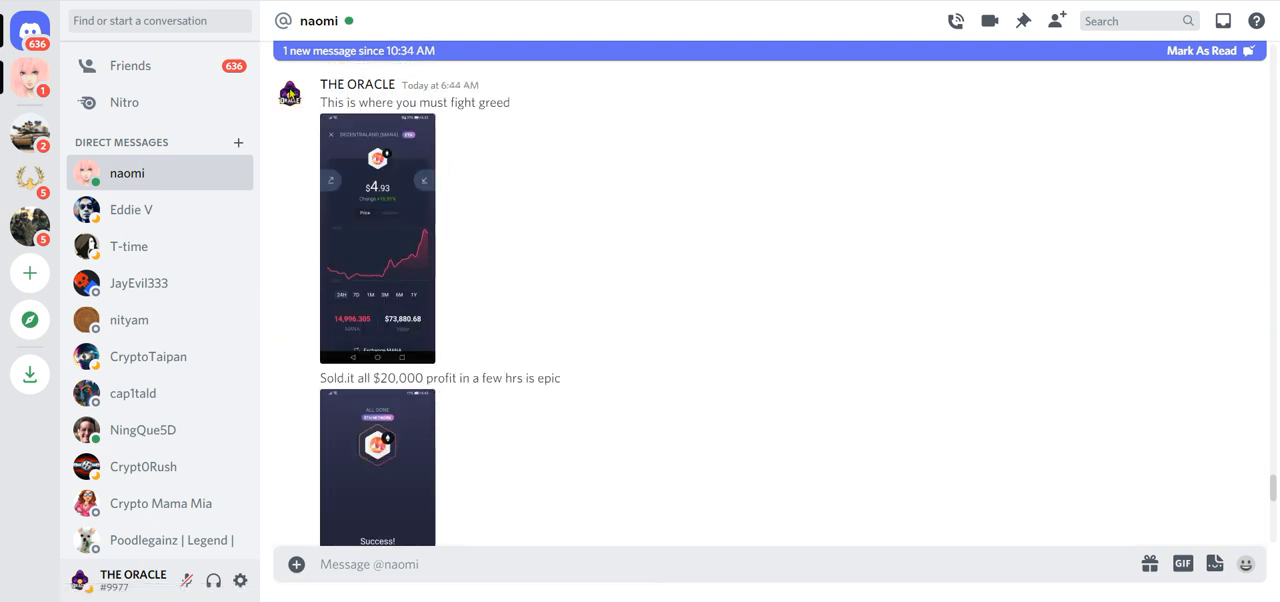
mouse_move(547, 202)
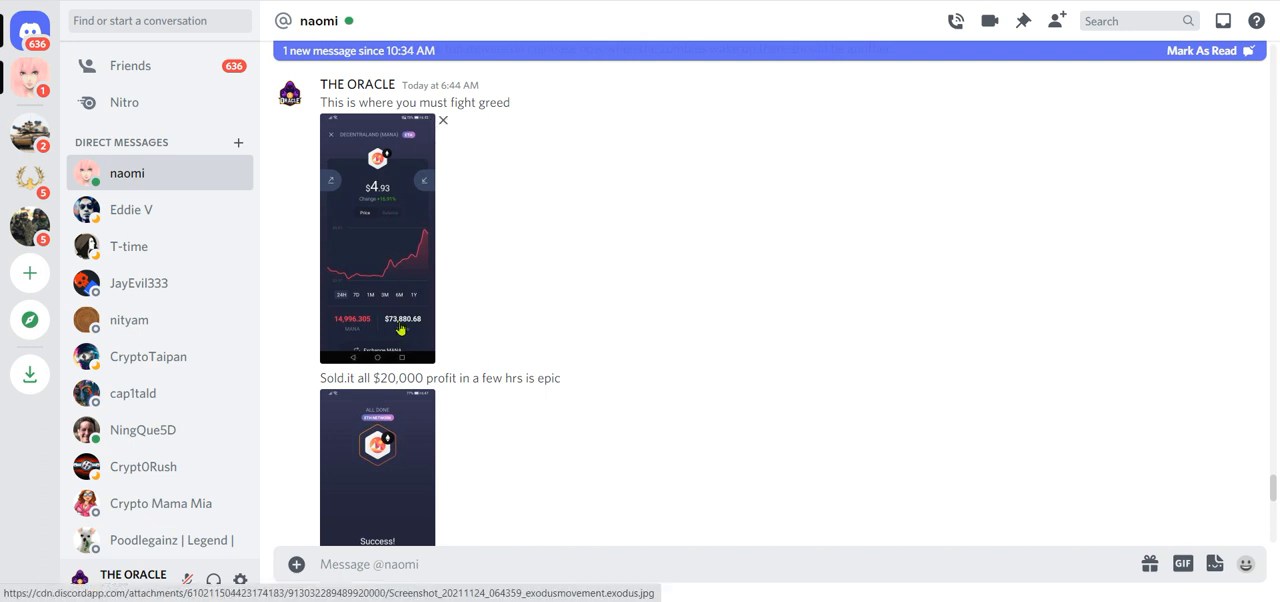
mouse_move(478, 328)
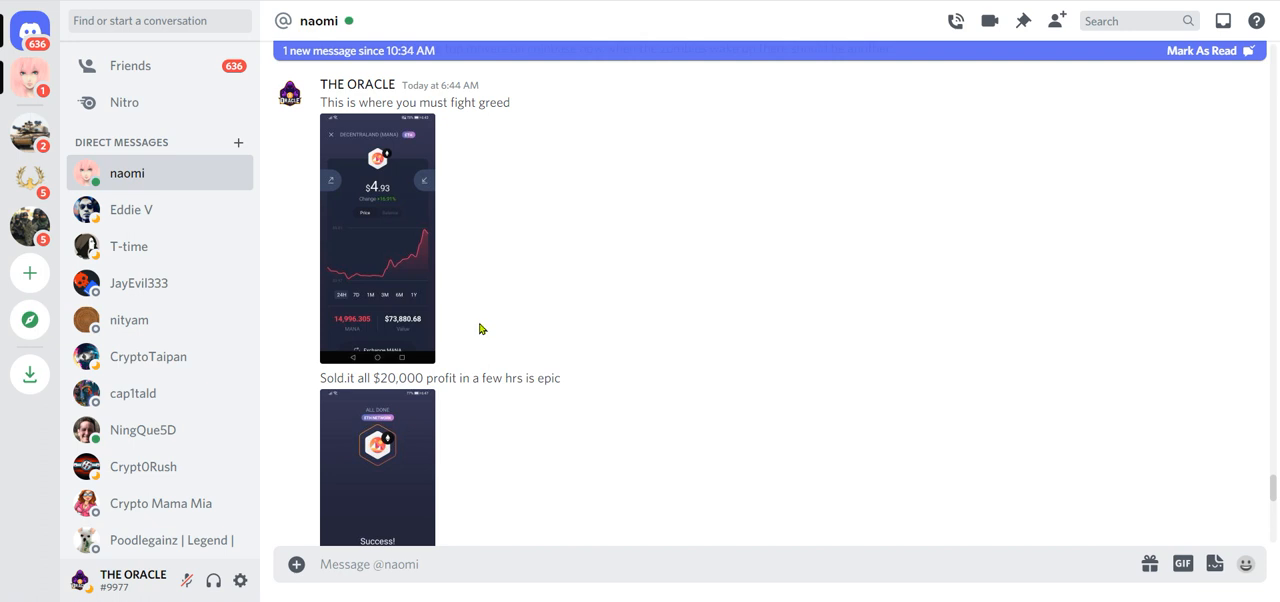
mouse_move(623, 393)
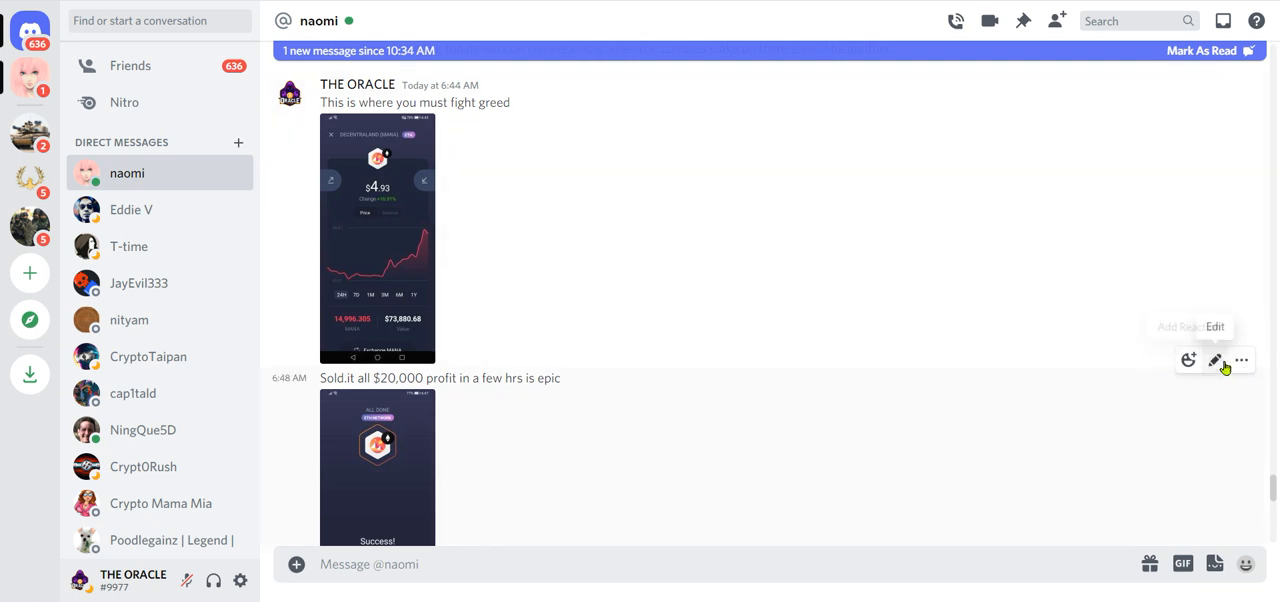
left_click(1241, 360)
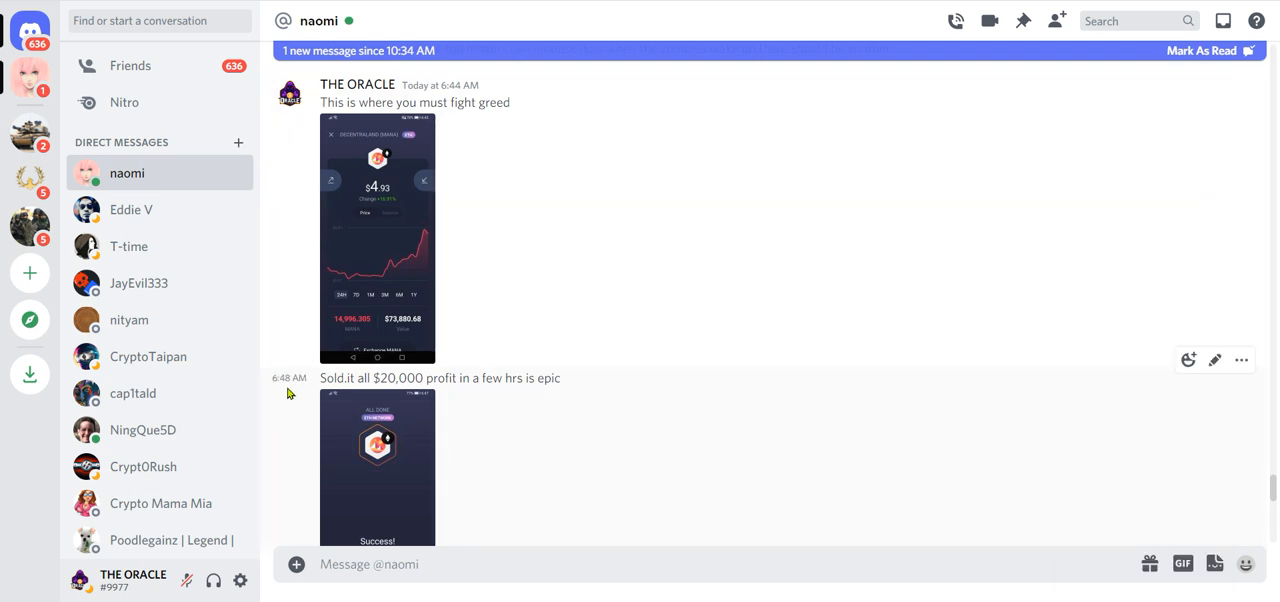
scroll("down", 3)
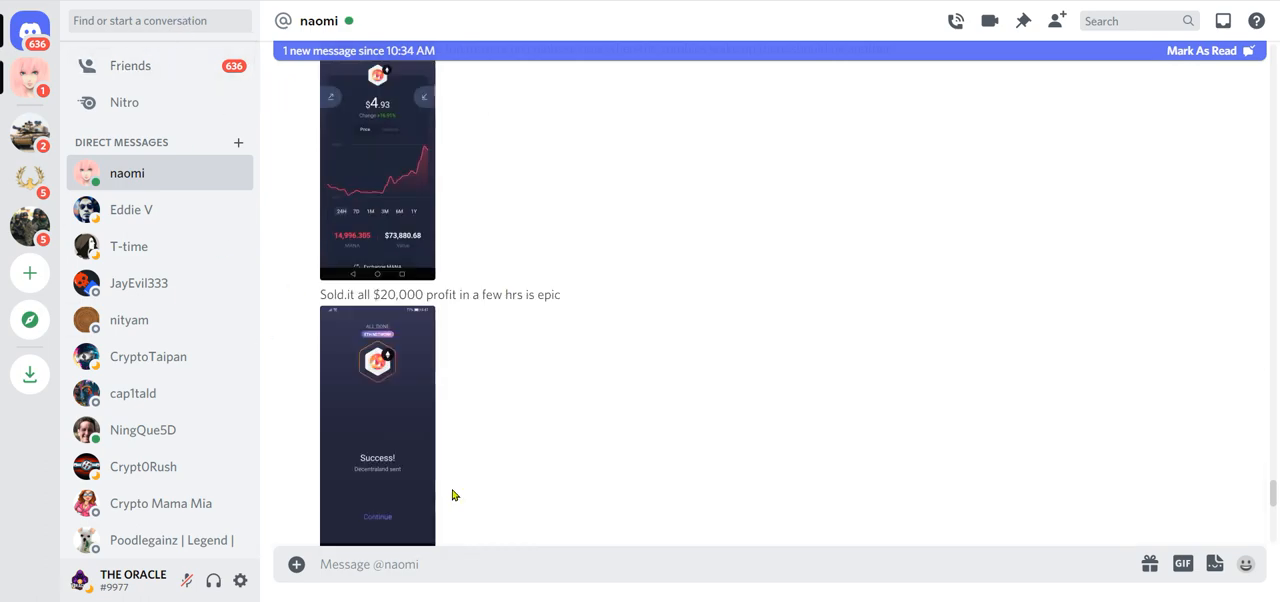
left_click(377, 425)
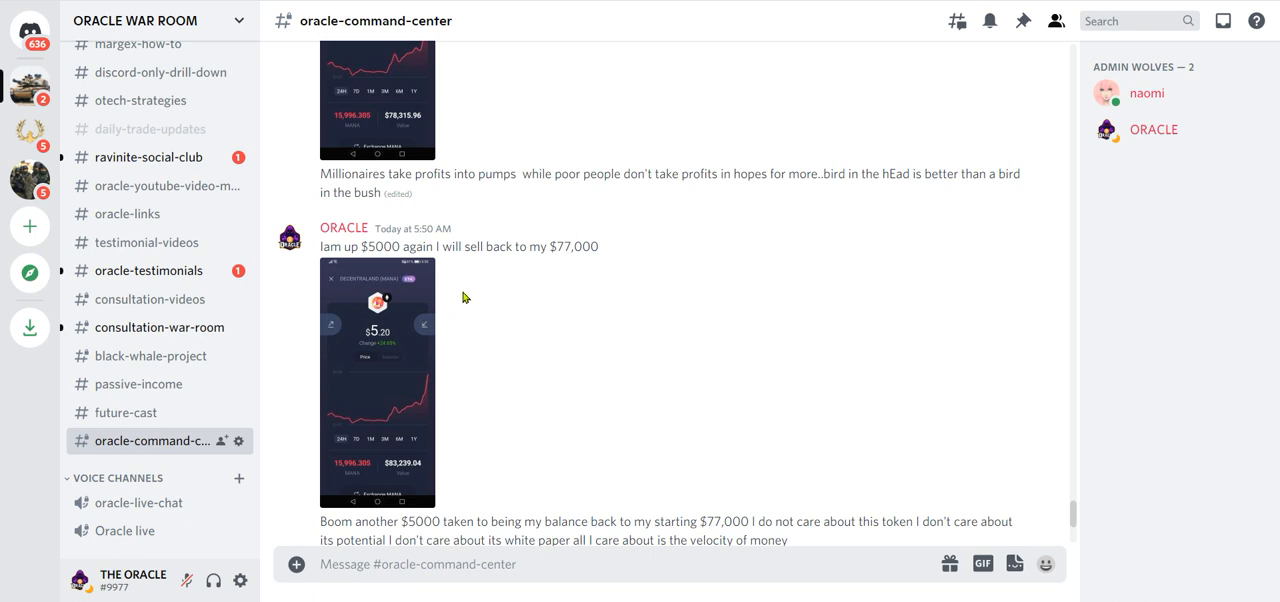
mouse_move(473, 271)
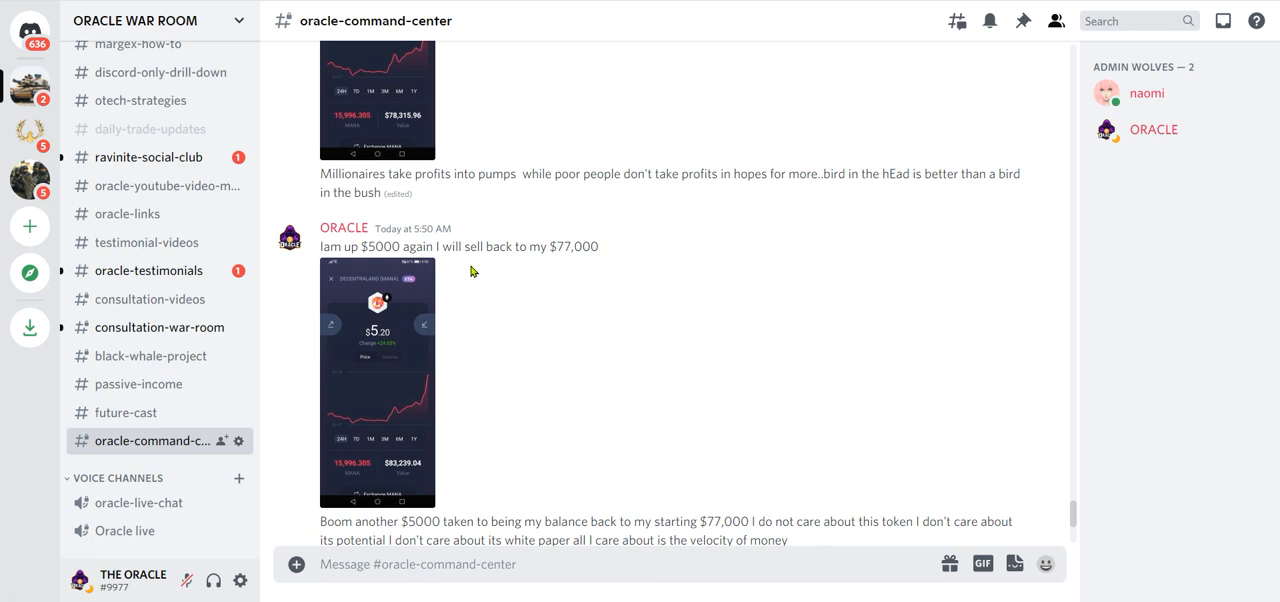
mouse_move(472, 275)
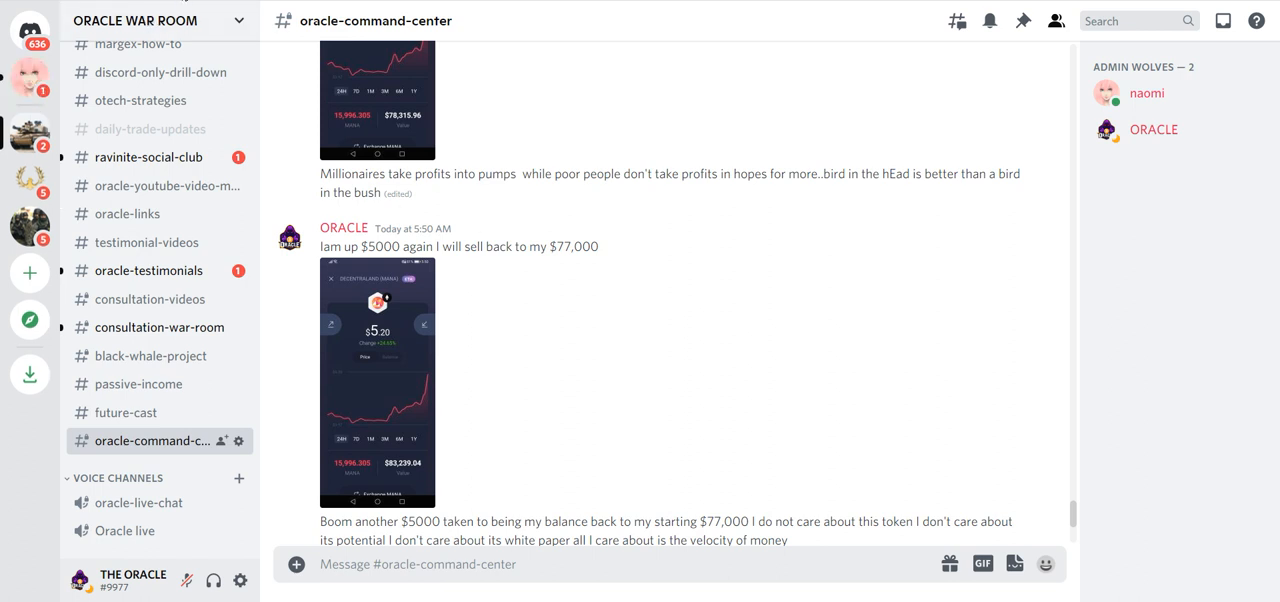
Scroll #oracle-command-center to ORACLE's newest posts, including the 6:11 AM $19,750 message.
scroll("down", 3)
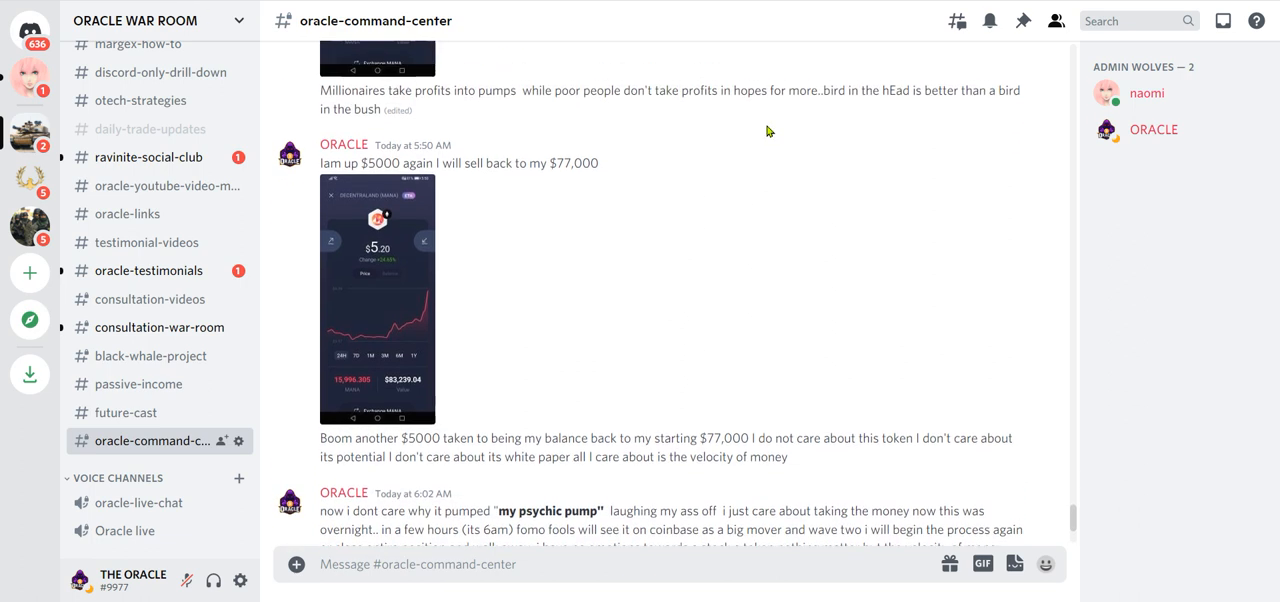
scroll("down", 3)
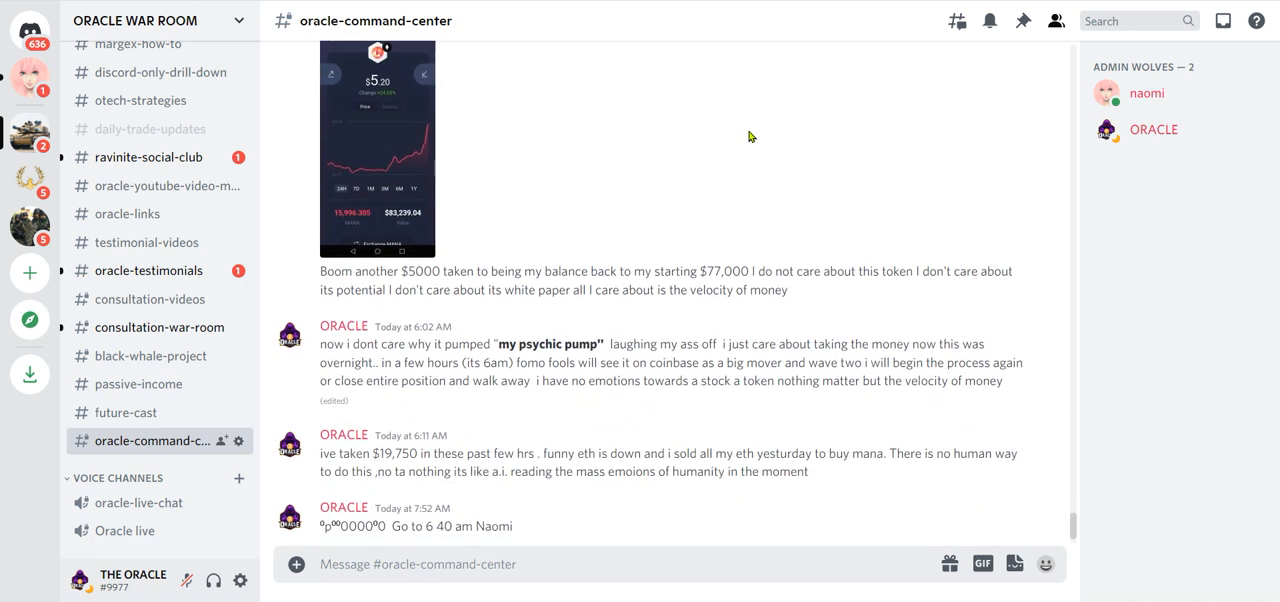
mouse_move(741, 155)
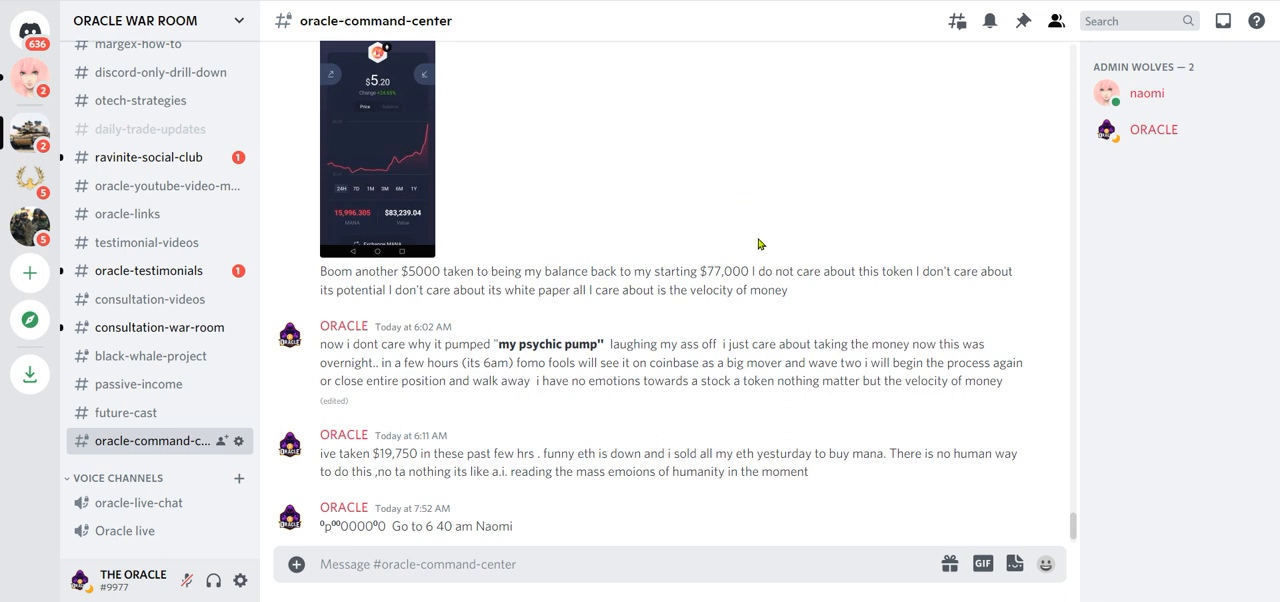
mouse_move(842, 315)
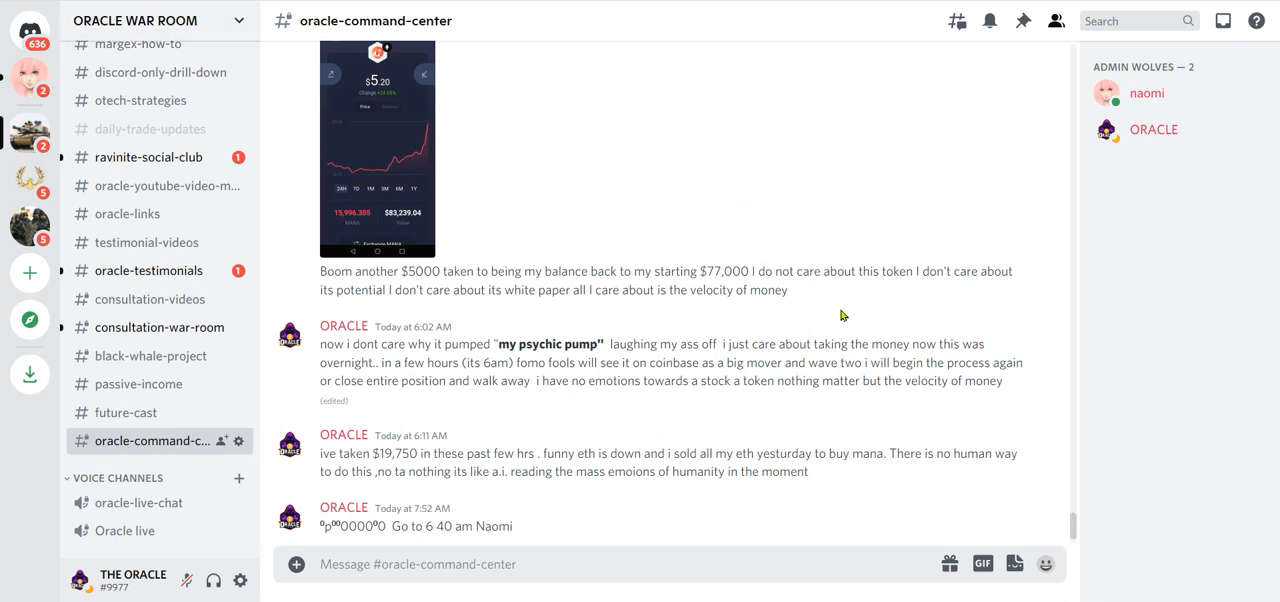
left_click(1042, 316)
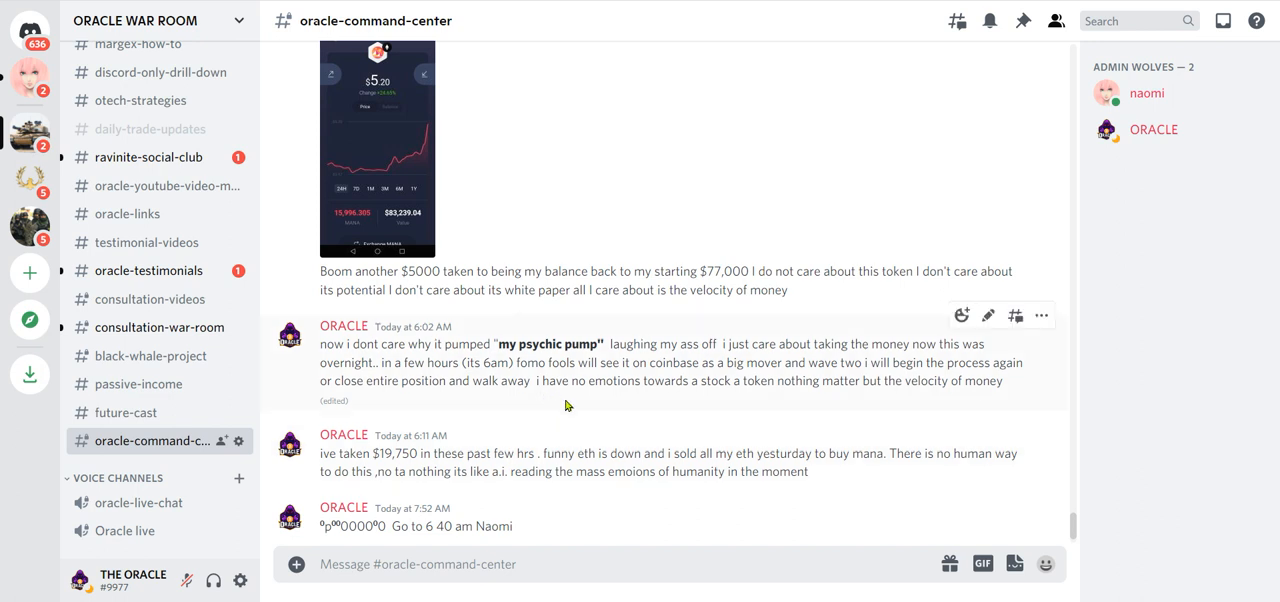
mouse_move(695, 407)
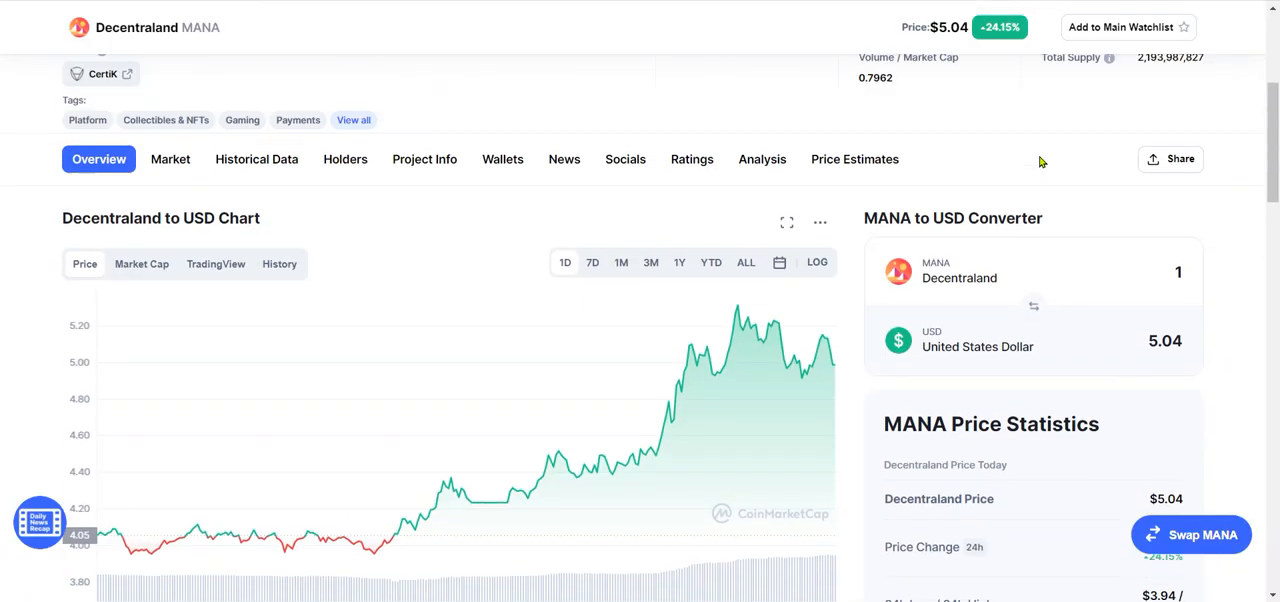
Scroll to CoinMarketCap's Decentraland MANA overview chart showing $5.04.
scroll("up", 3)
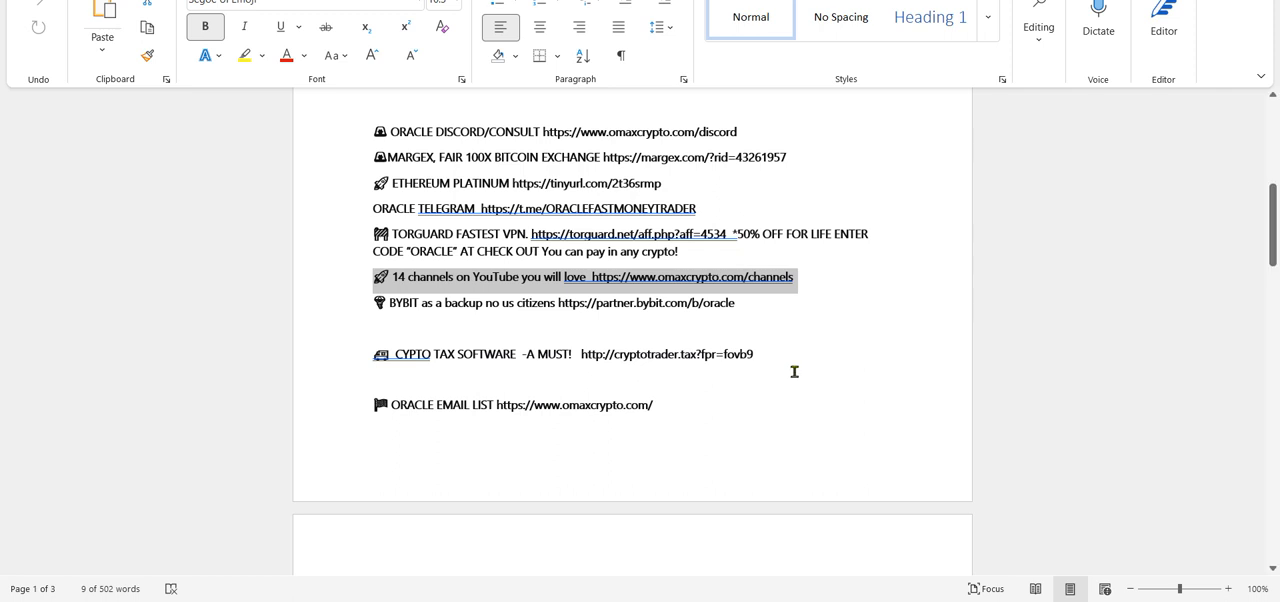
mouse_move(820, 297)
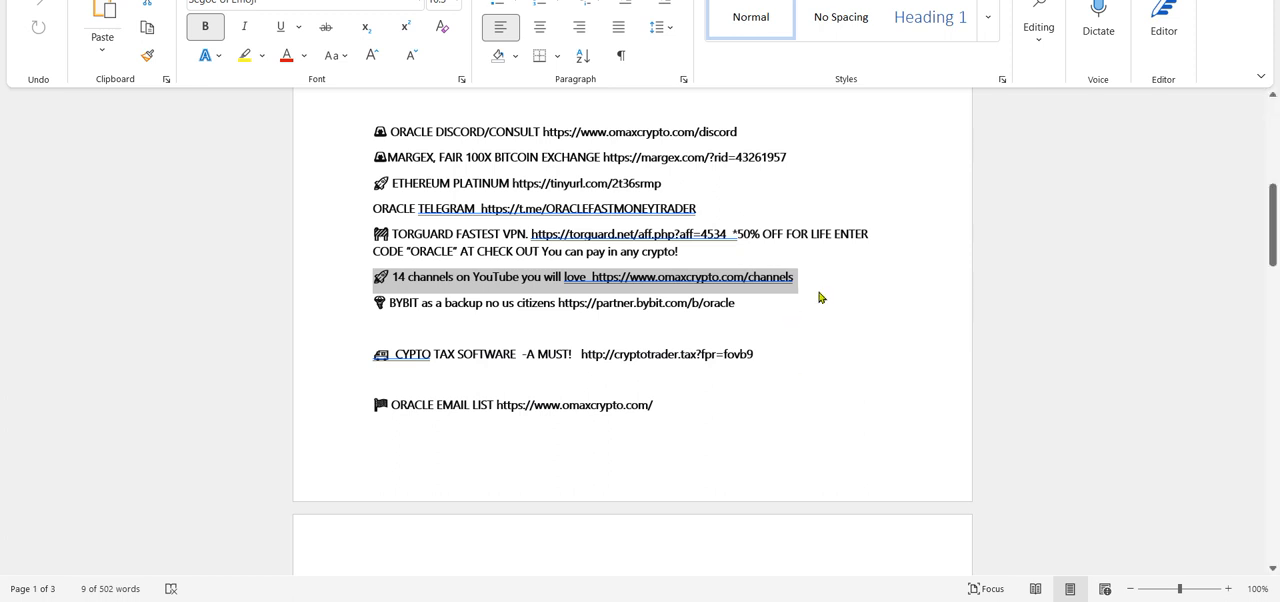
mouse_move(722, 288)
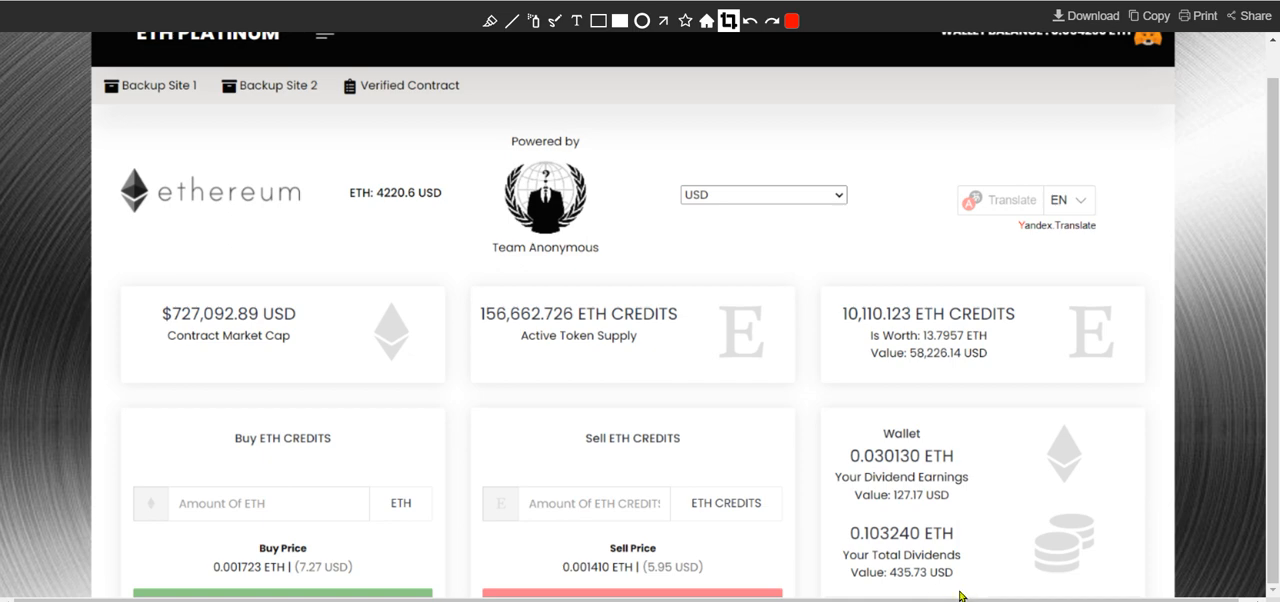
mouse_move(977, 595)
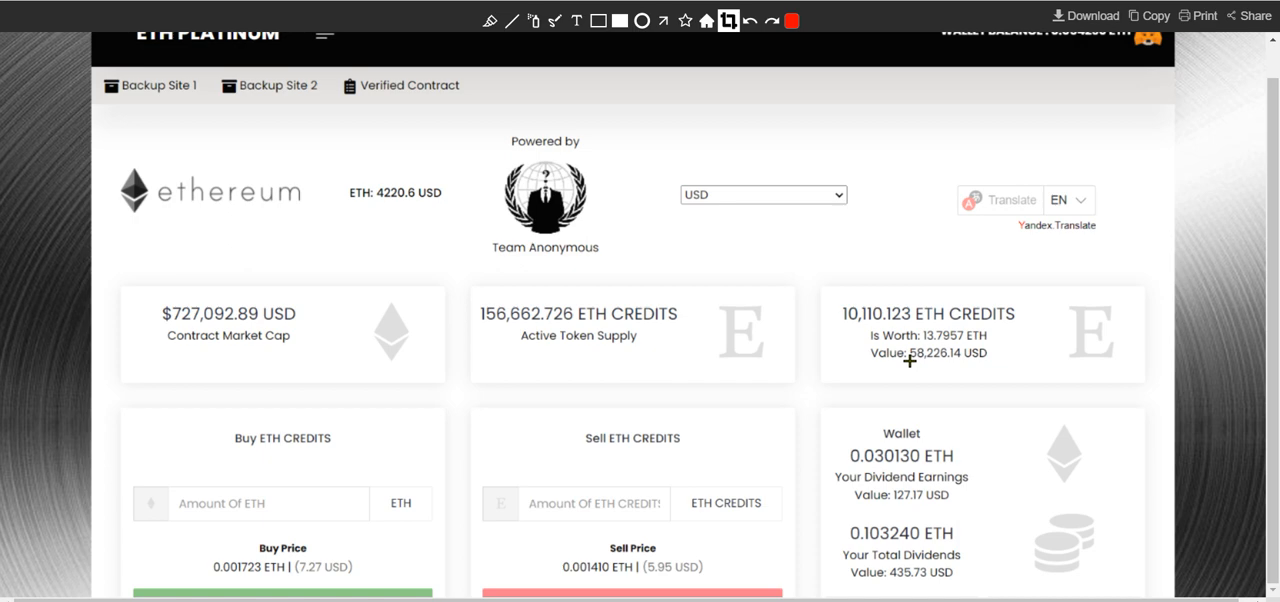
mouse_move(1044, 366)
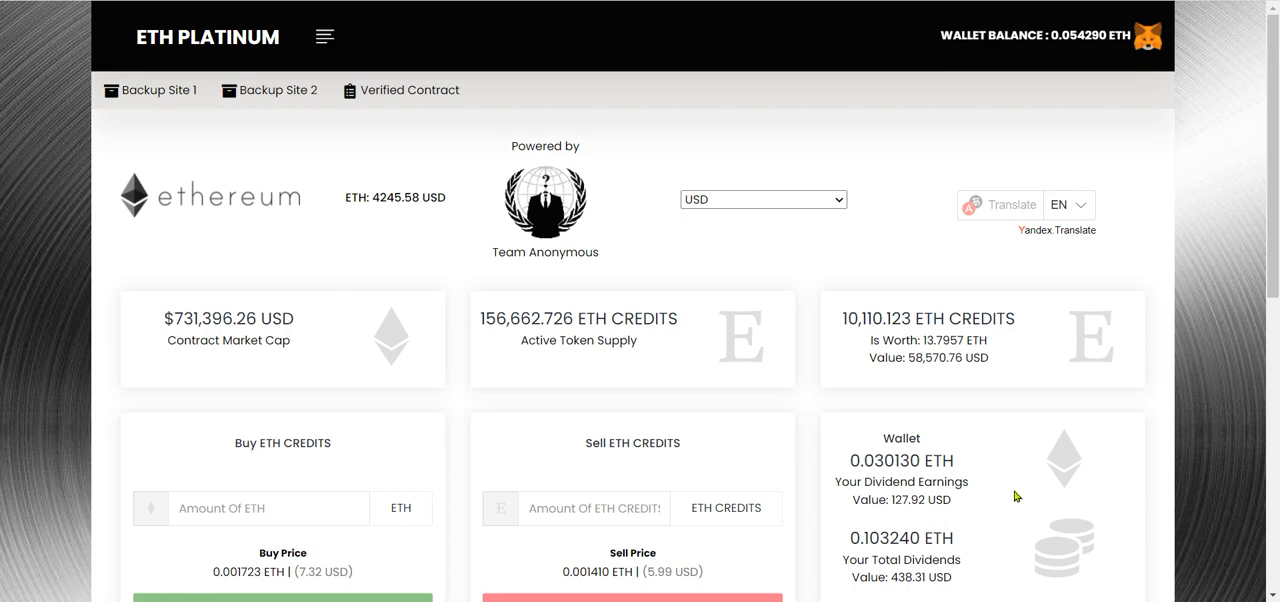
Highlight the credits dollar value and Wallet heading, then enter 10000 ETH CREDITS to sell (~13.6503 ETH).
scroll("down", 3)
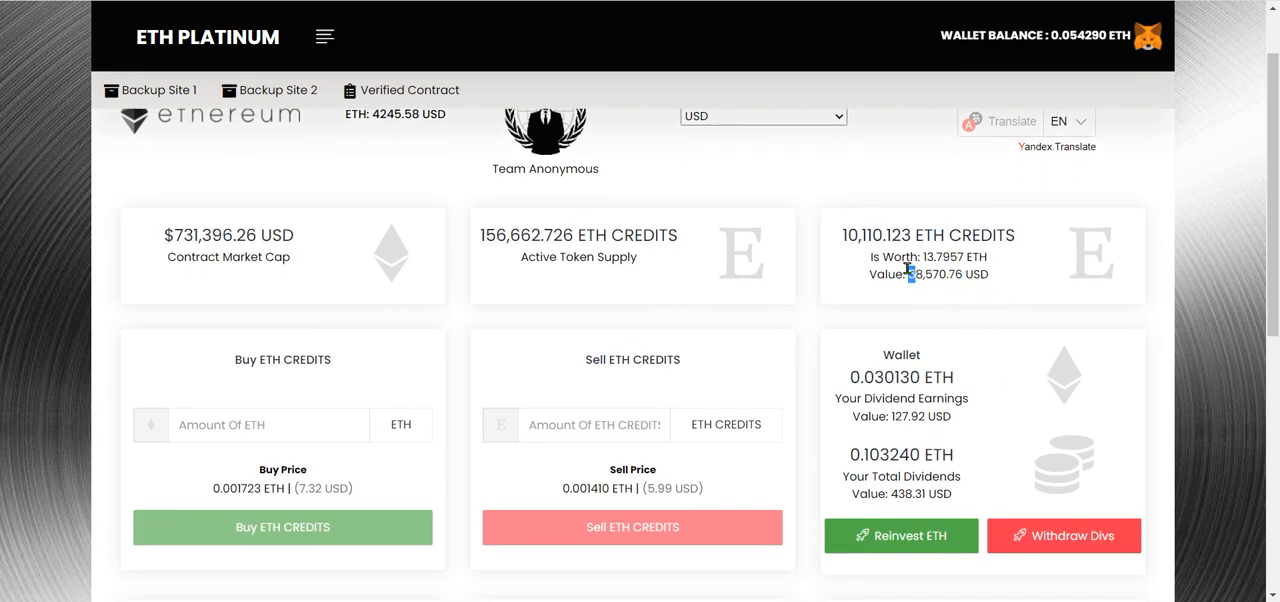
double_click(935, 274)
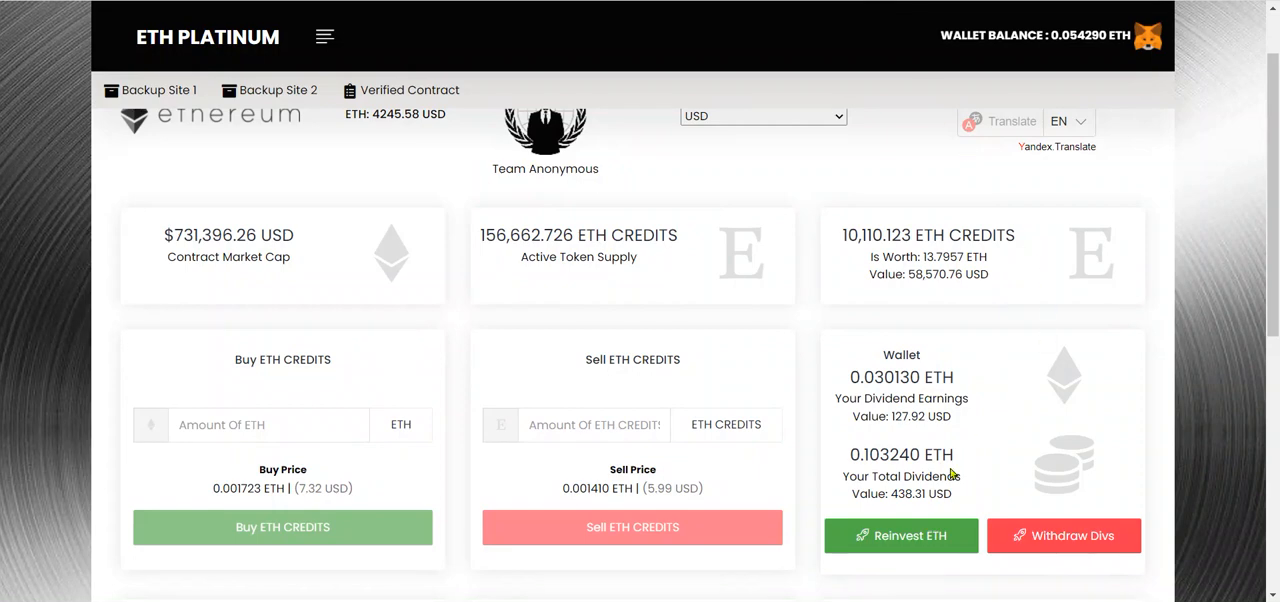
mouse_move(940, 511)
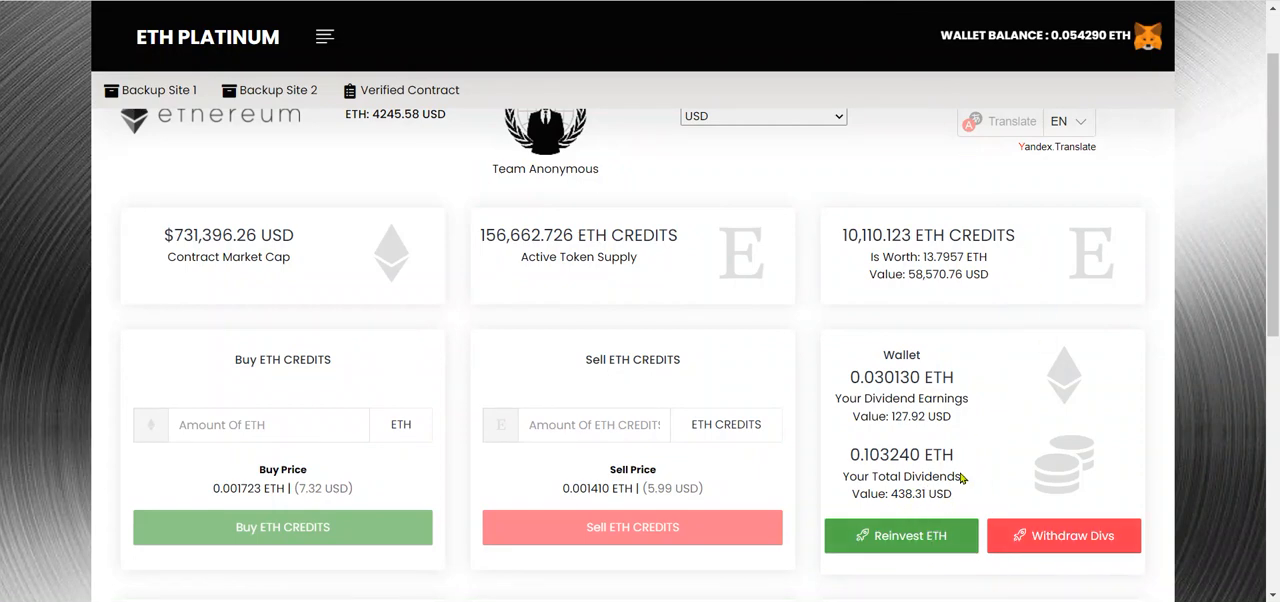
double_click(901, 354)
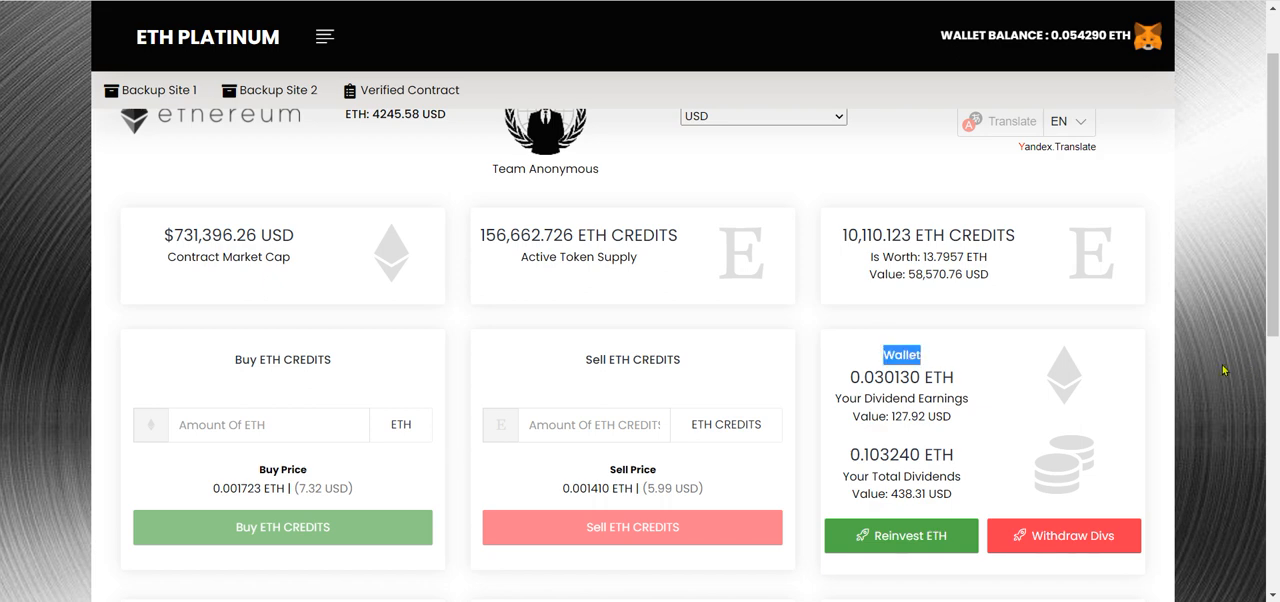
mouse_move(966, 427)
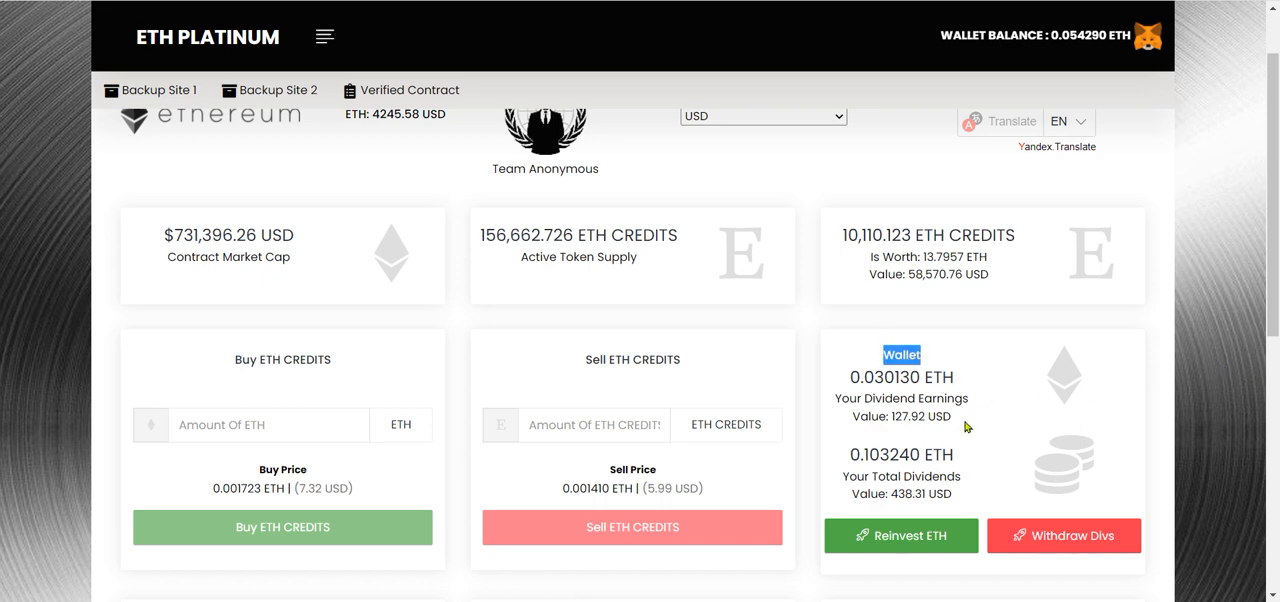
left_click(593, 424)
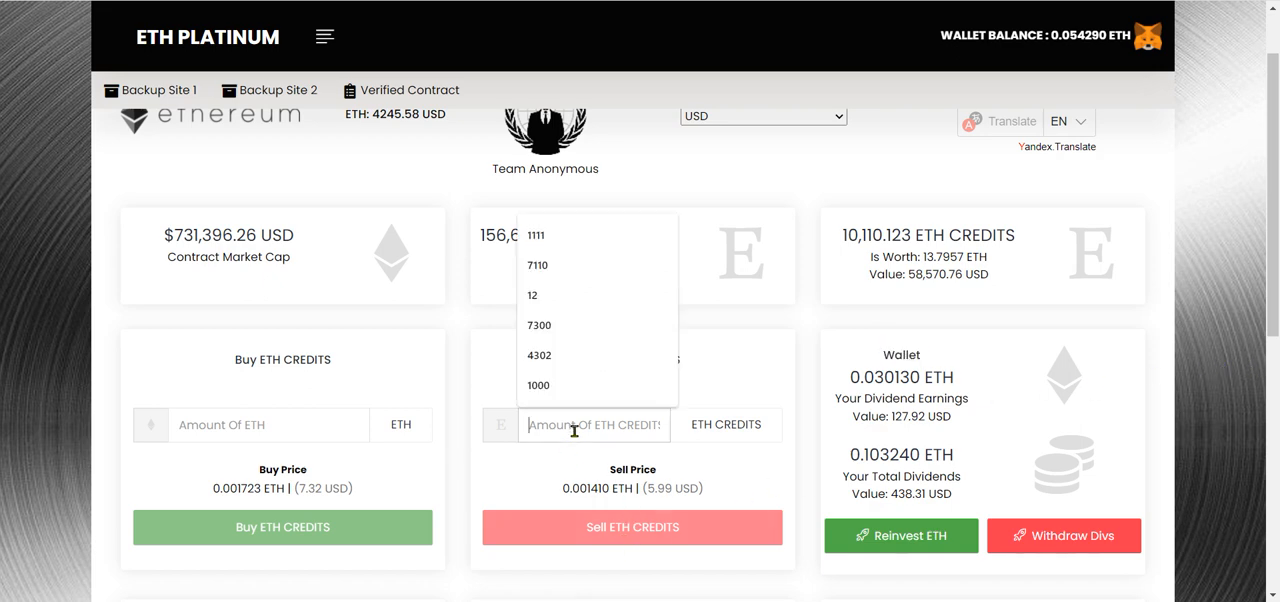
type("10000")
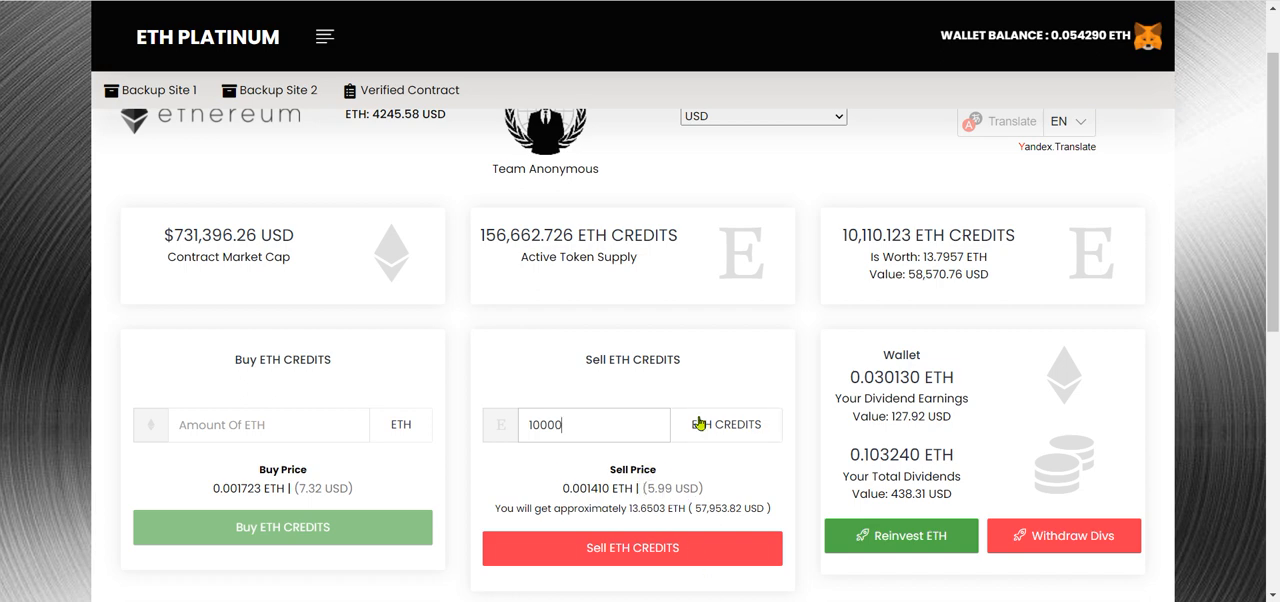
mouse_move(342, 513)
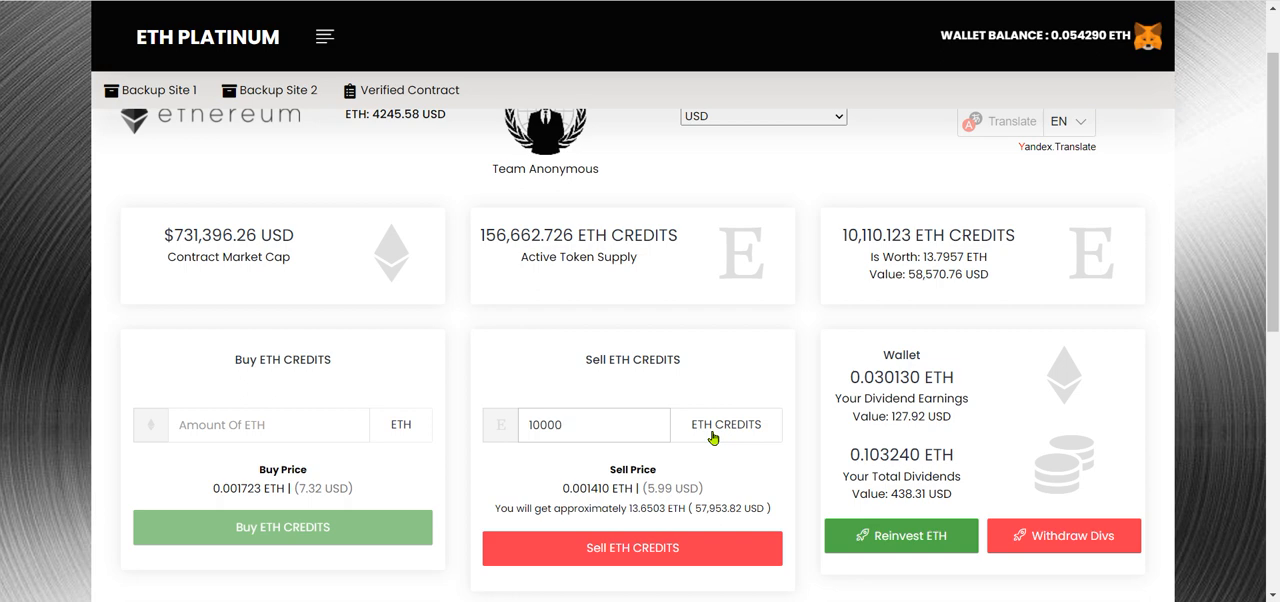
mouse_move(807, 402)
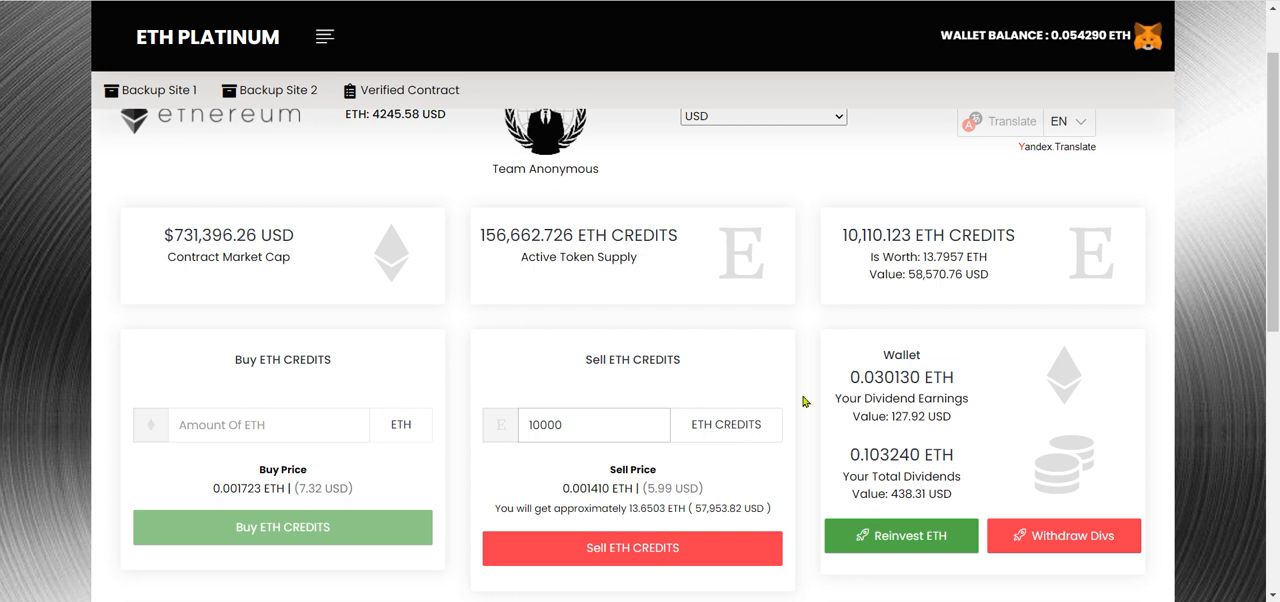
mouse_move(290, 89)
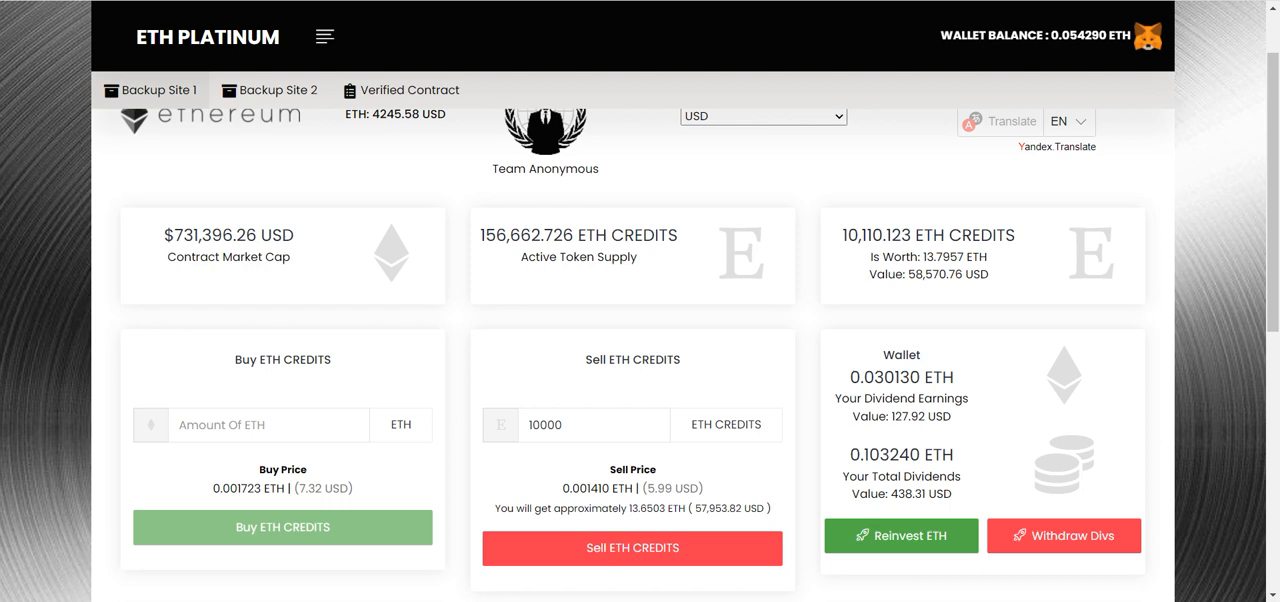
mouse_move(503, 135)
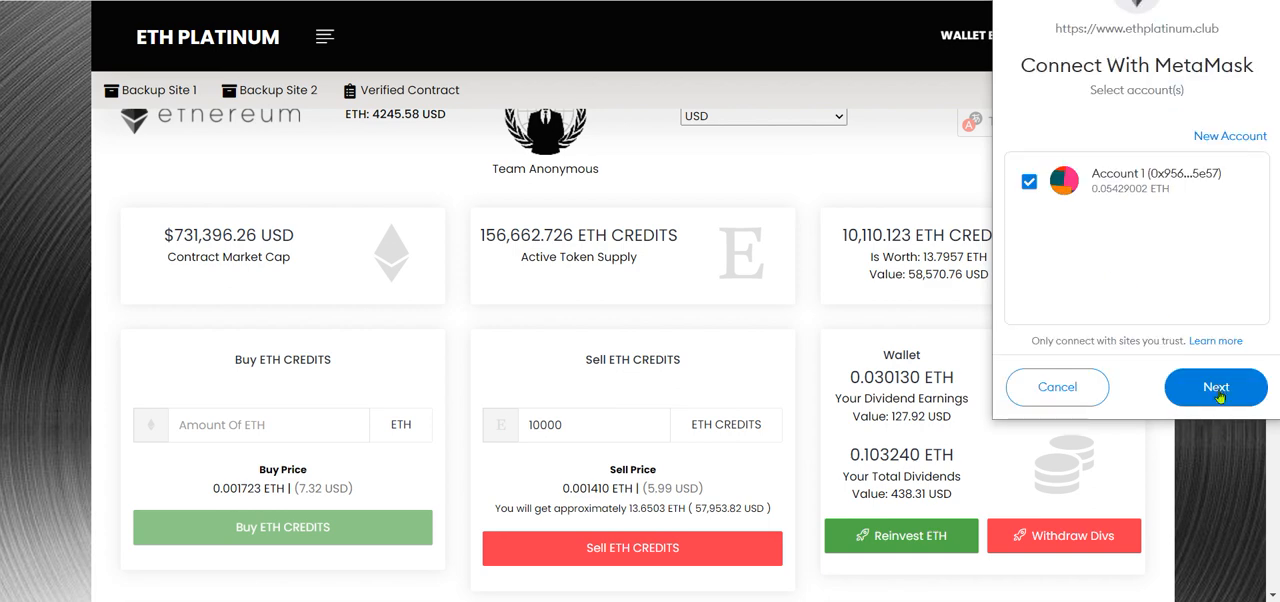
Connect MetaMask Account 1 and open the Reinvest ETH confirmation with 0.0163828 ETH gas.
left_click(1215, 387)
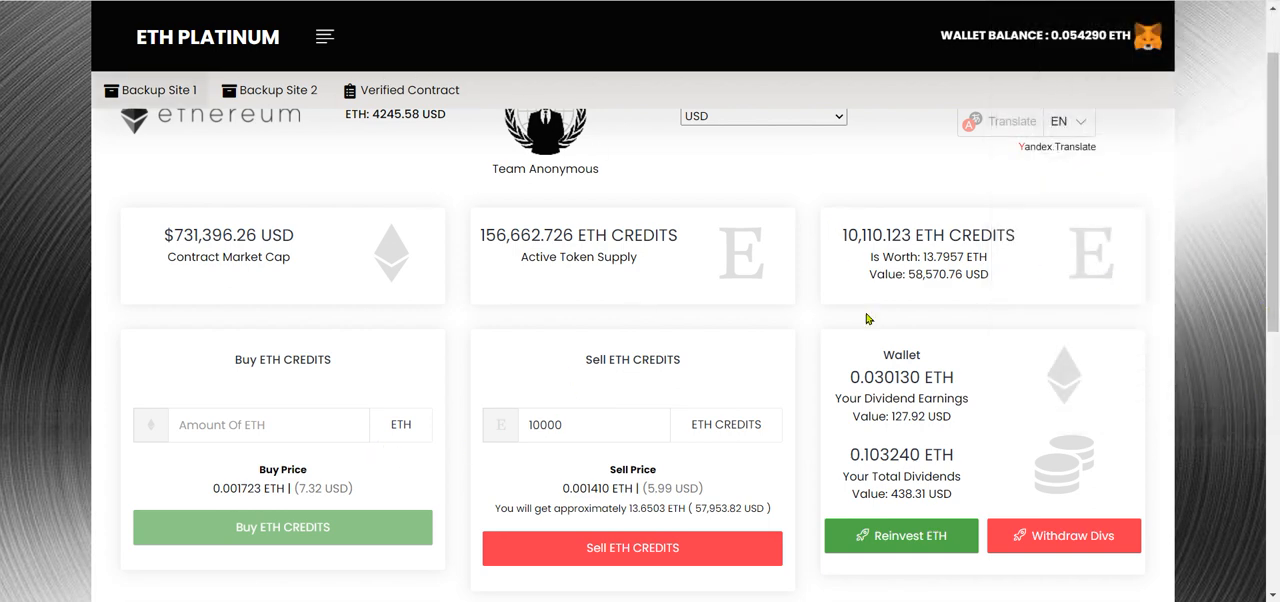
left_click(1148, 35)
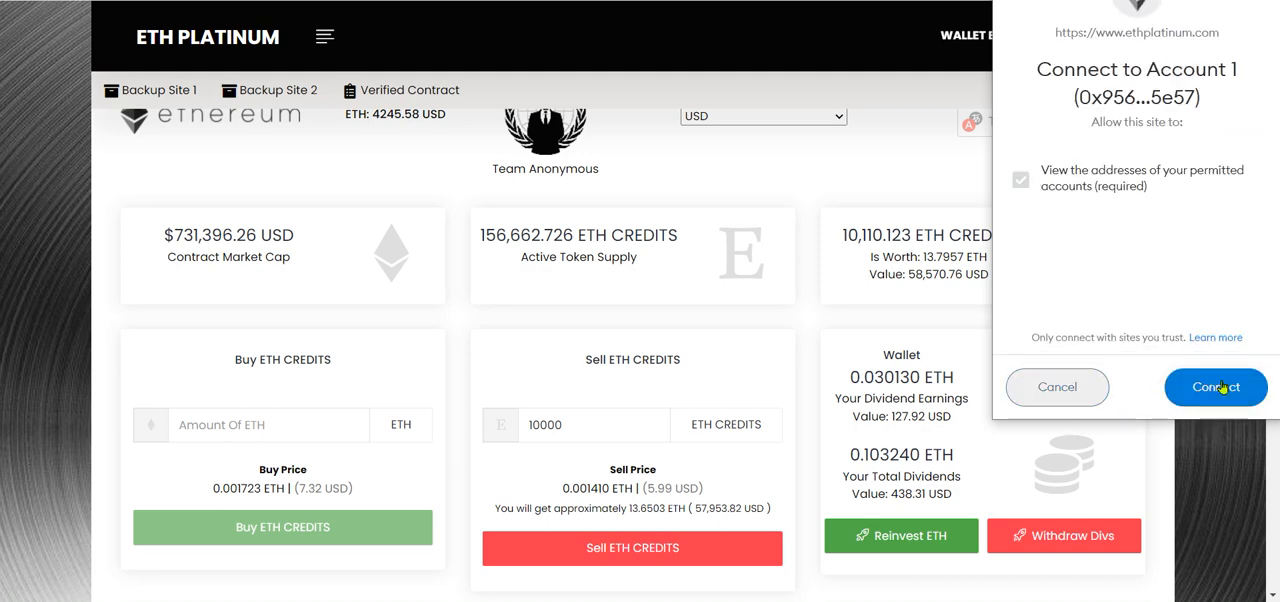
left_click(1215, 387)
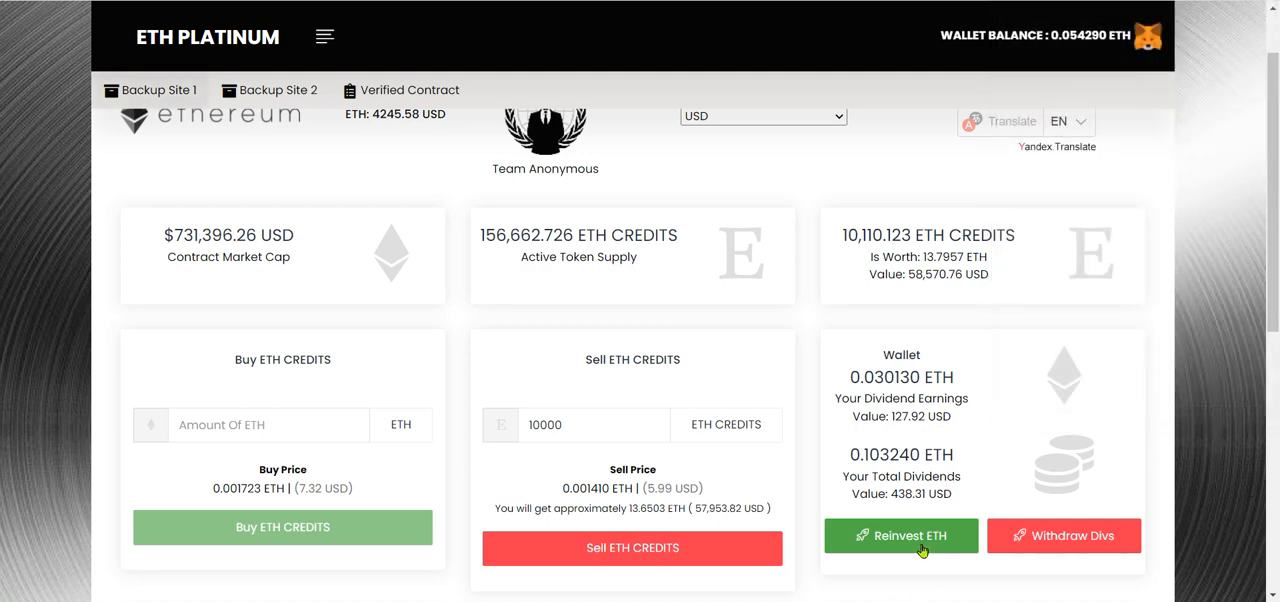
left_click(900, 535)
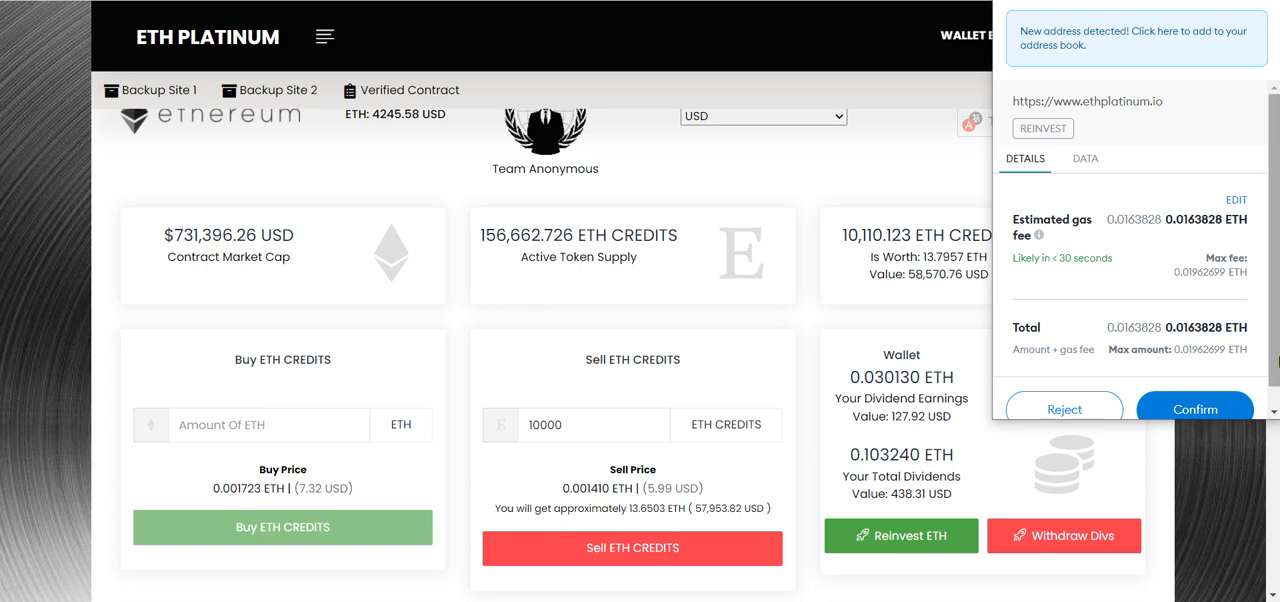
mouse_move(933, 497)
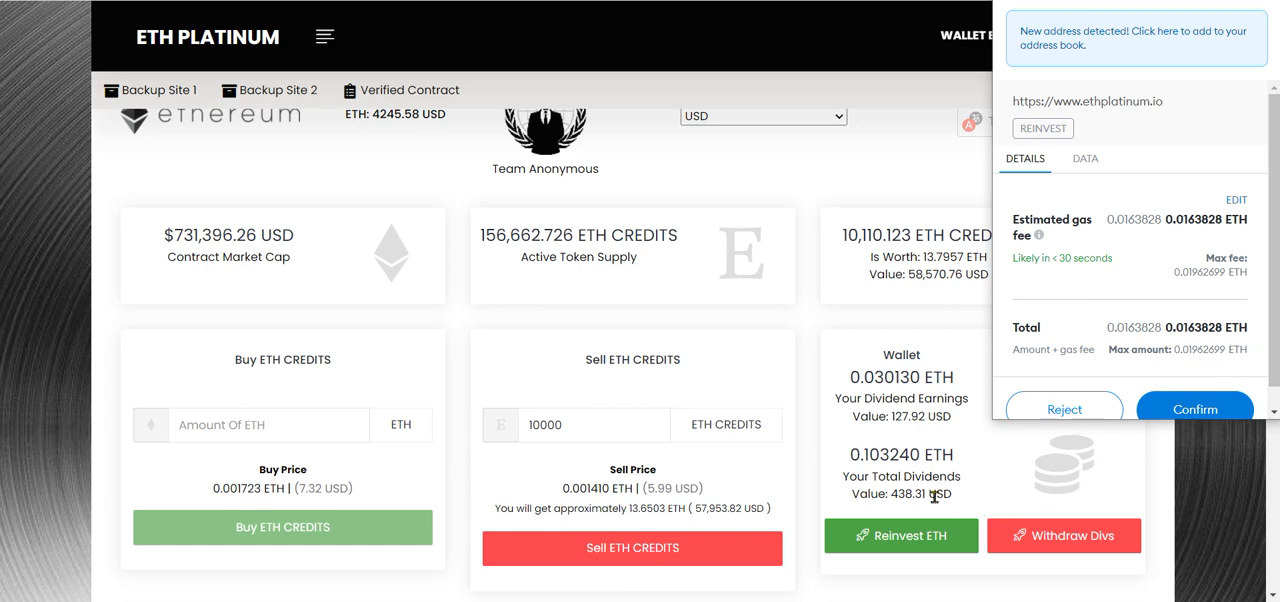
mouse_move(1025, 391)
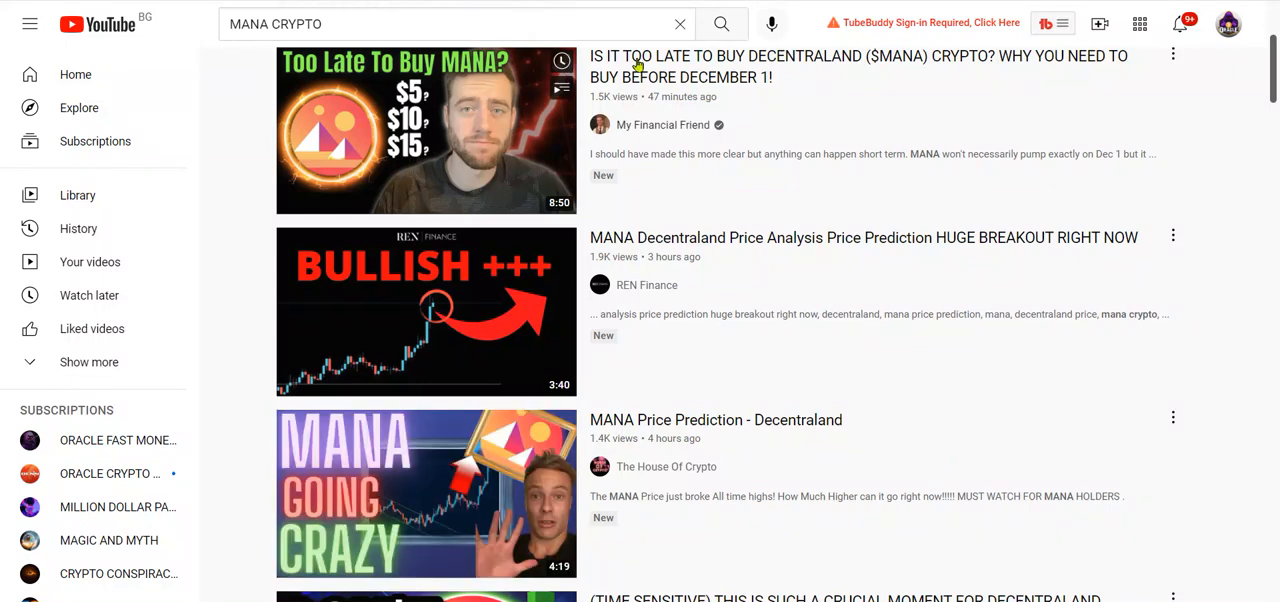
mouse_move(425, 312)
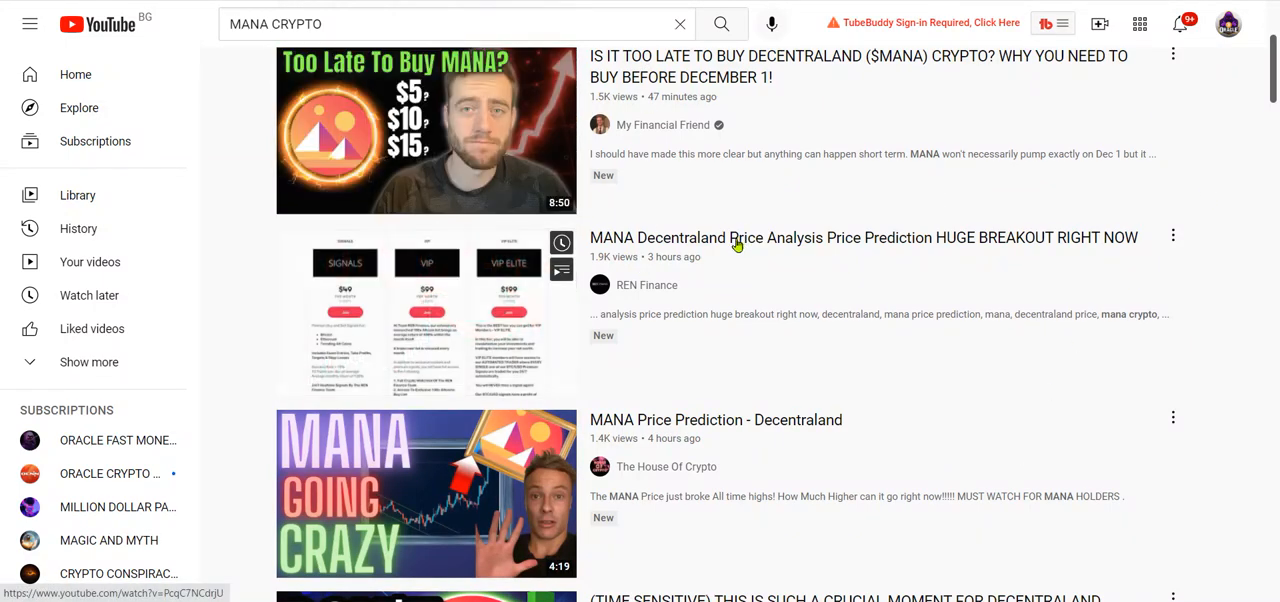
mouse_move(757, 270)
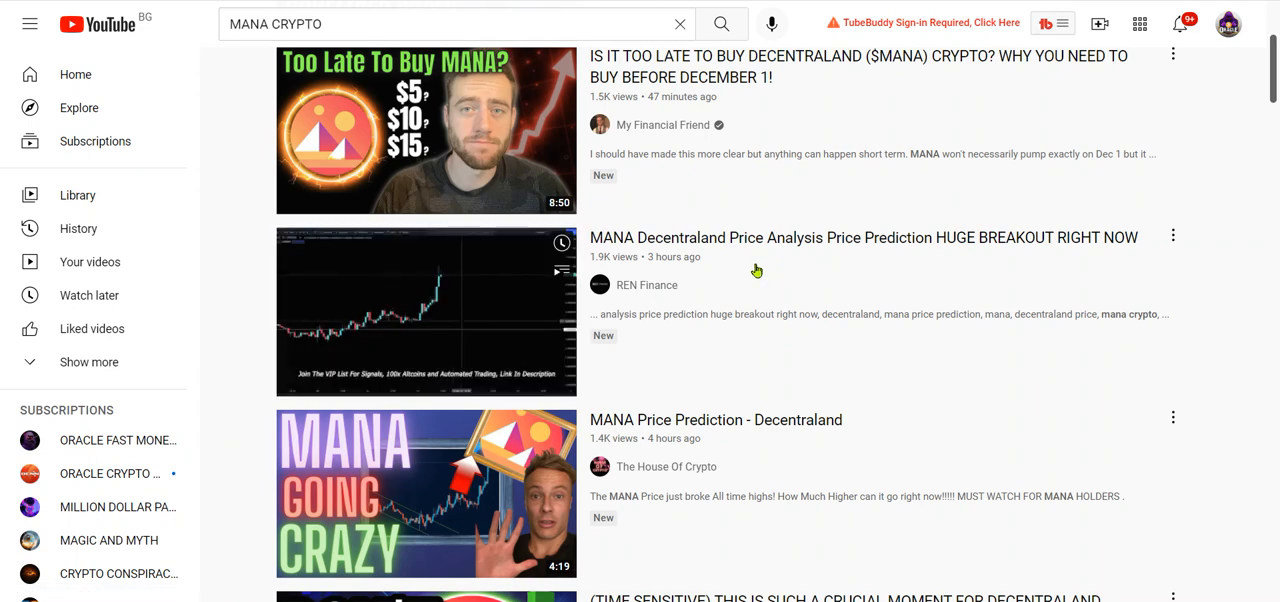
mouse_move(757, 271)
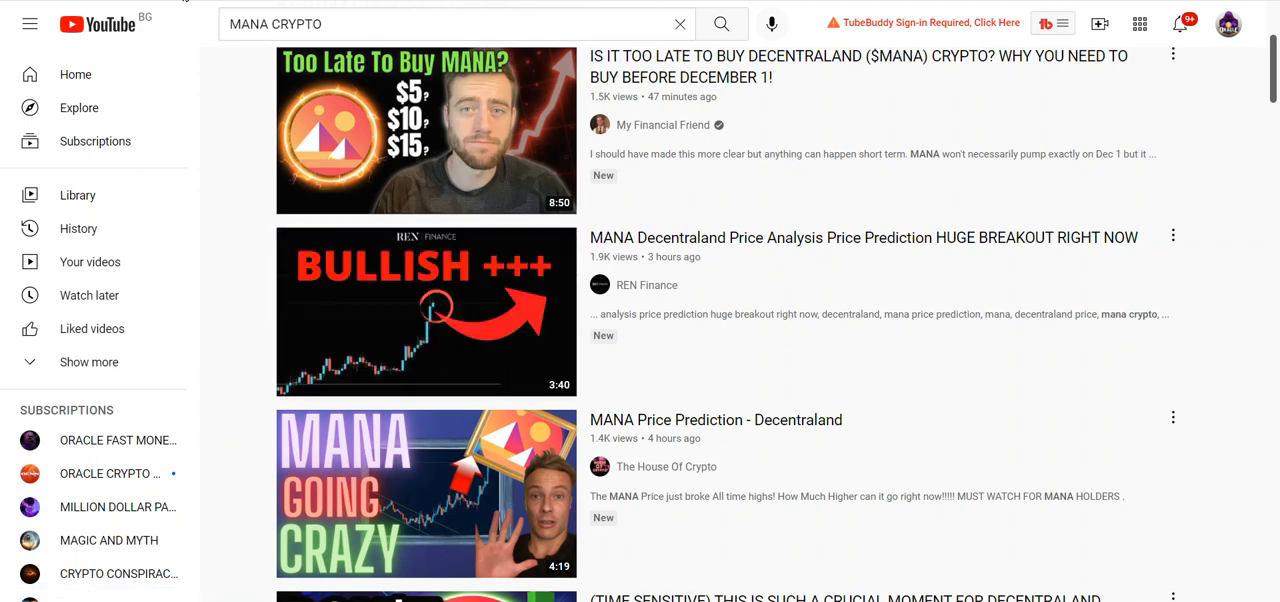